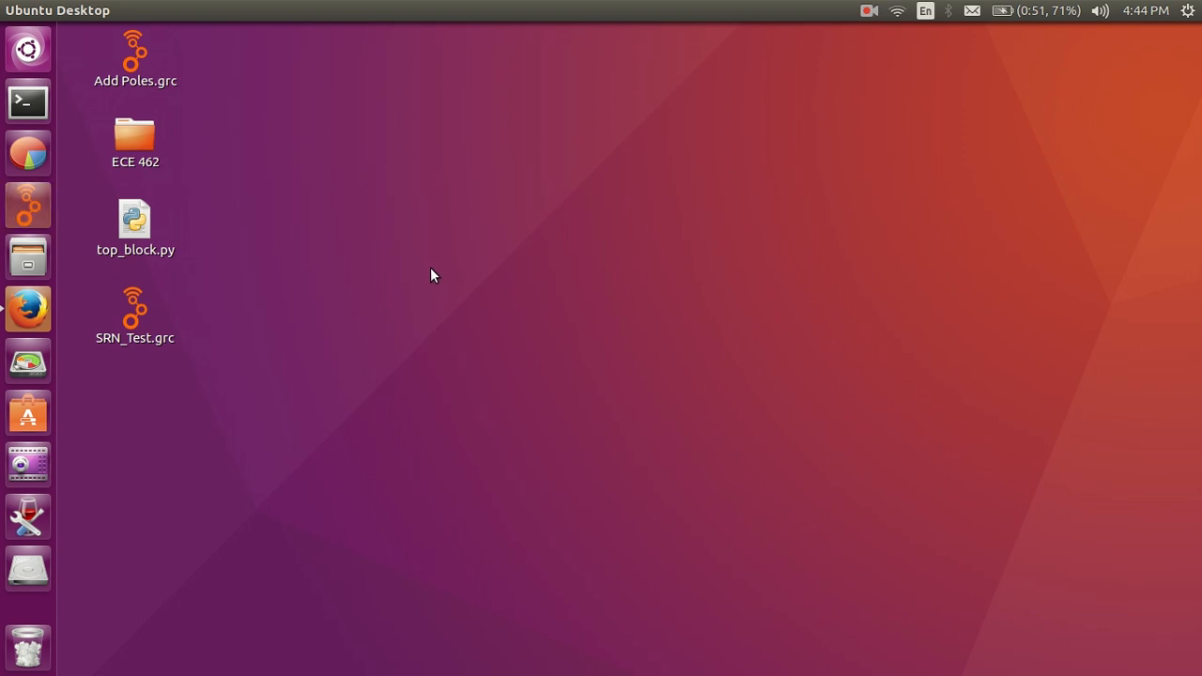
mouse_move(27, 211)
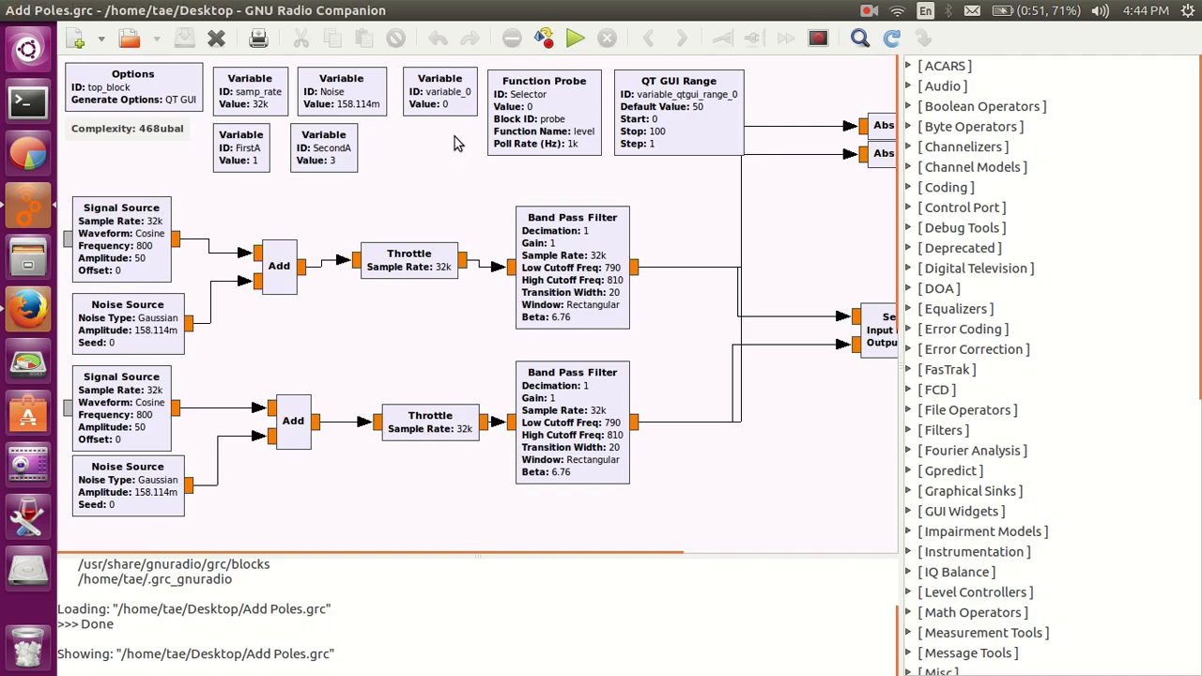
mouse_move(502, 302)
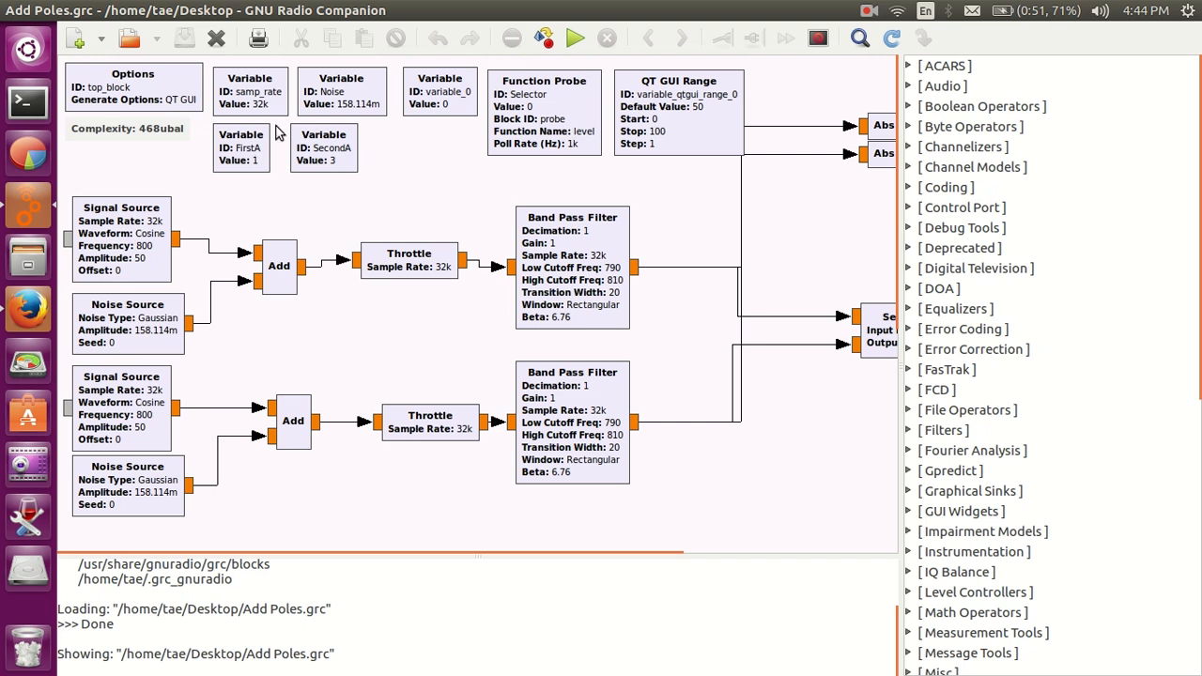
mouse_move(27, 108)
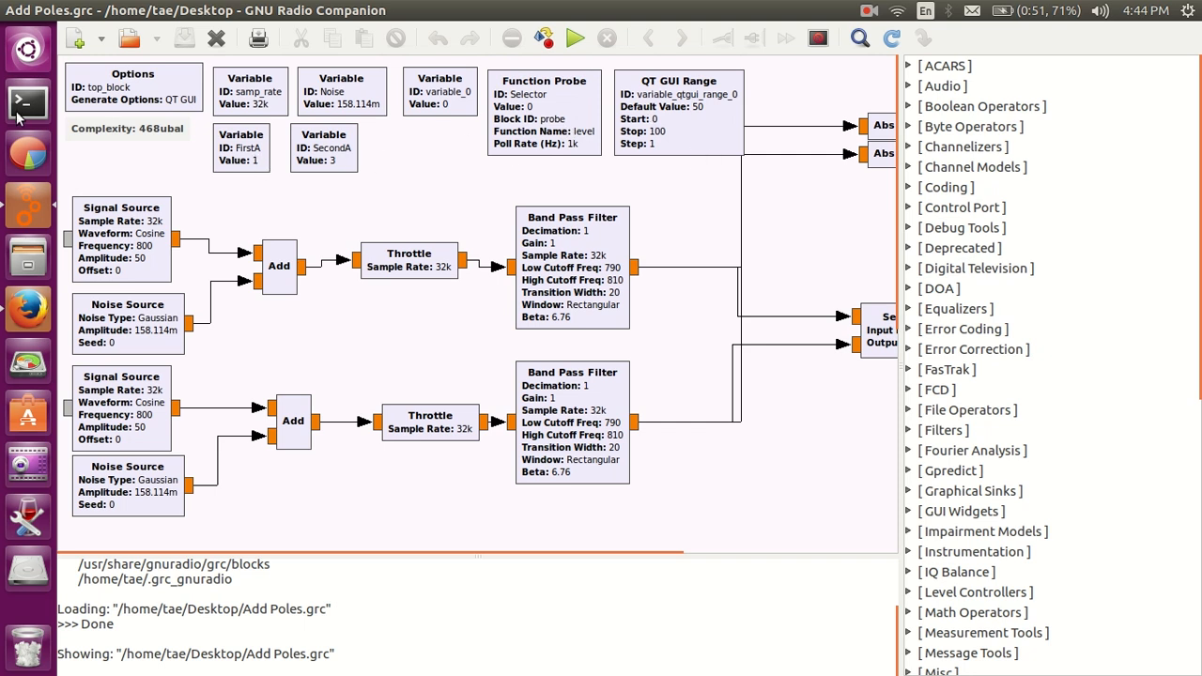
mouse_move(447, 162)
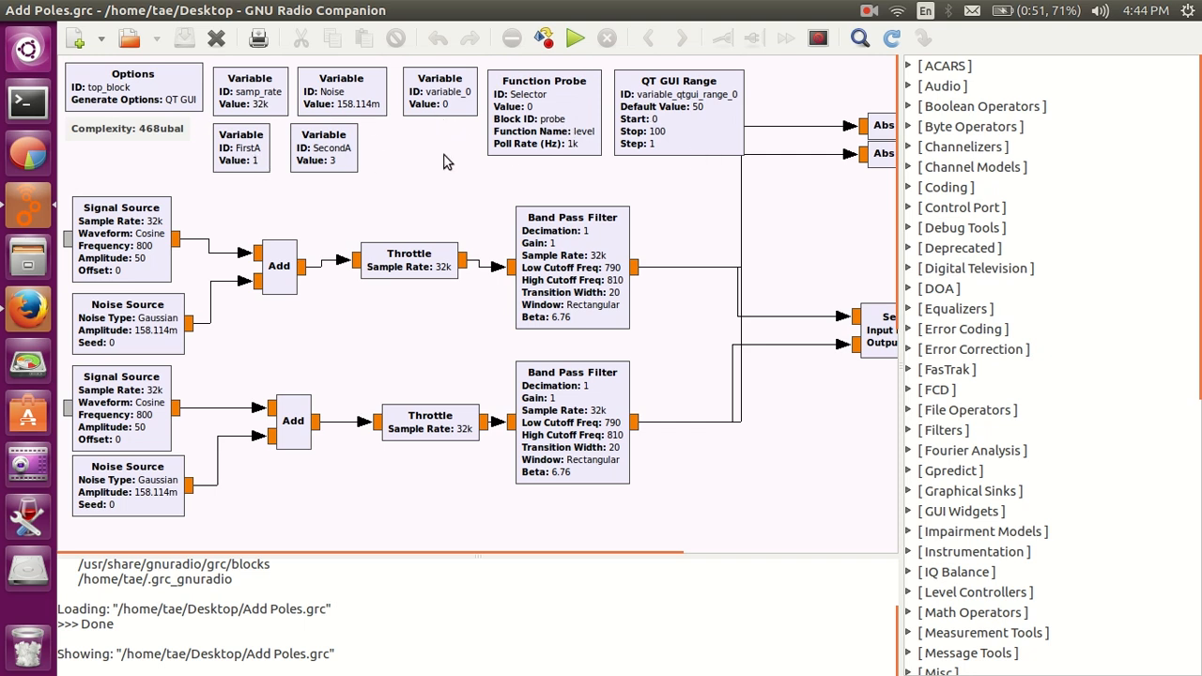
mouse_move(362, 182)
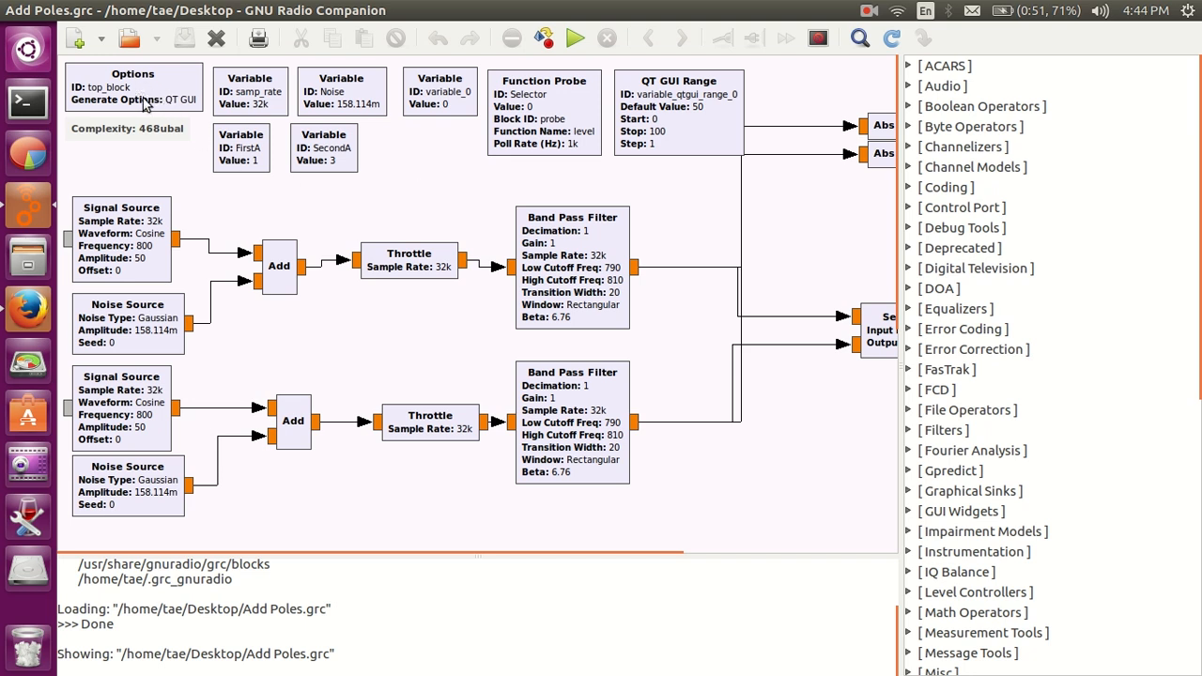
- Review the Options block's Generate Options choices, keep QT GUI and close the properties
double_click(132, 94)
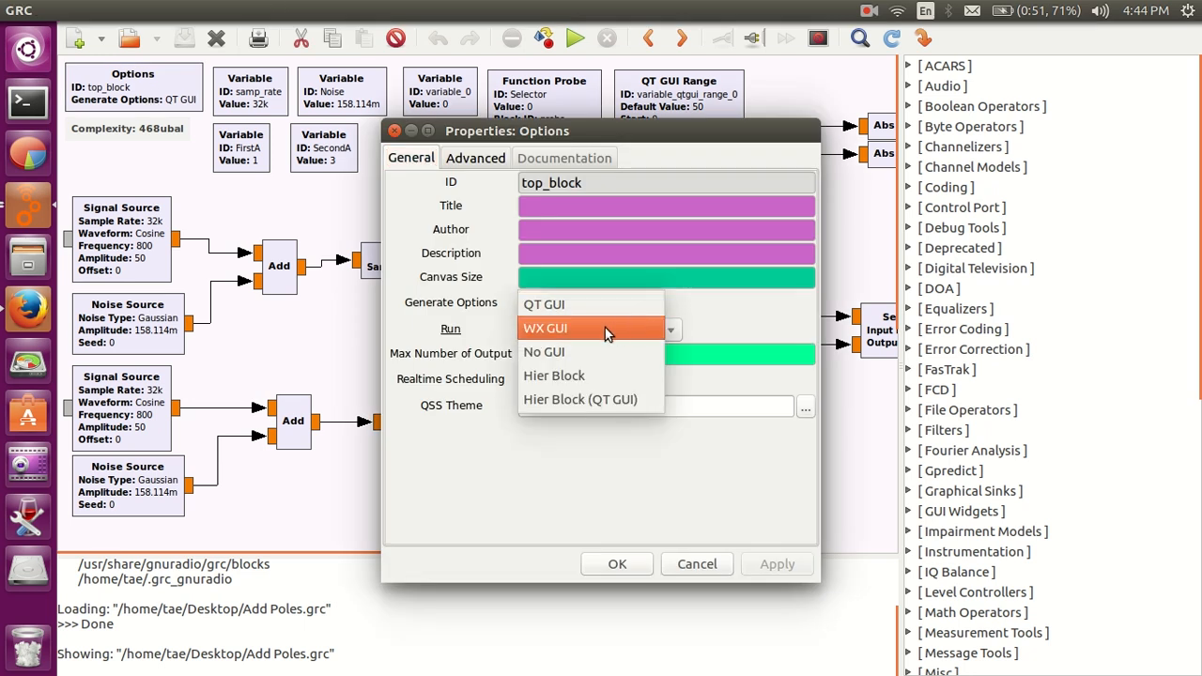
mouse_move(552, 340)
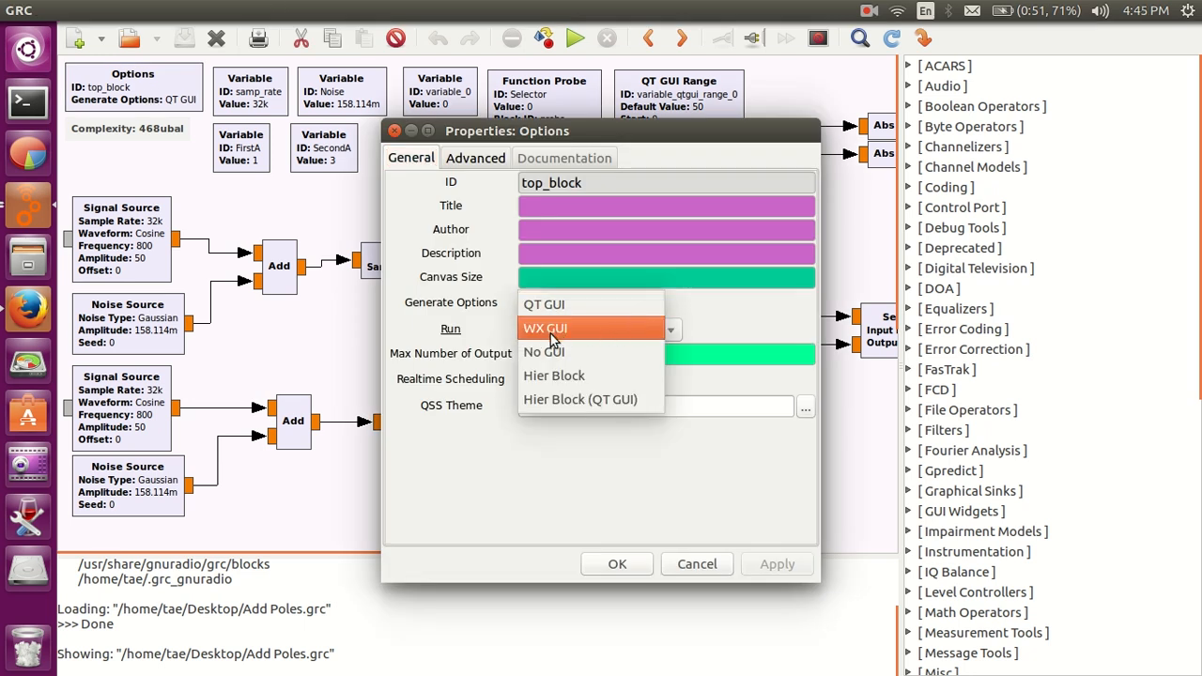
mouse_move(575, 334)
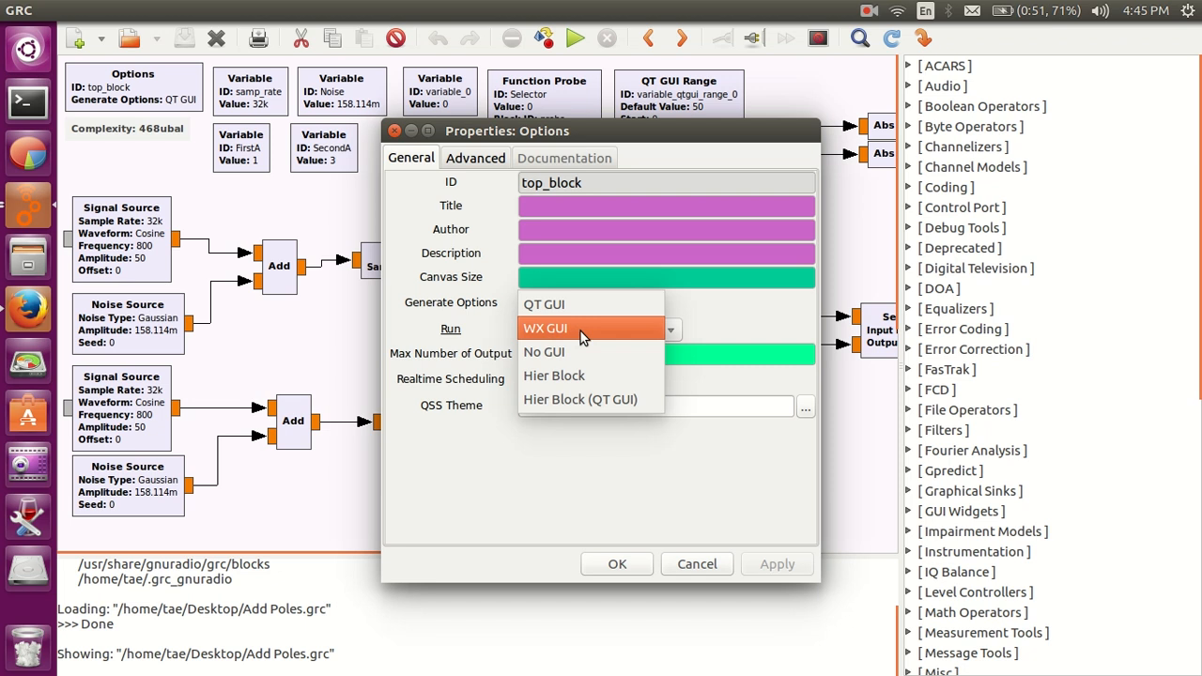
mouse_move(580, 304)
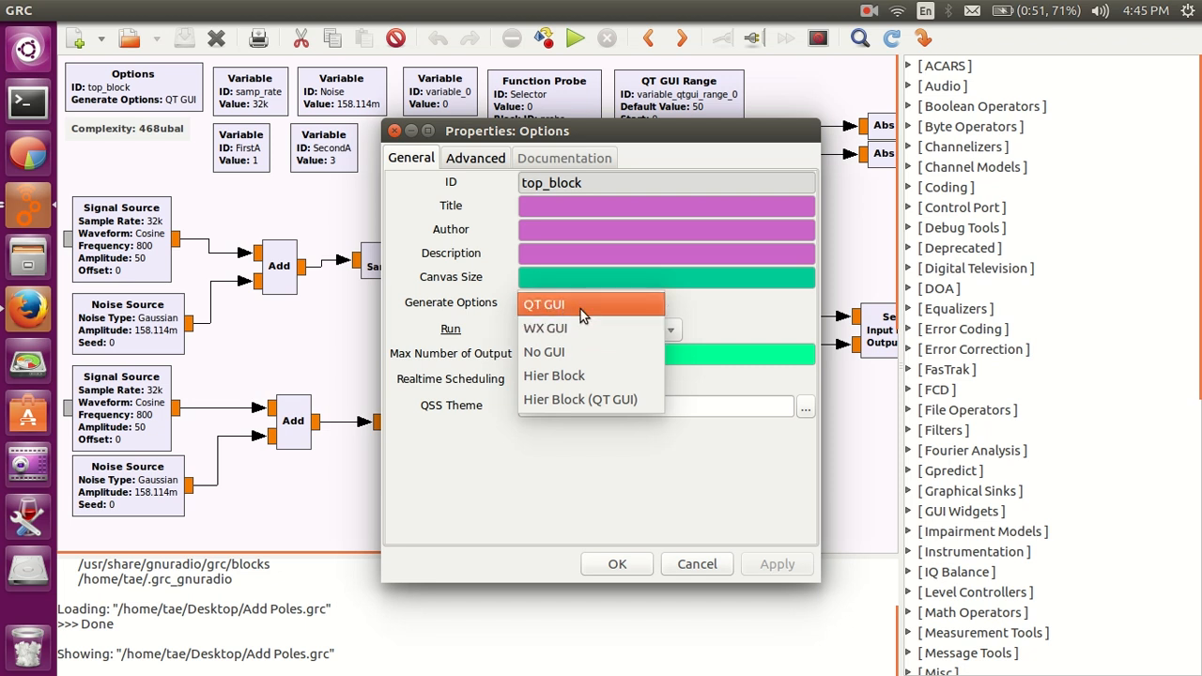
mouse_move(583, 309)
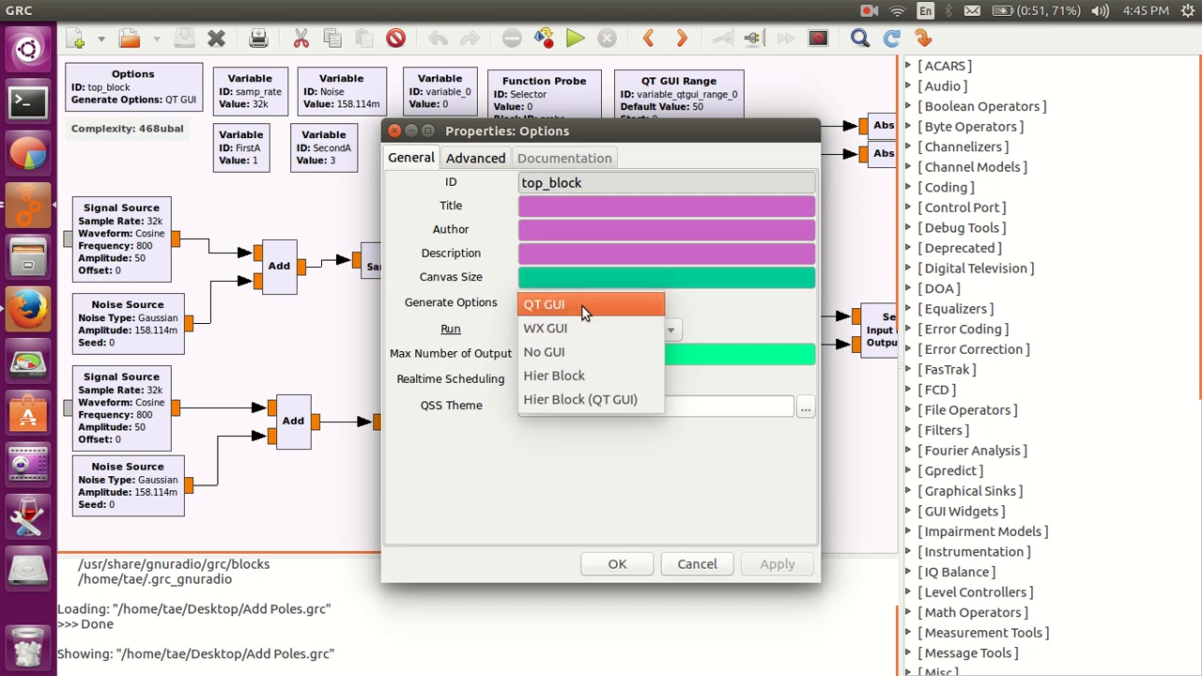
left_click(542, 303)
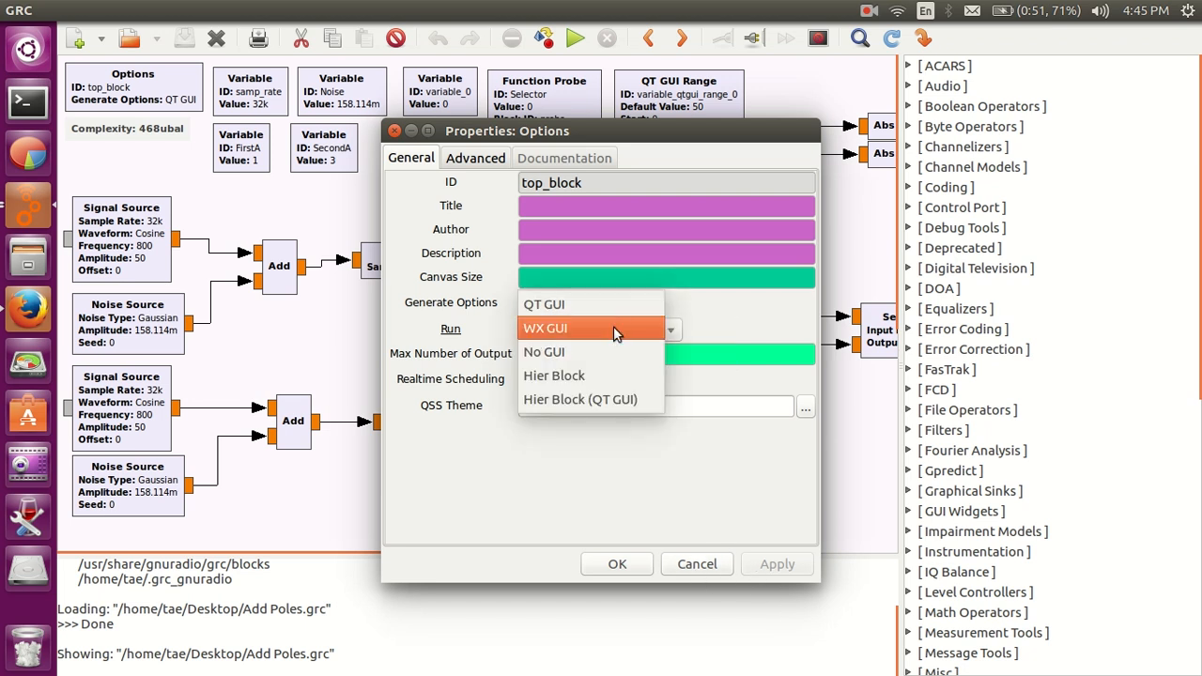
mouse_move(576, 344)
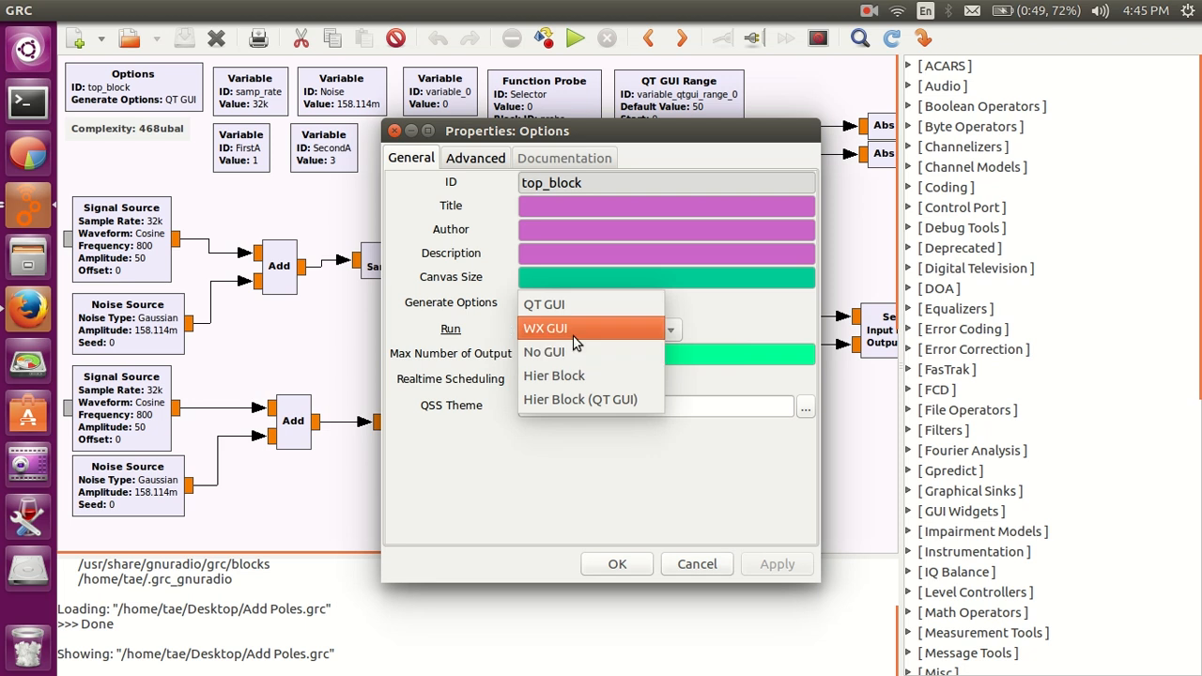
mouse_move(591, 334)
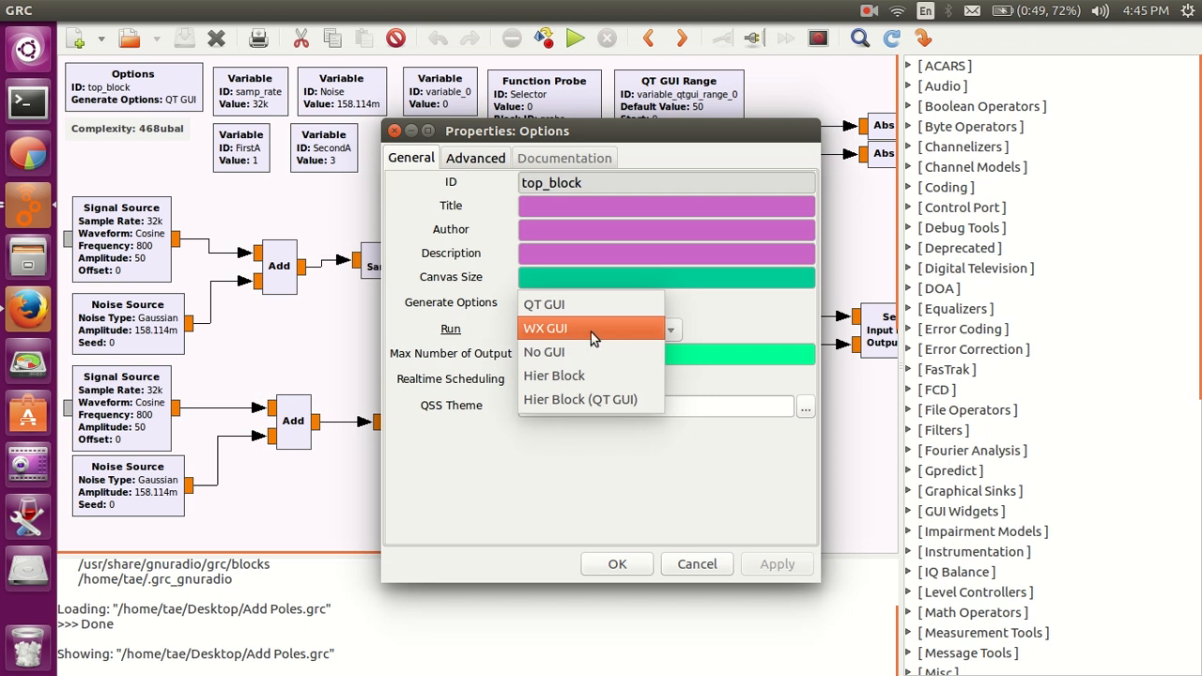
mouse_move(597, 341)
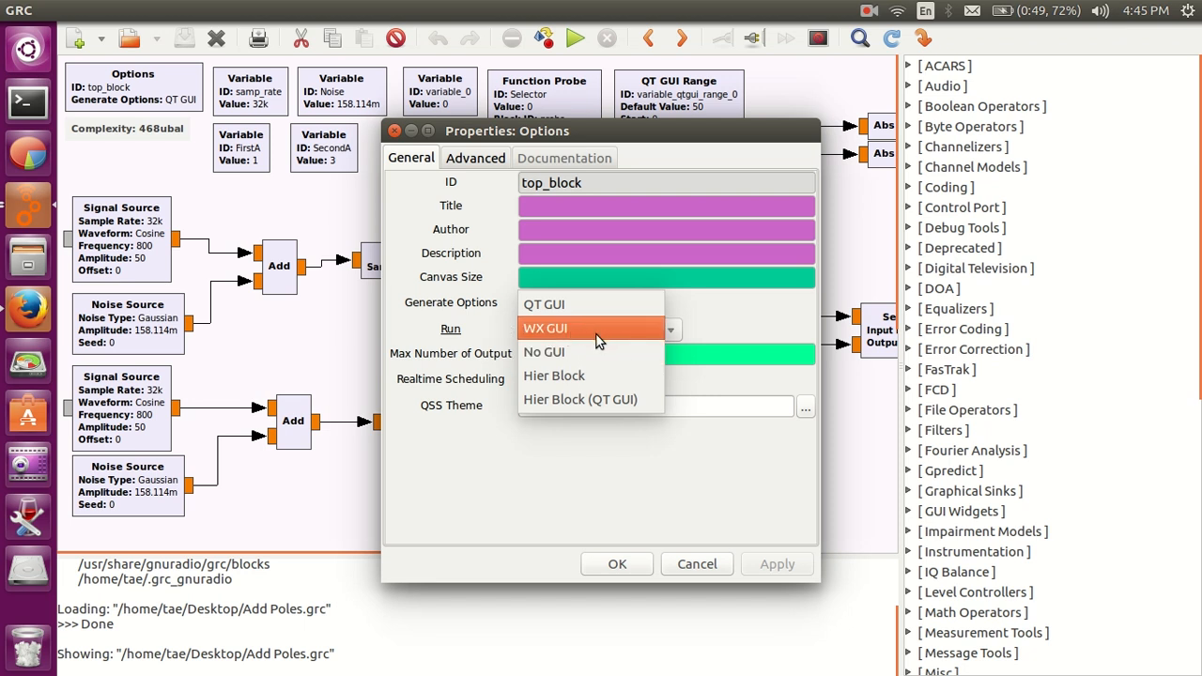
mouse_move(564, 346)
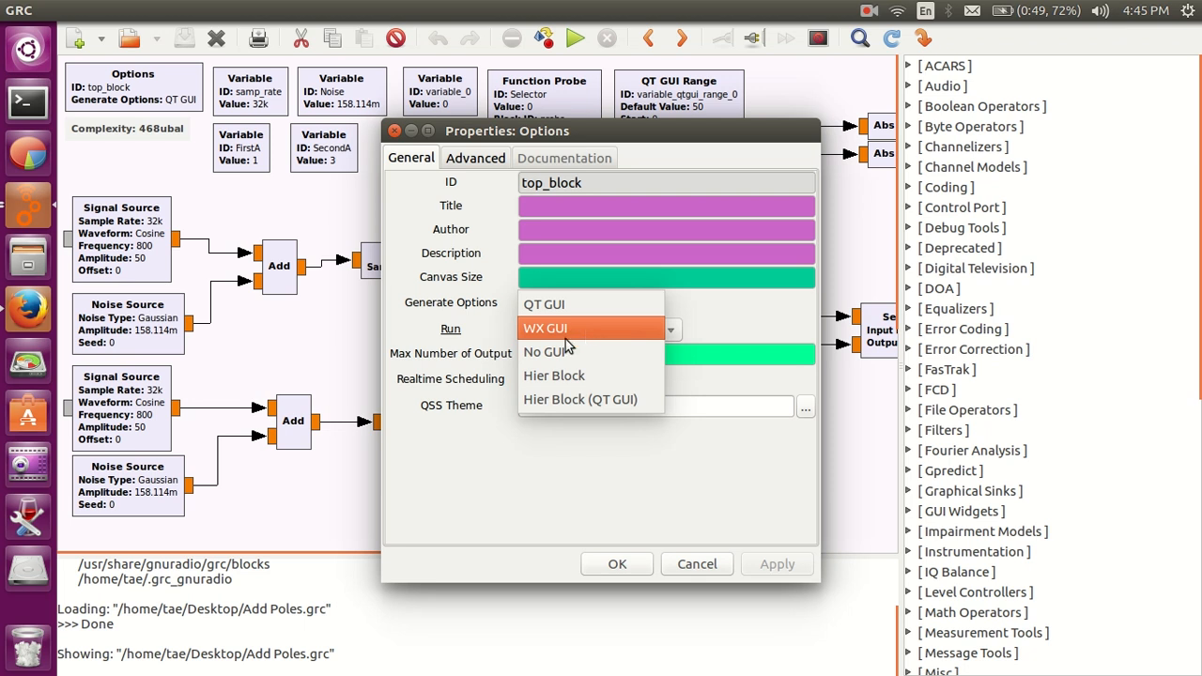
left_click(544, 303)
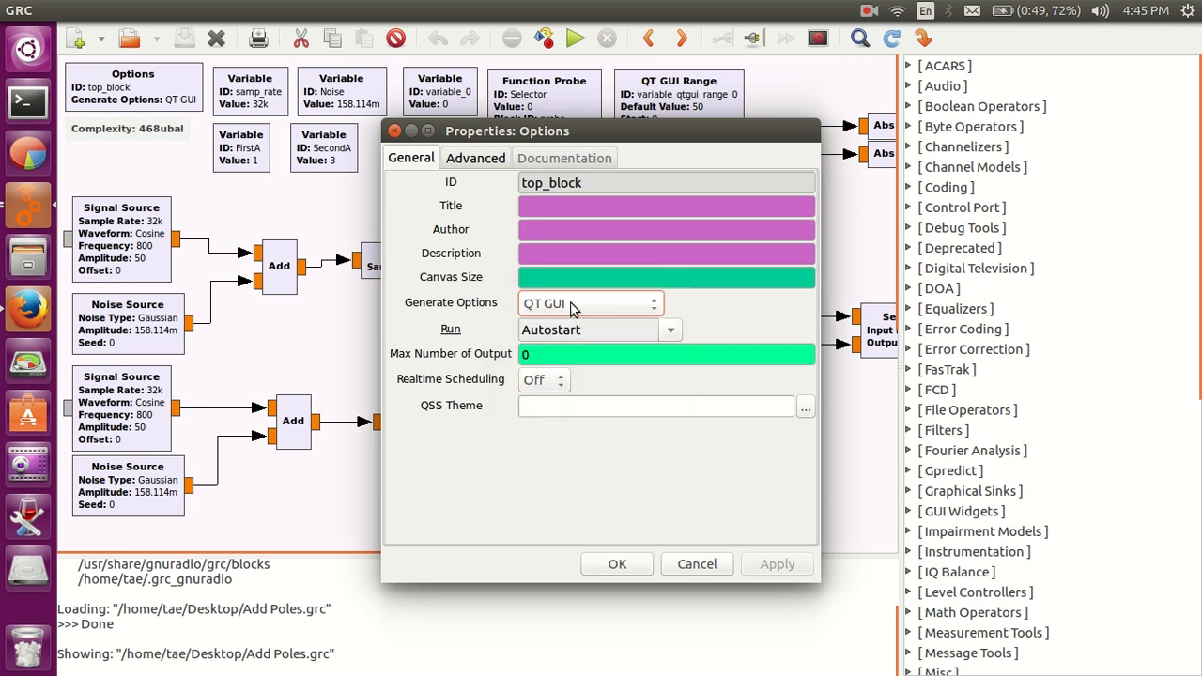
left_click(590, 303)
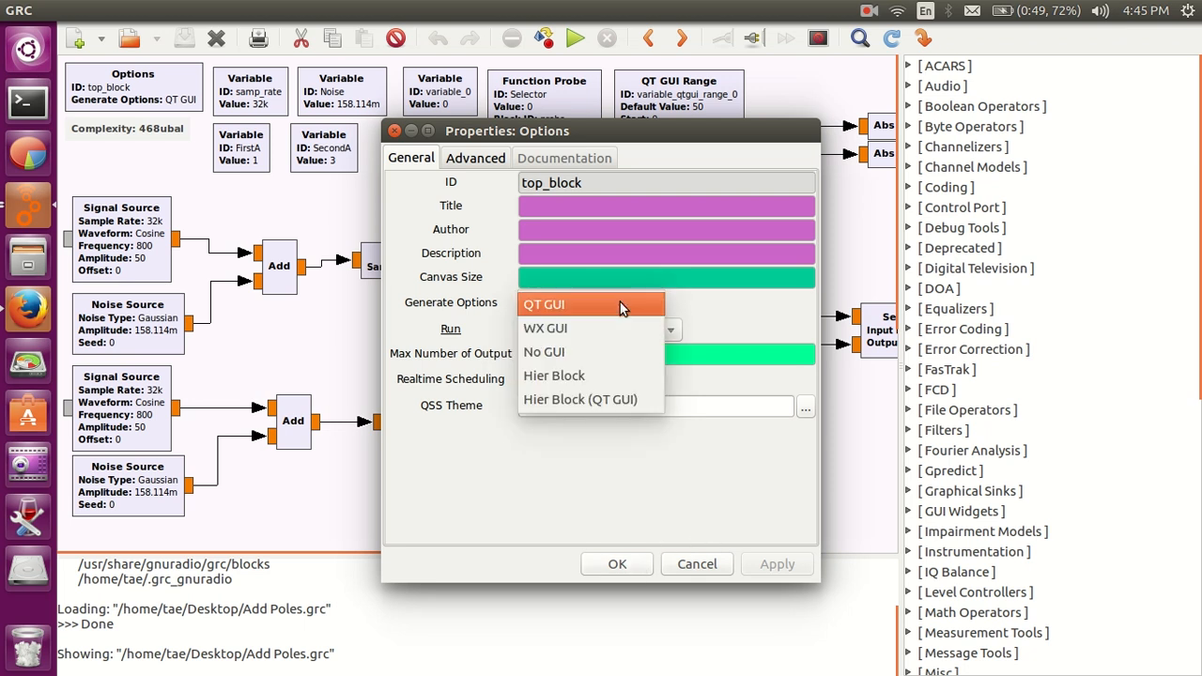
left_click(543, 304)
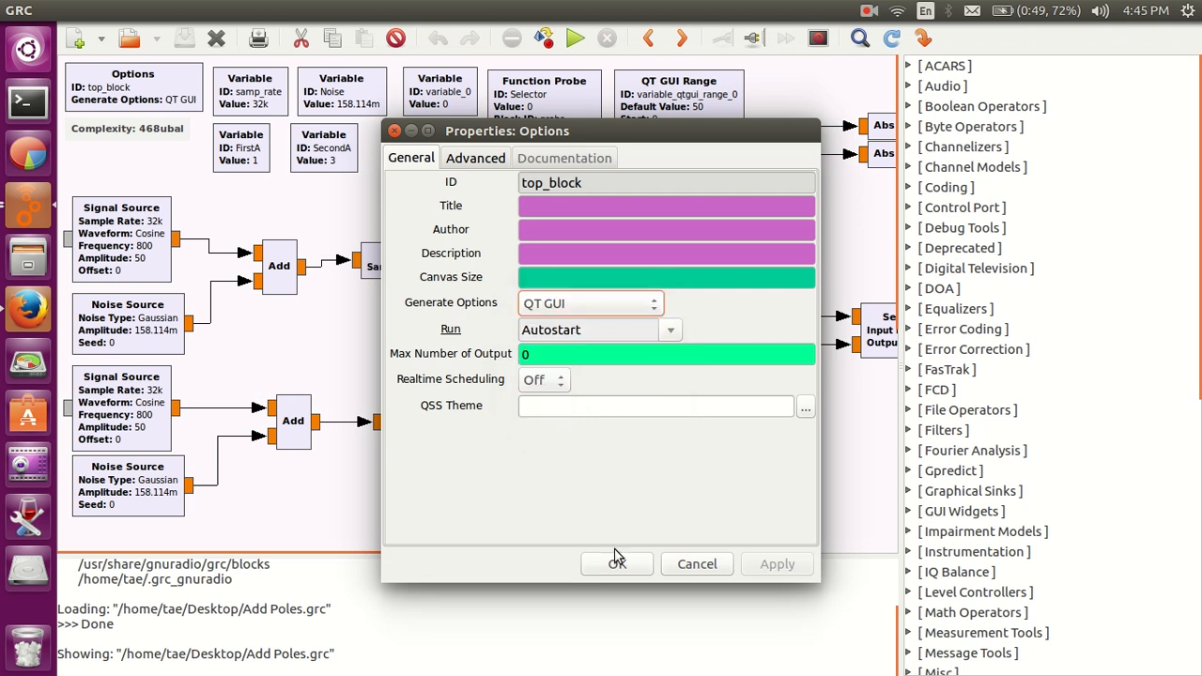
left_click(616, 563)
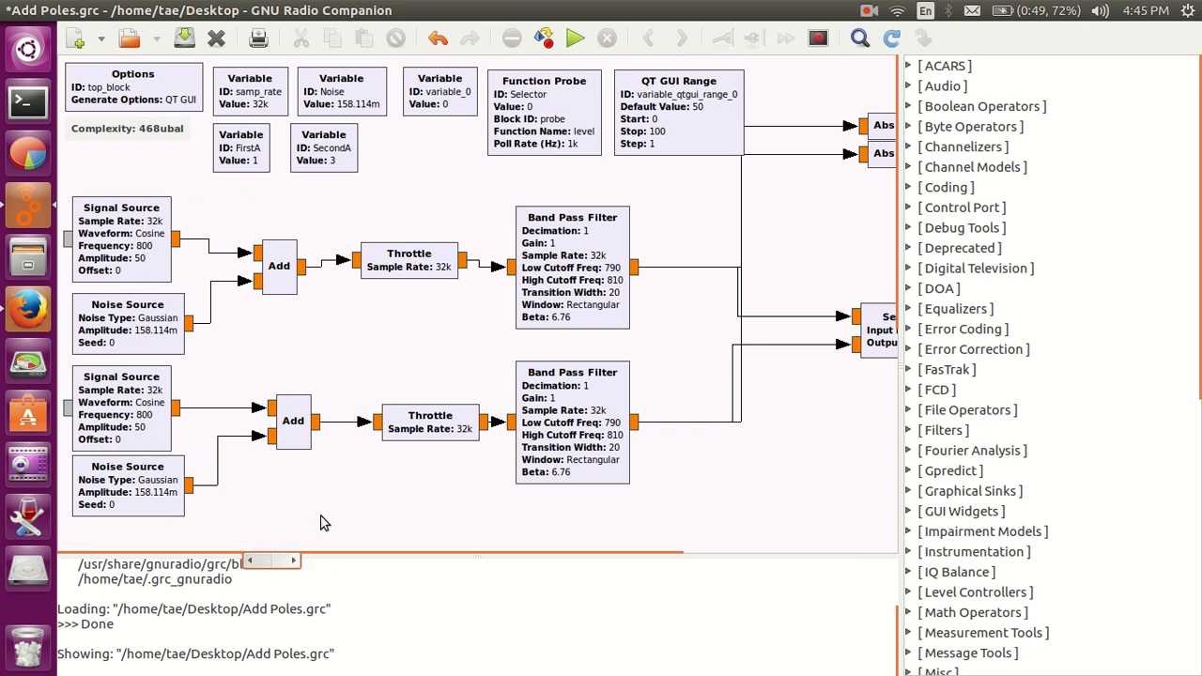
scroll("right", 3)
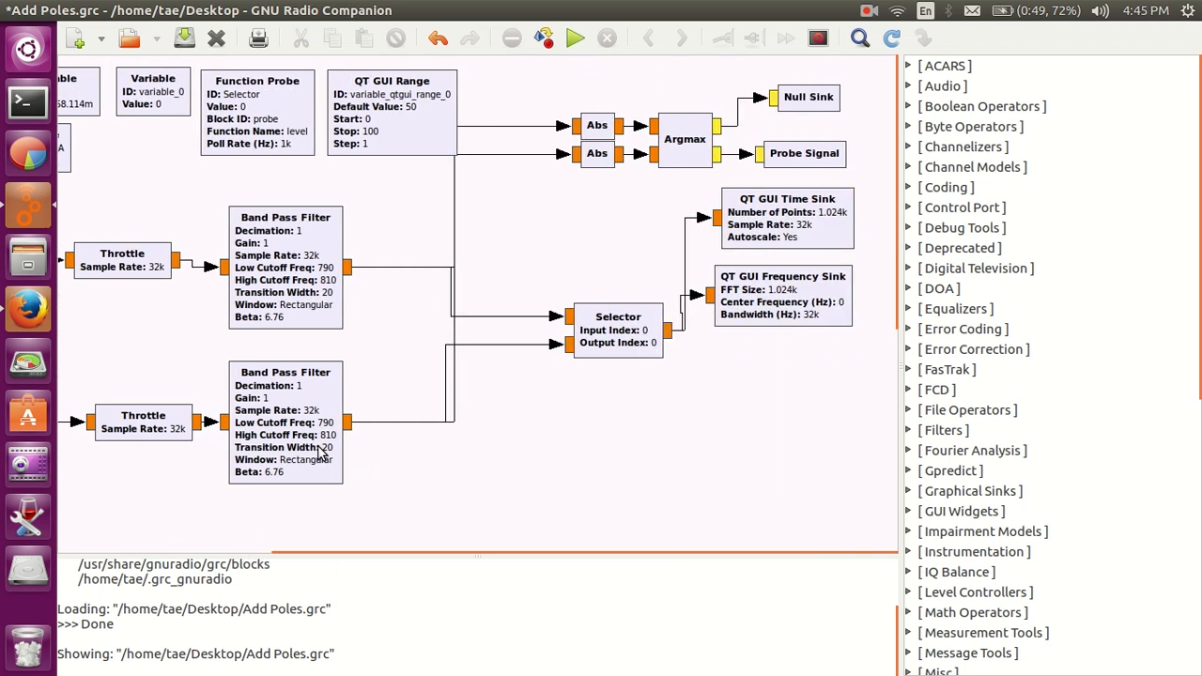
mouse_move(833, 298)
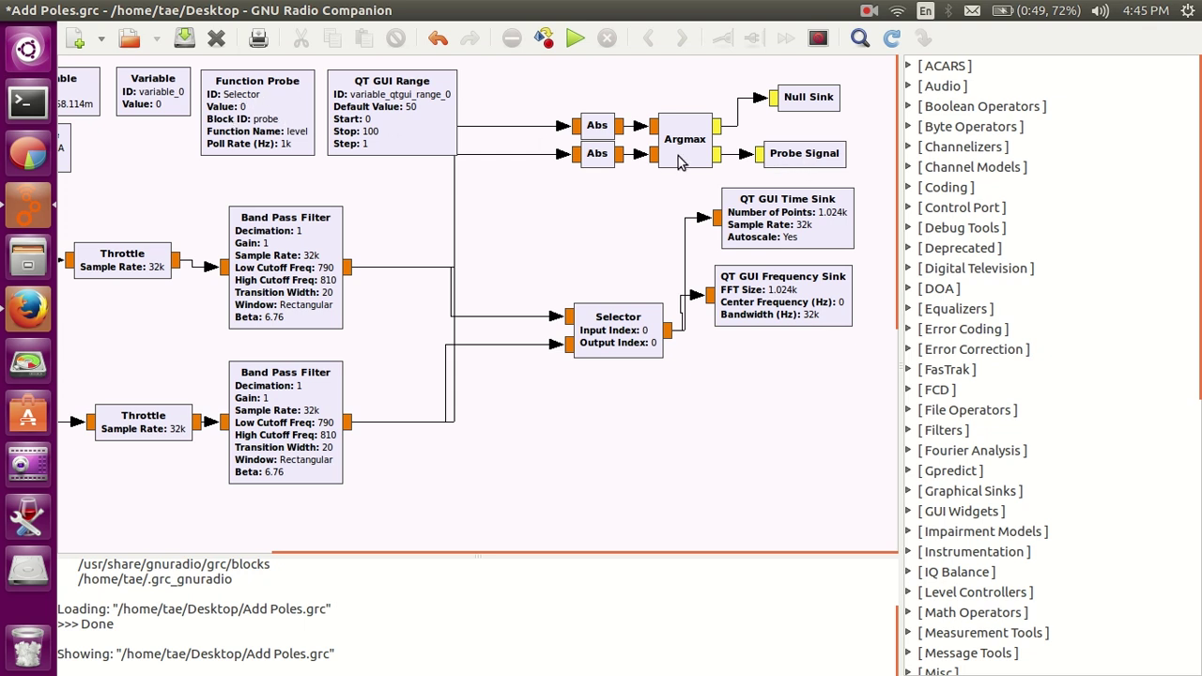
mouse_move(692, 161)
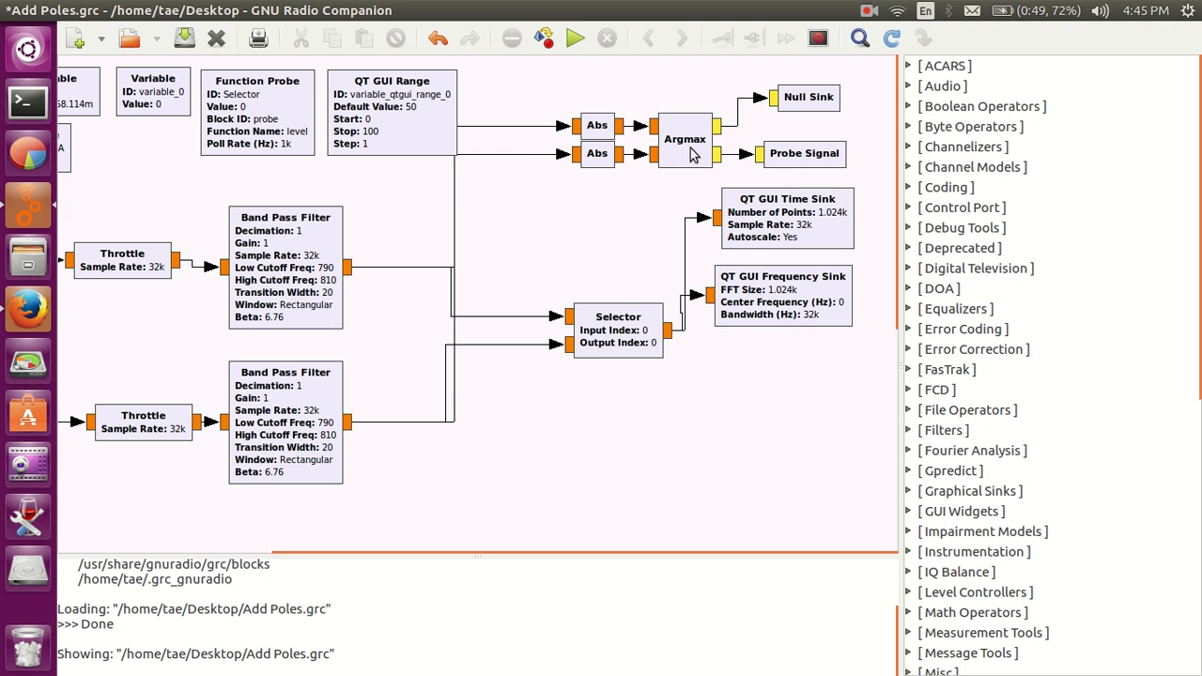
mouse_move(814, 167)
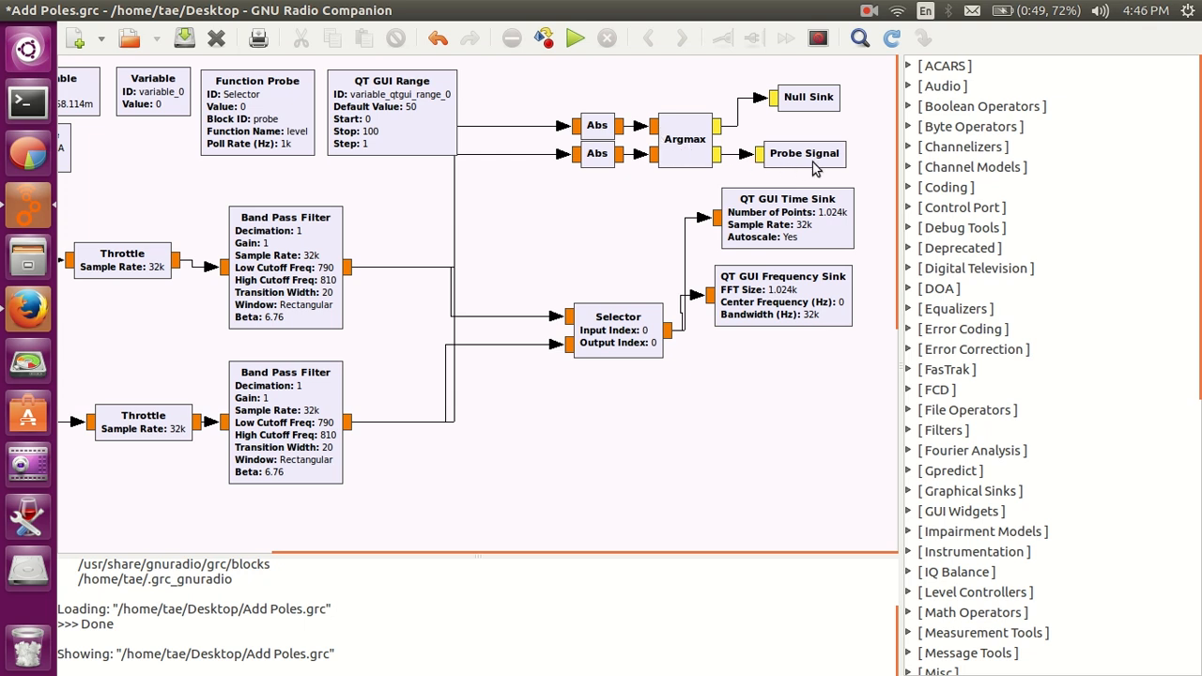
mouse_move(831, 164)
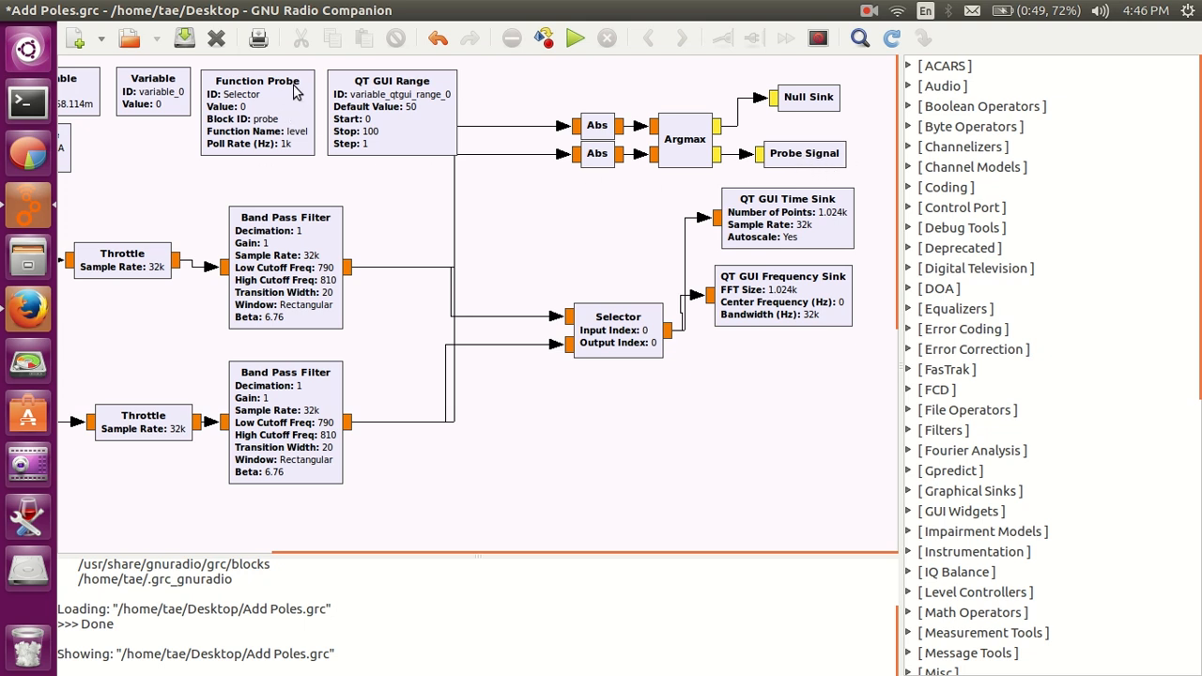
mouse_move(272, 88)
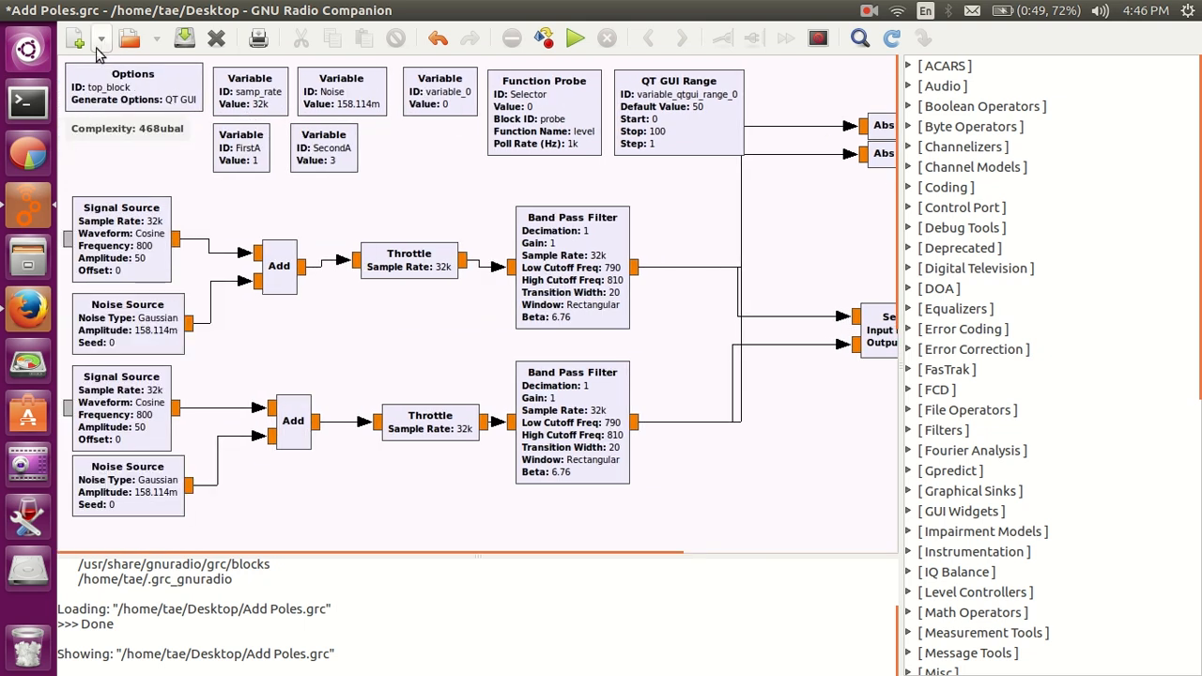
mouse_move(119, 84)
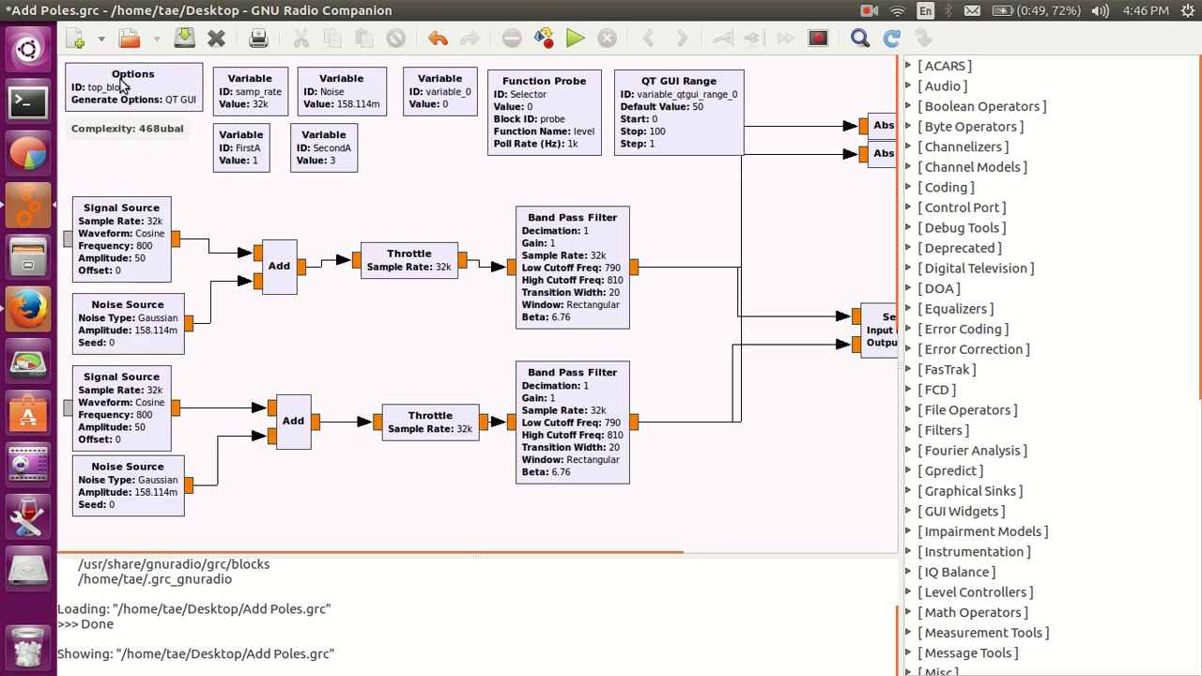
left_click(96, 37)
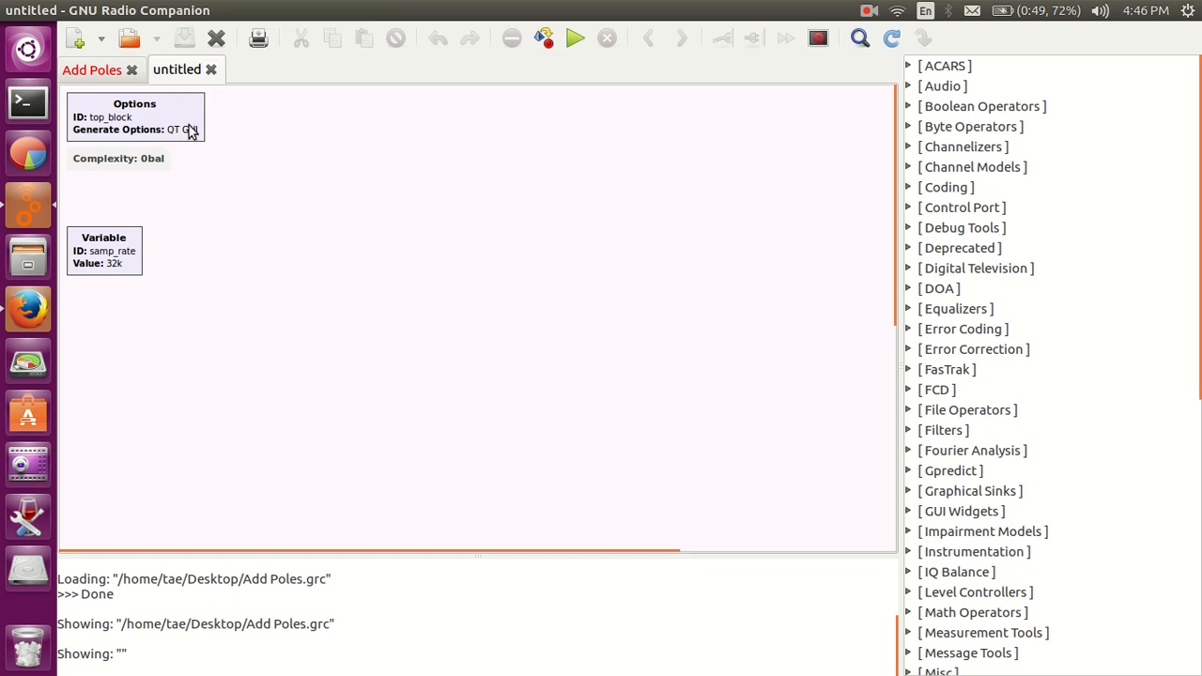
mouse_move(203, 146)
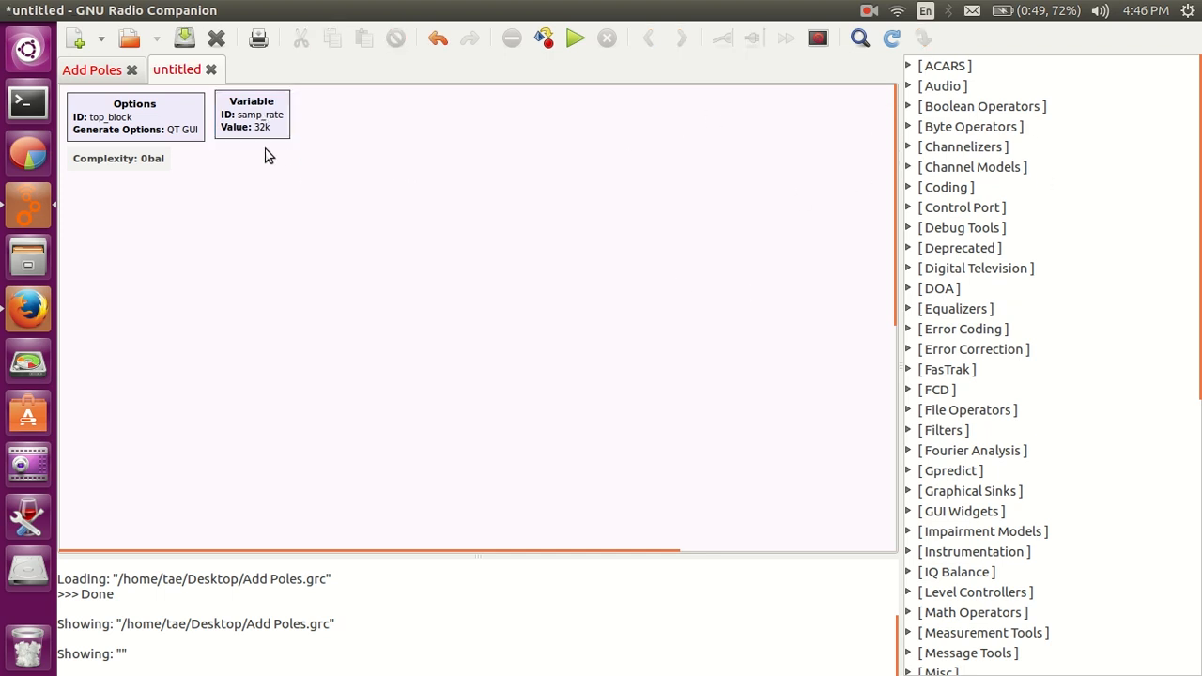
double_click(252, 112)
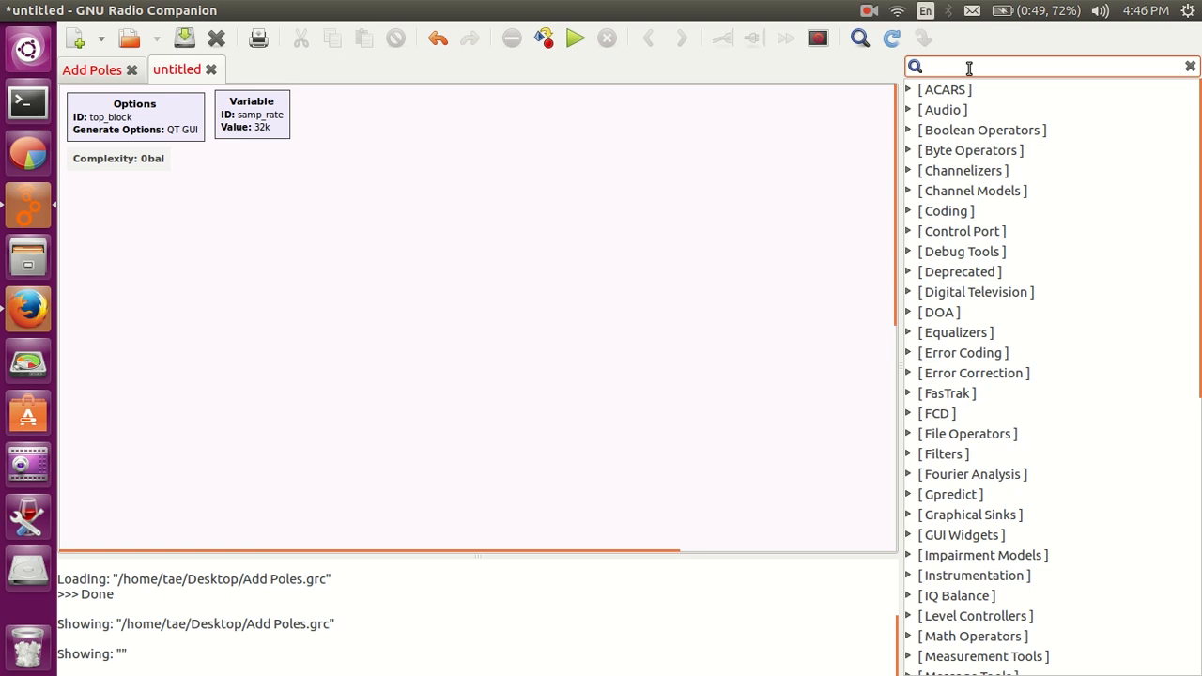
- Search the block library for 'source' and scroll through the results
type("source")
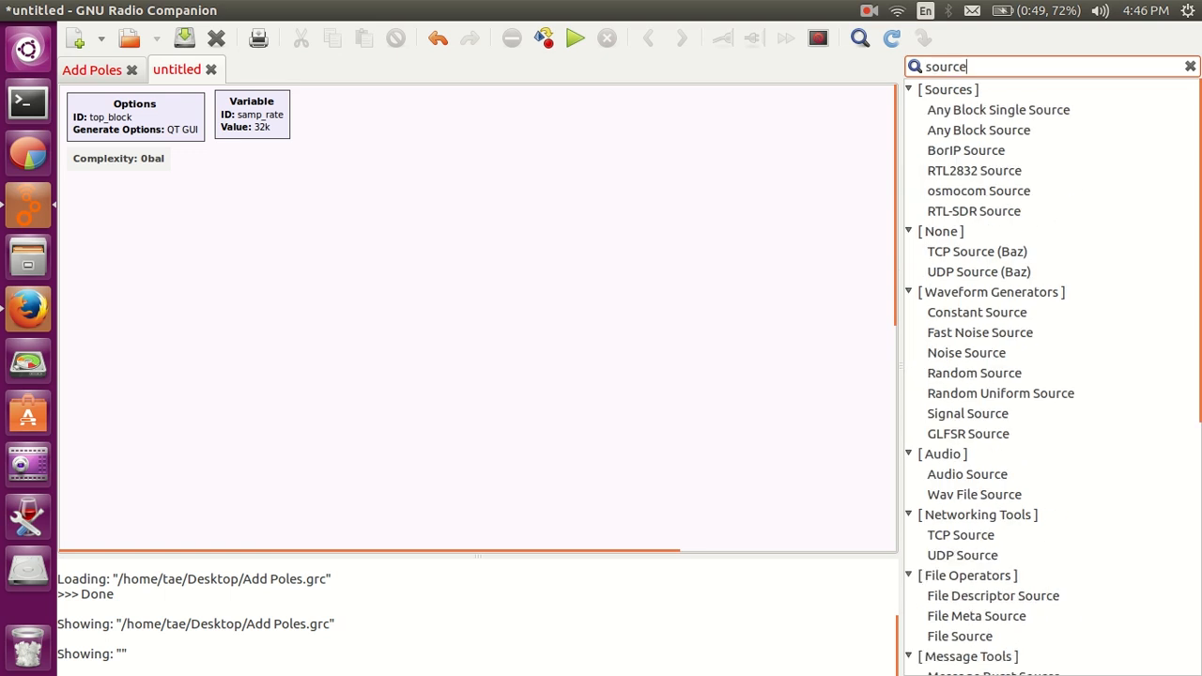
scroll("down", 3)
type("signal")
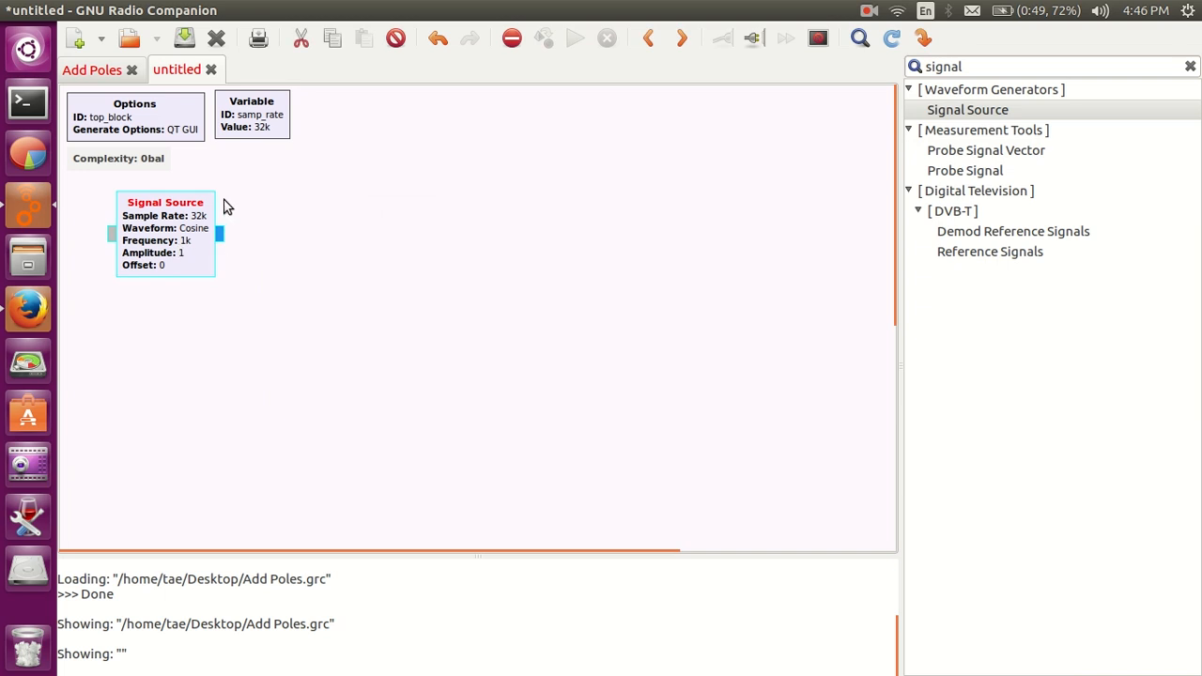
mouse_move(240, 273)
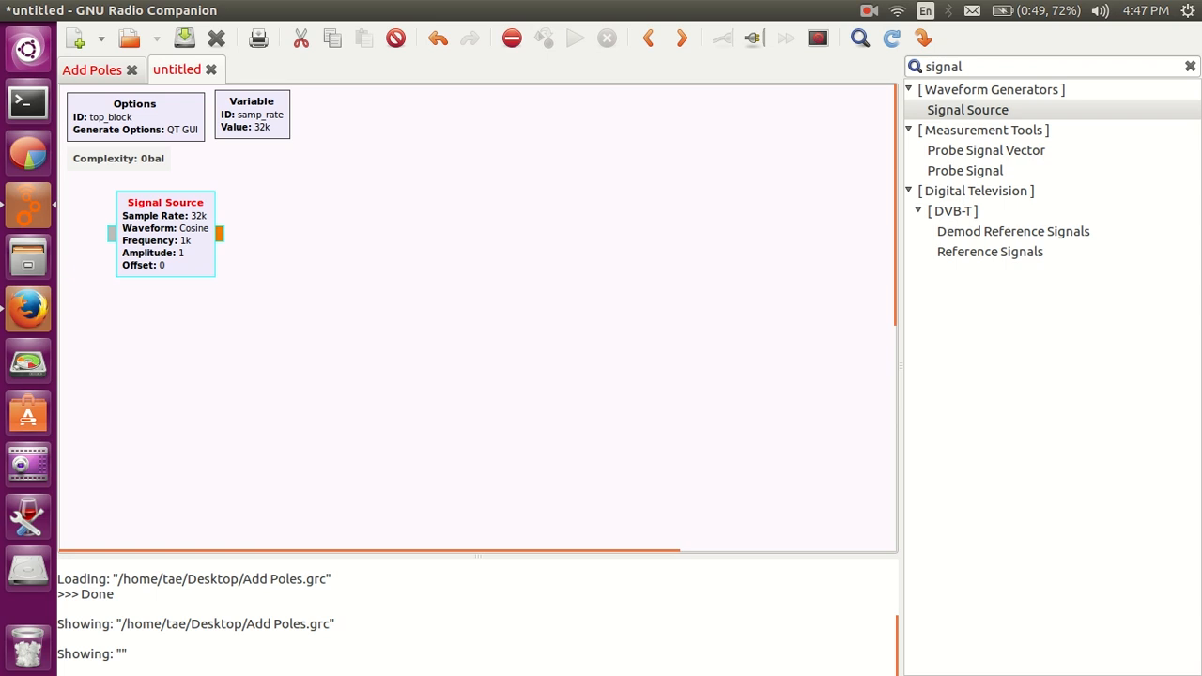
mouse_move(263, 269)
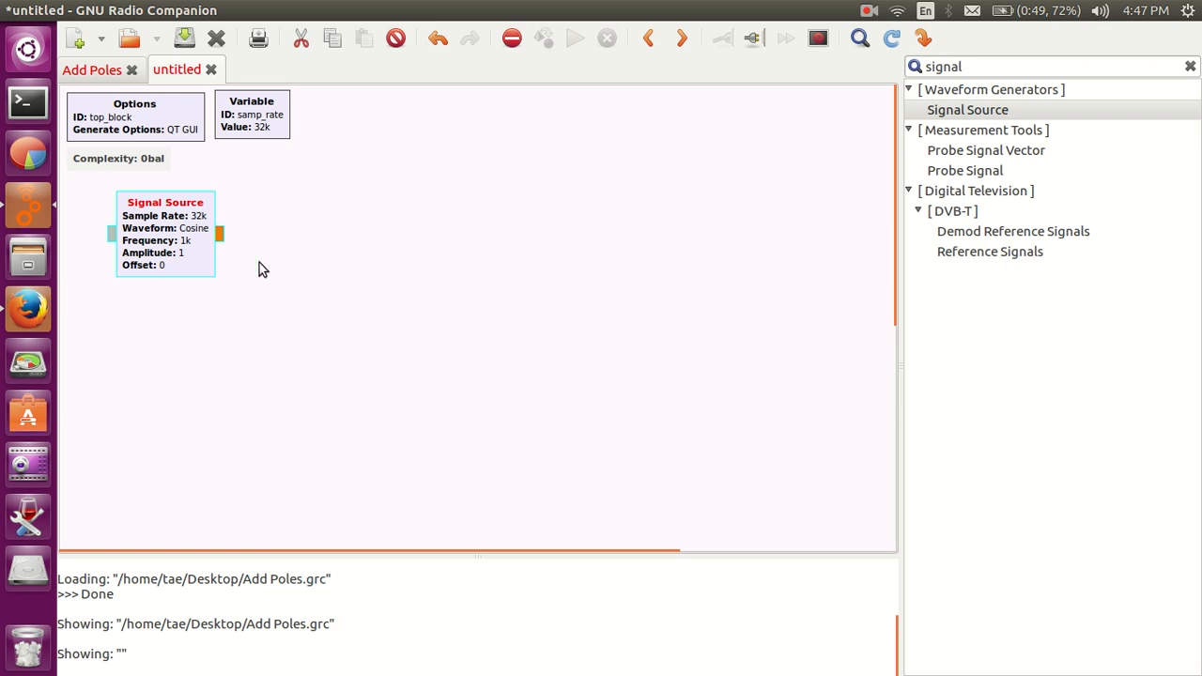
mouse_move(204, 242)
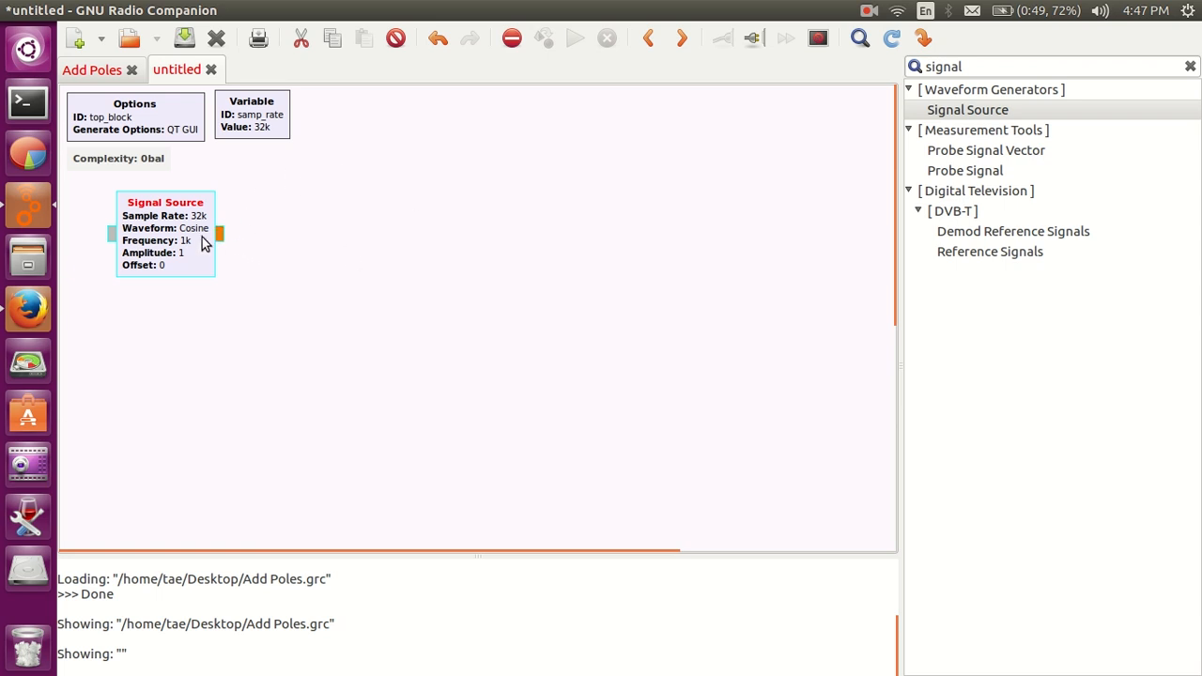
mouse_move(289, 220)
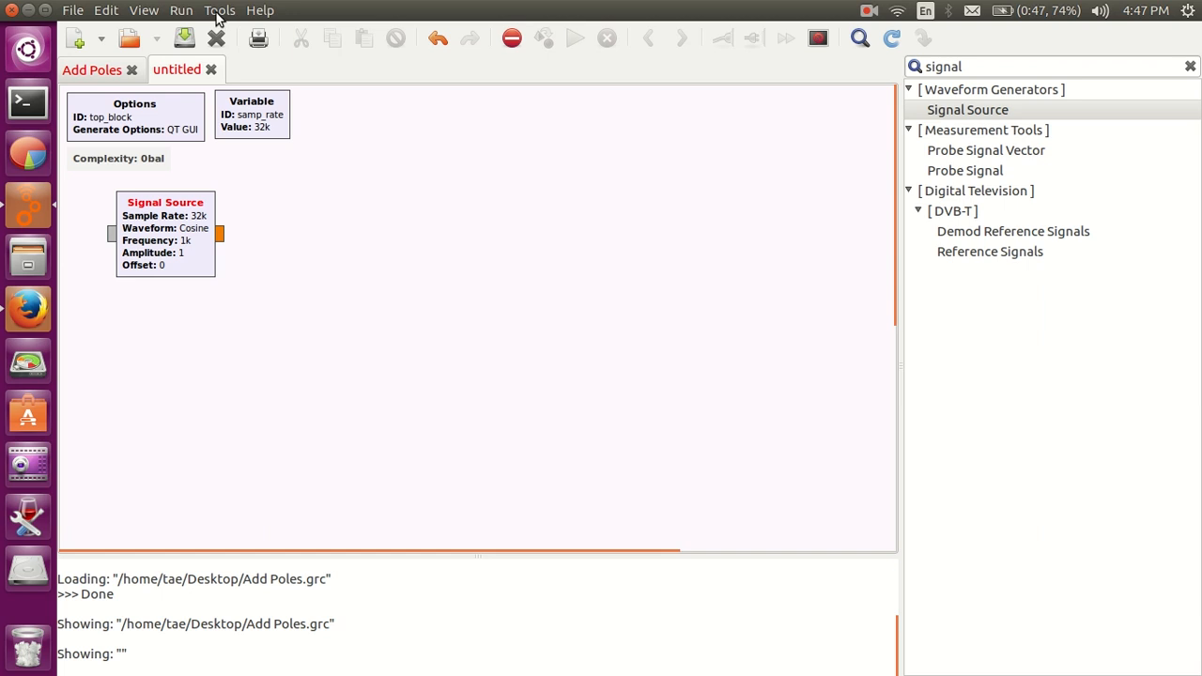
left_click(261, 11)
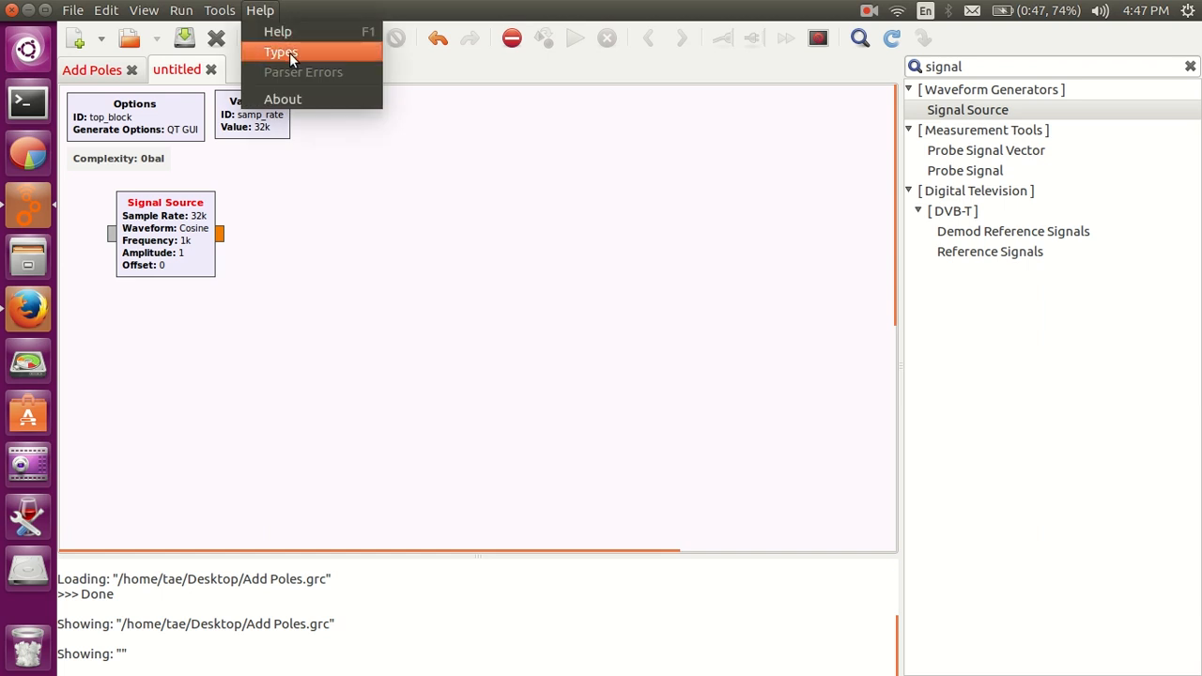
left_click(279, 51)
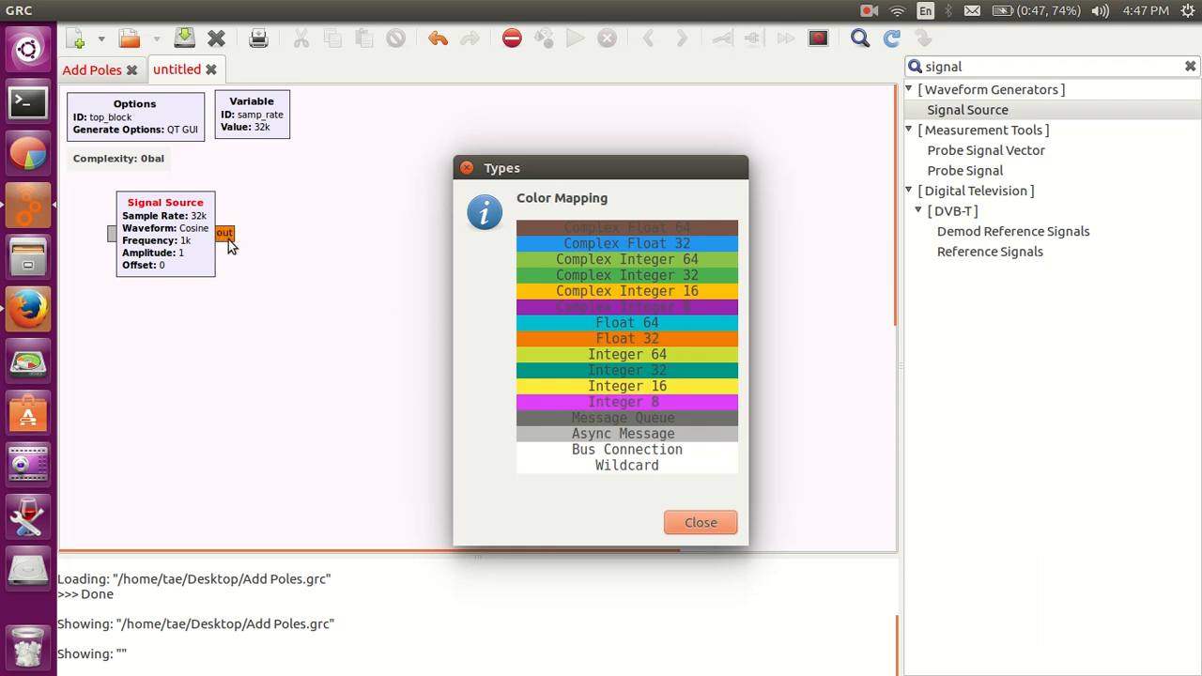
mouse_move(645, 341)
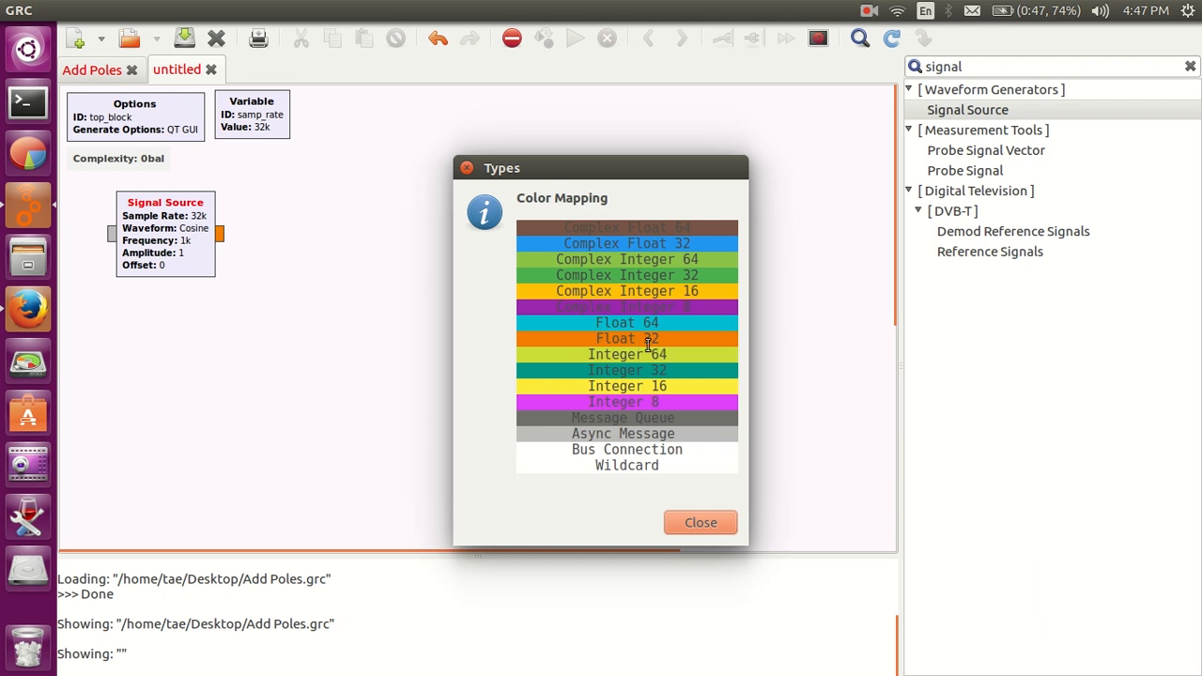
mouse_move(661, 342)
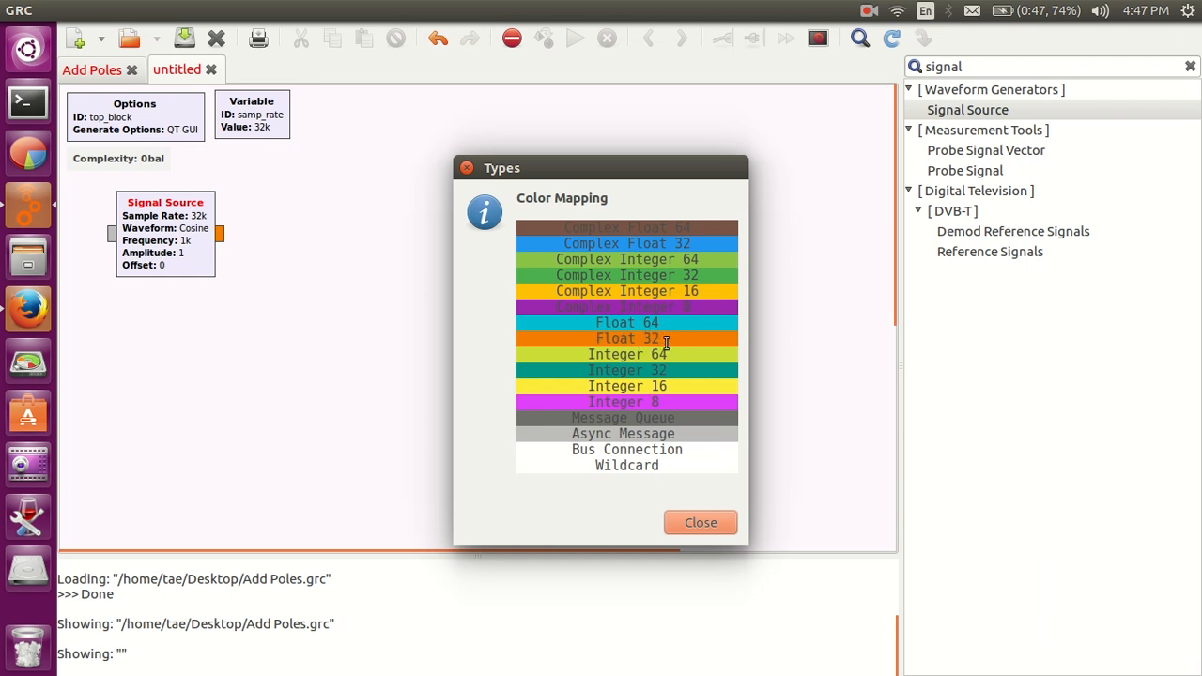
mouse_move(504, 250)
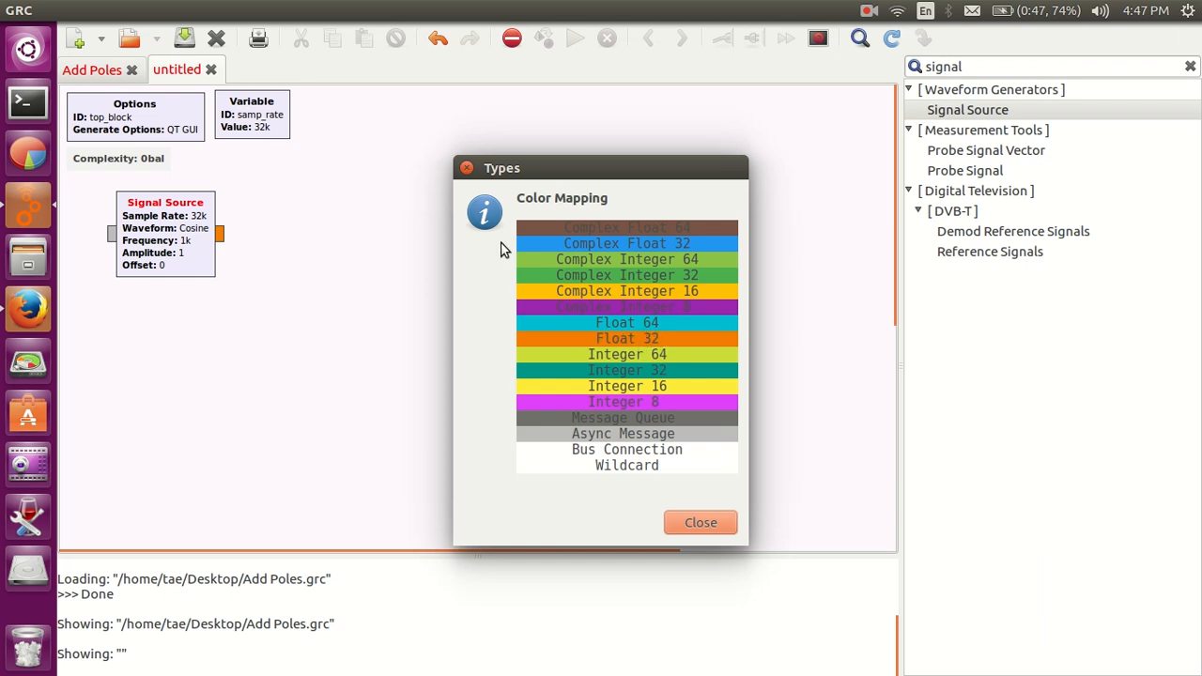
left_click(700, 522)
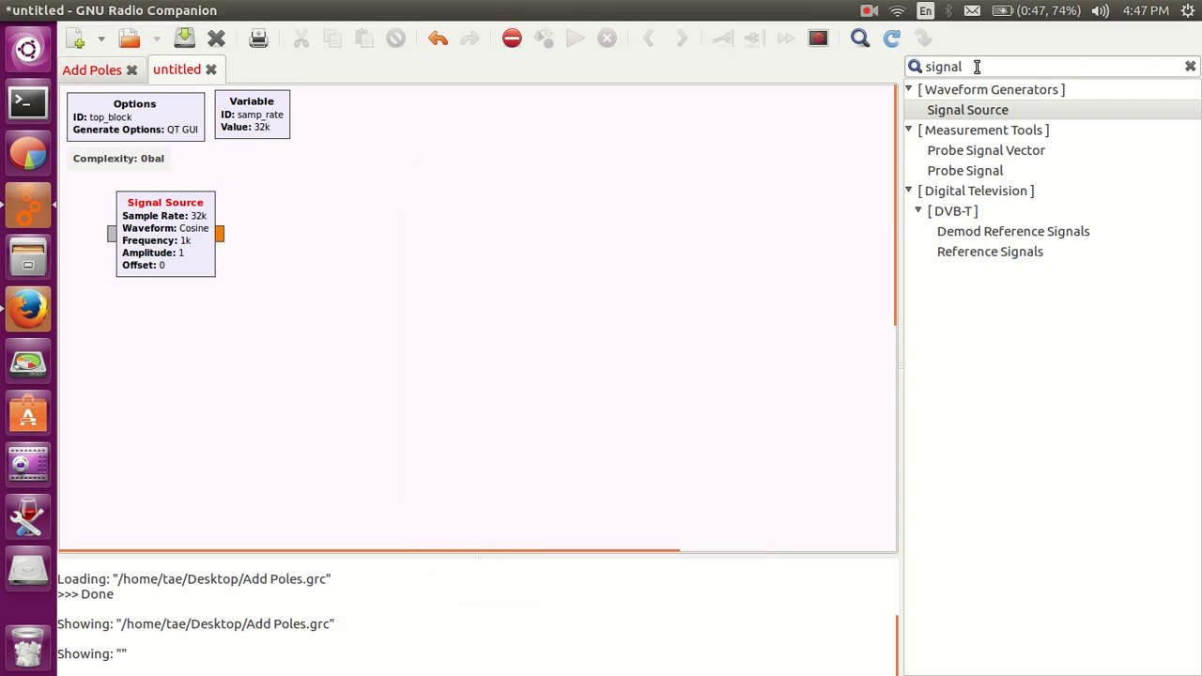
- Search 'thr' and place a Throttle block beside the Signal Source
left_click(1188, 66)
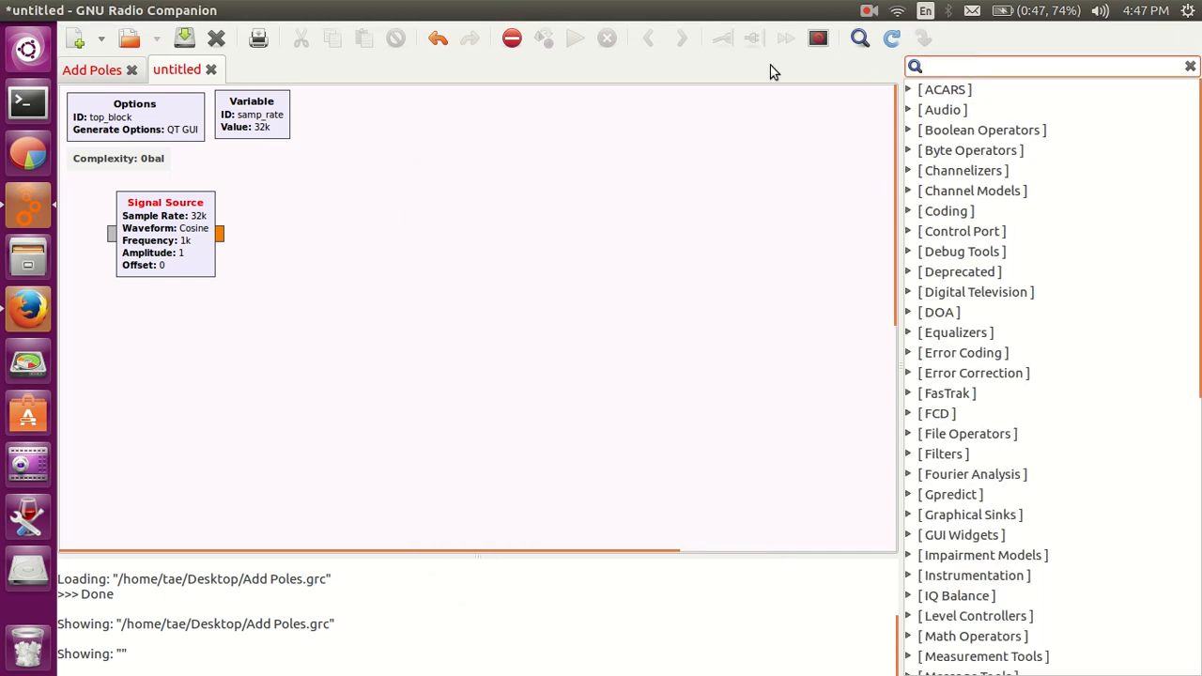
type("thro")
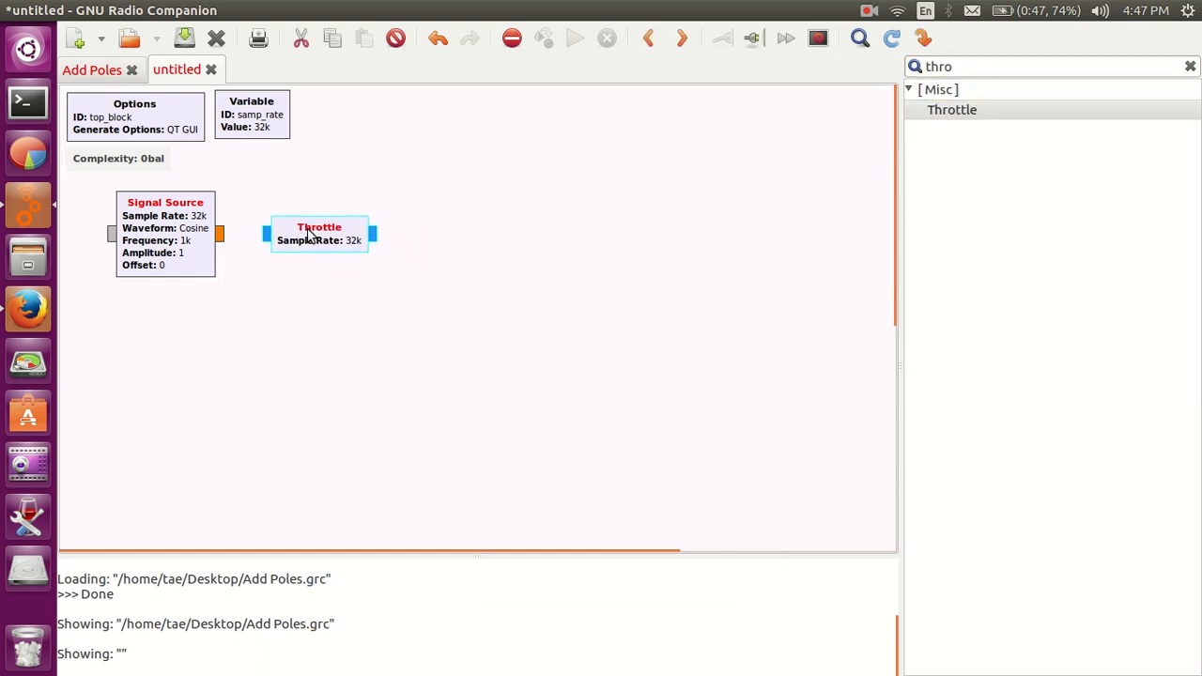
left_click(220, 295)
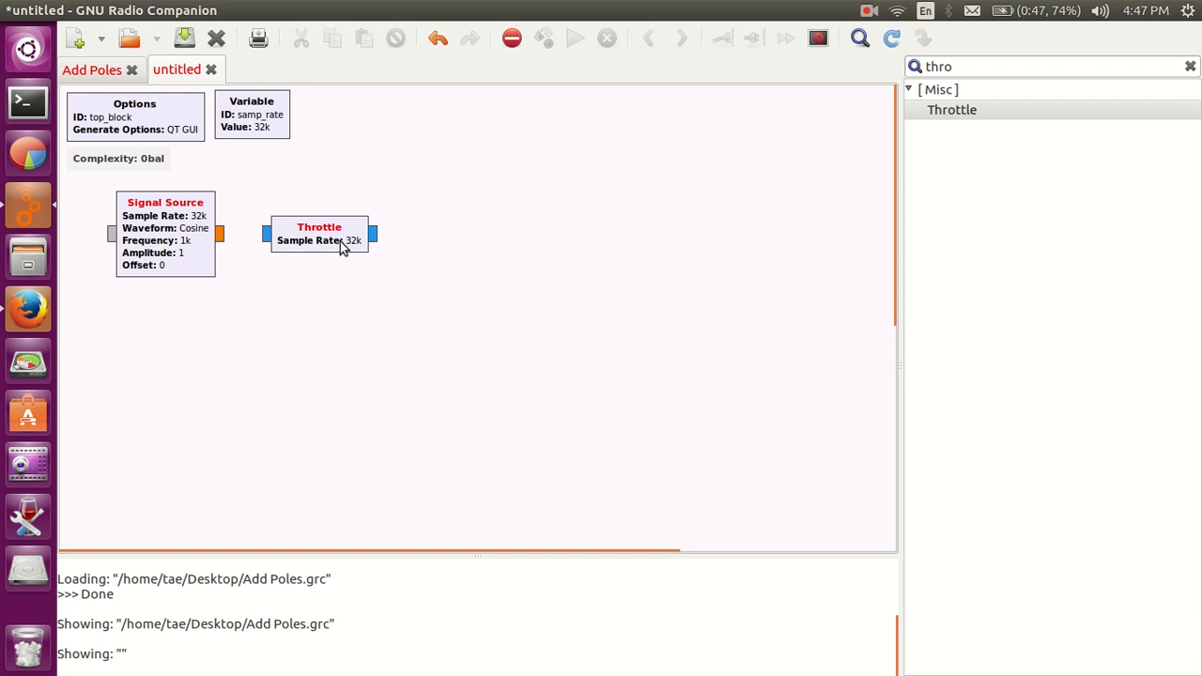
mouse_move(350, 250)
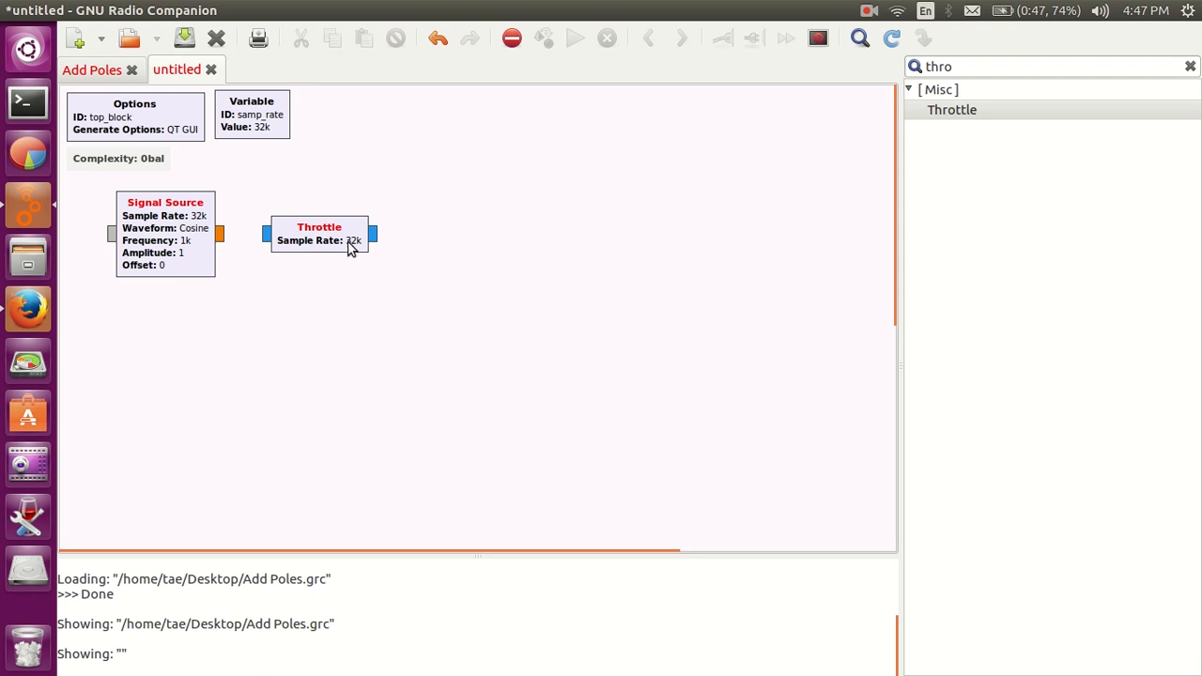
- Set the Throttle block's data type to Float
double_click(319, 235)
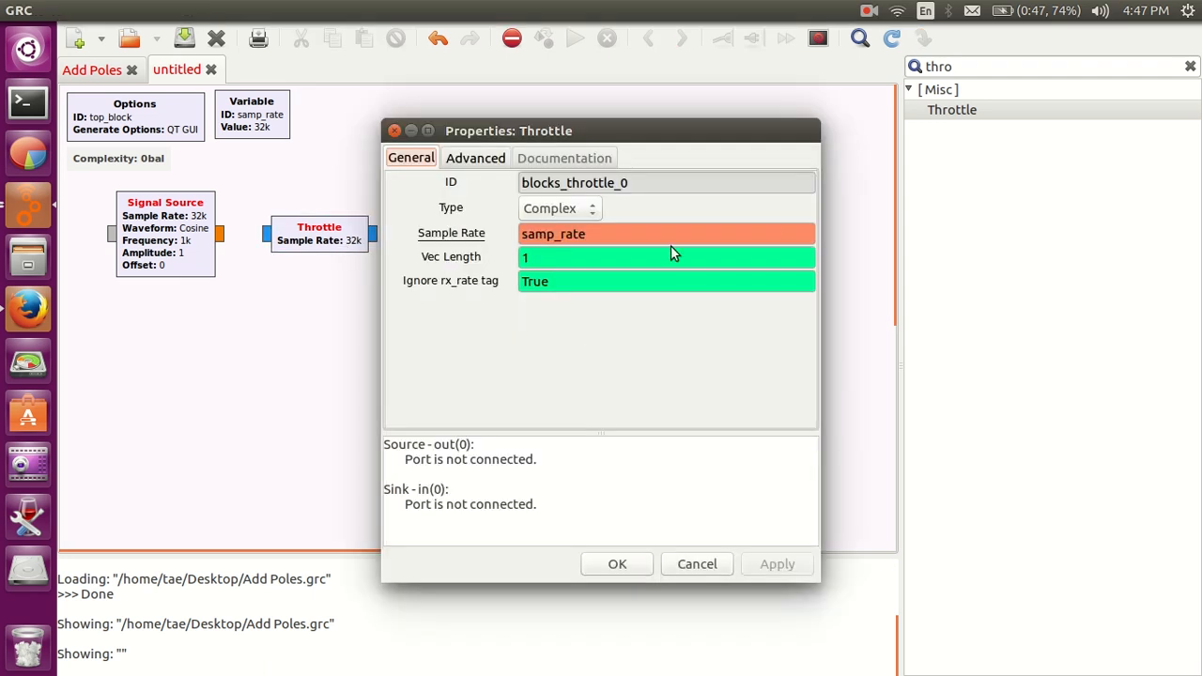
left_click(558, 208)
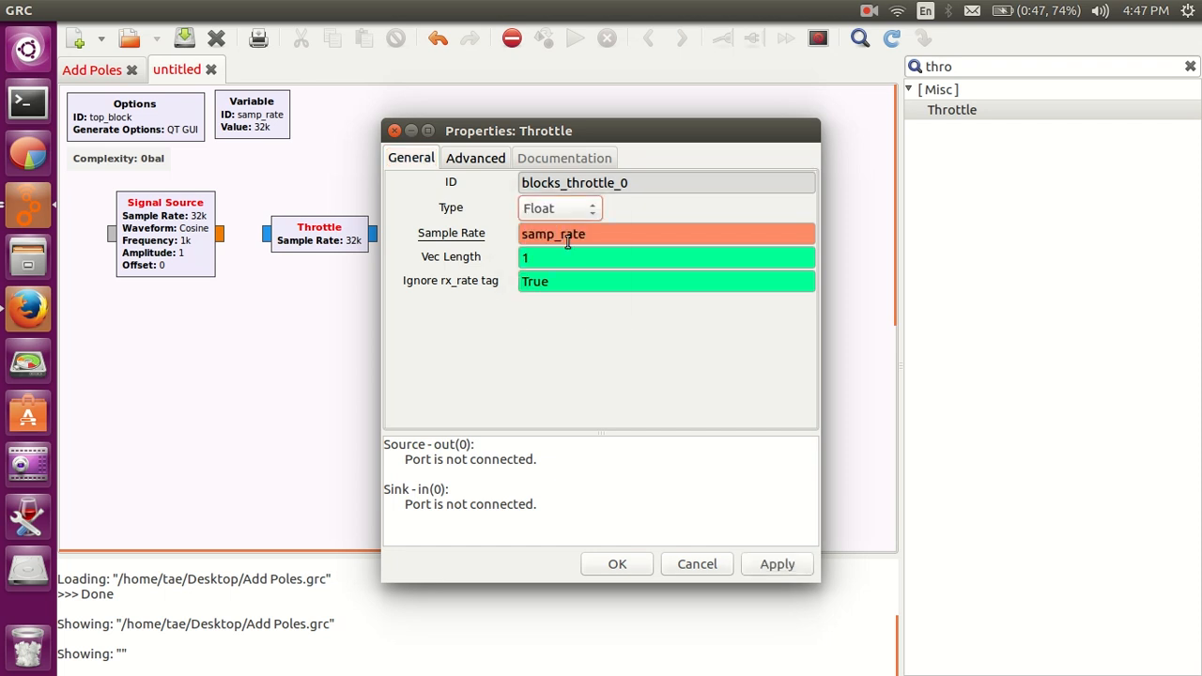
left_click(617, 563)
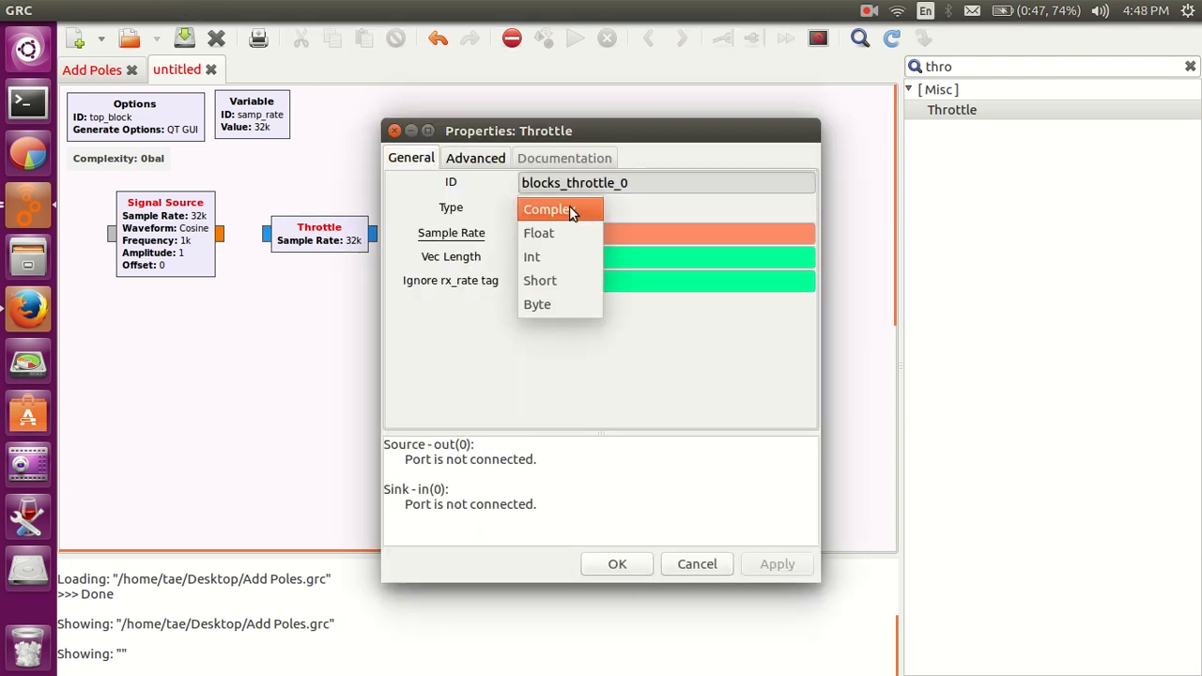
left_click(538, 232)
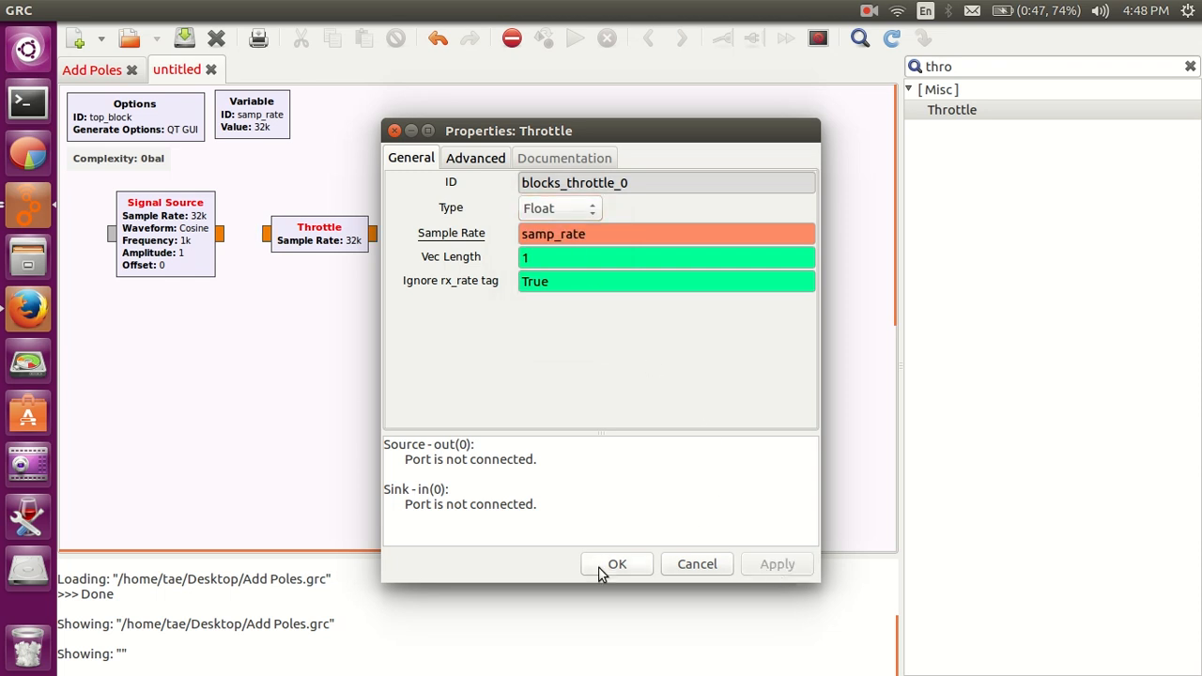
left_click(616, 564)
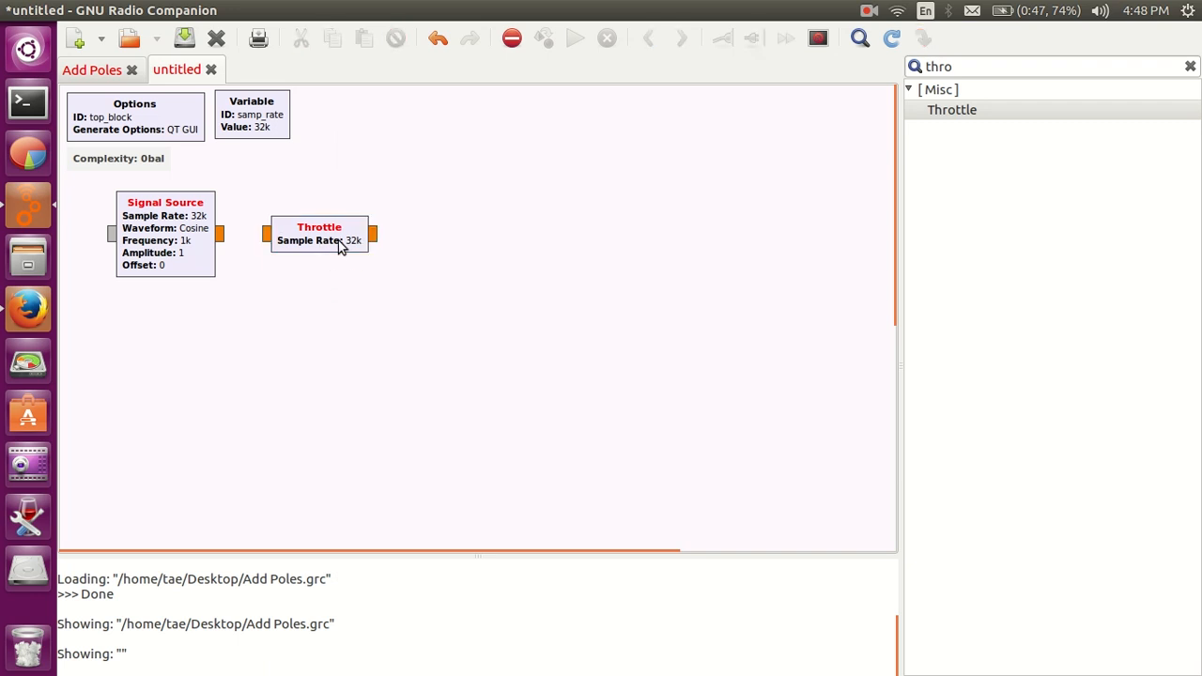
mouse_move(323, 246)
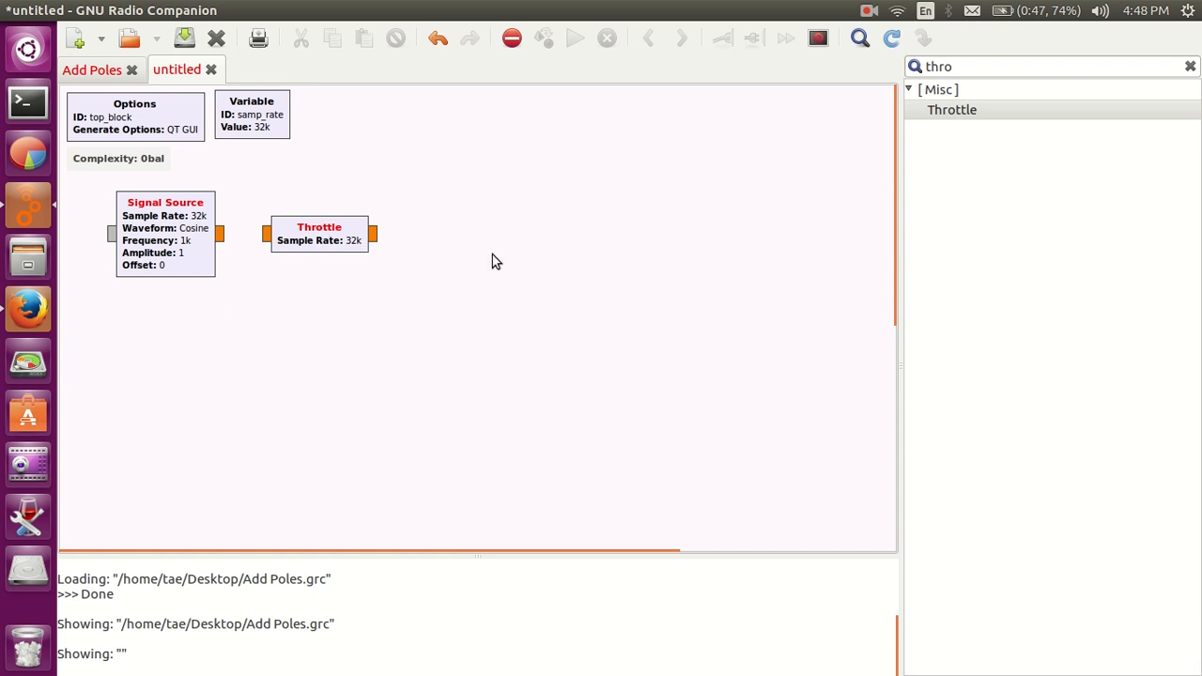
mouse_move(371, 232)
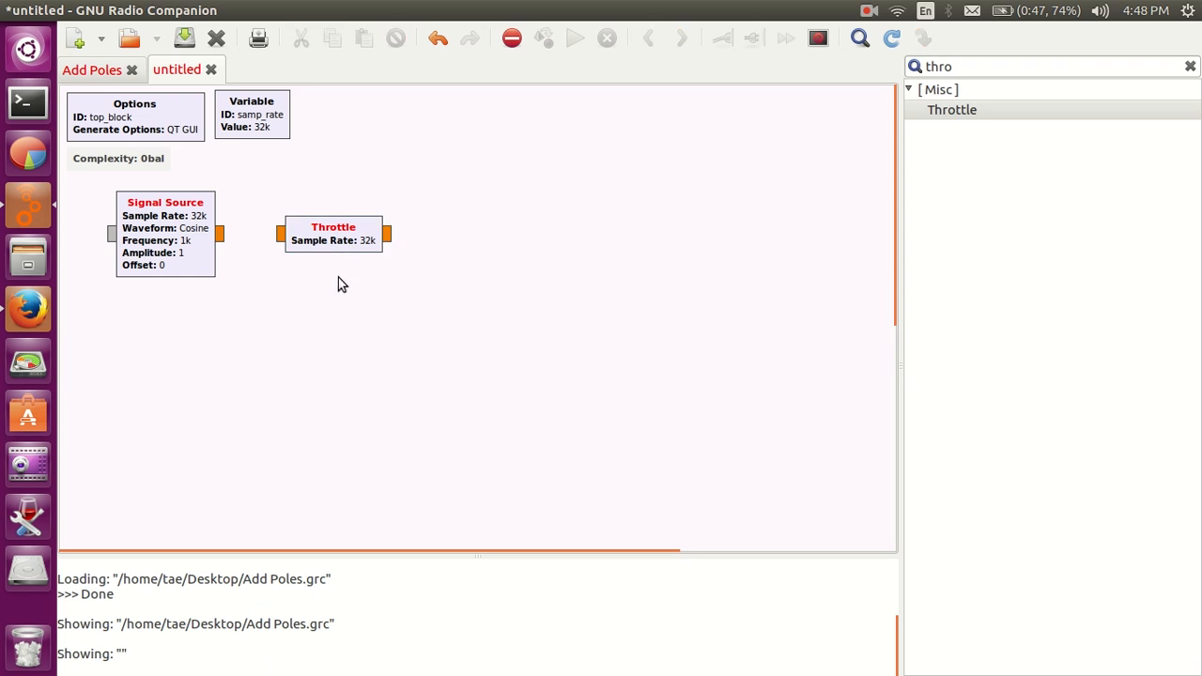
mouse_move(219, 234)
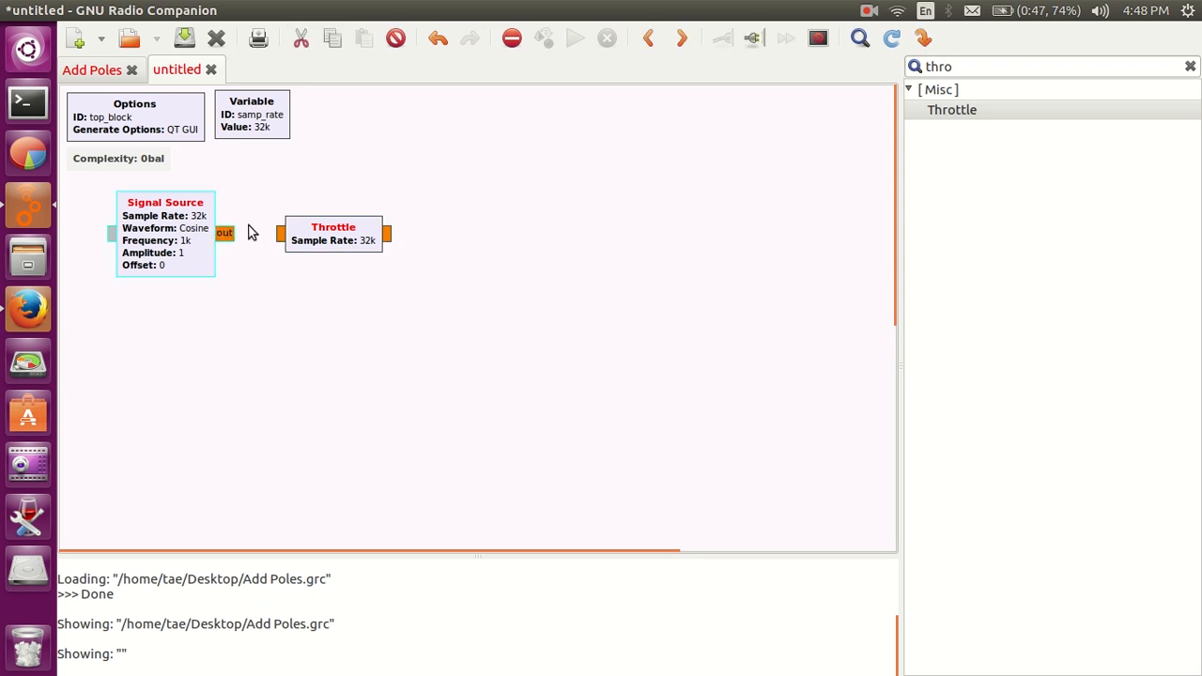
mouse_move(225, 241)
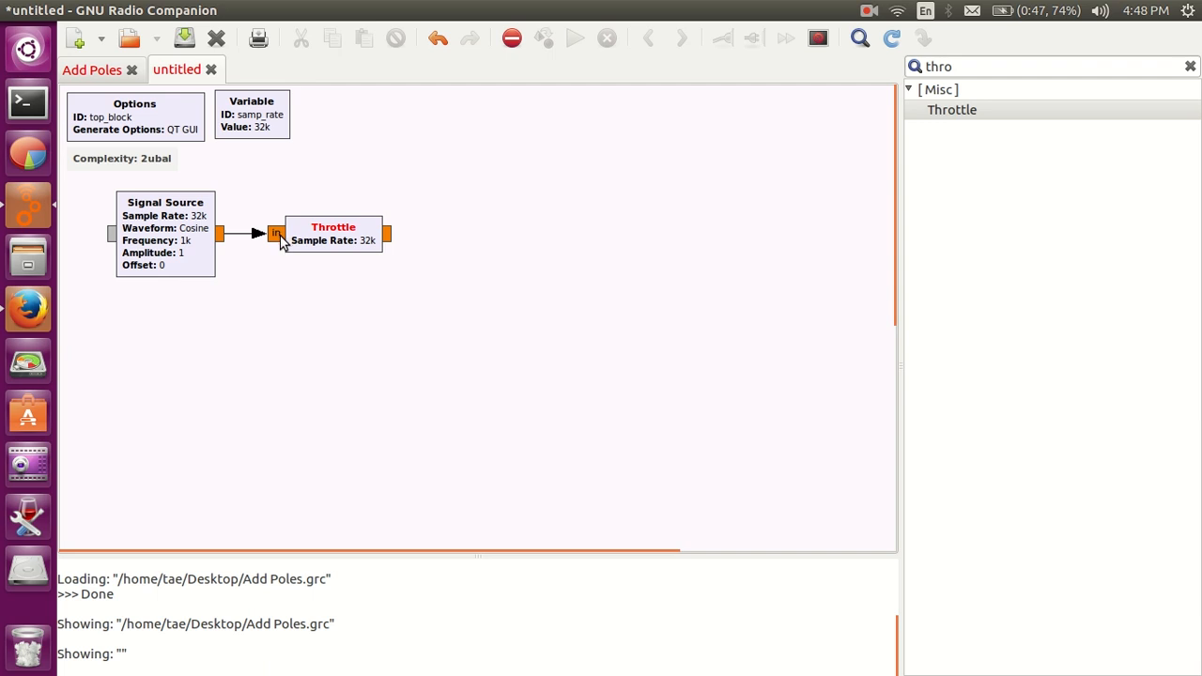
- Clear the block search and drag the Throttle block further right and down
left_click(331, 233)
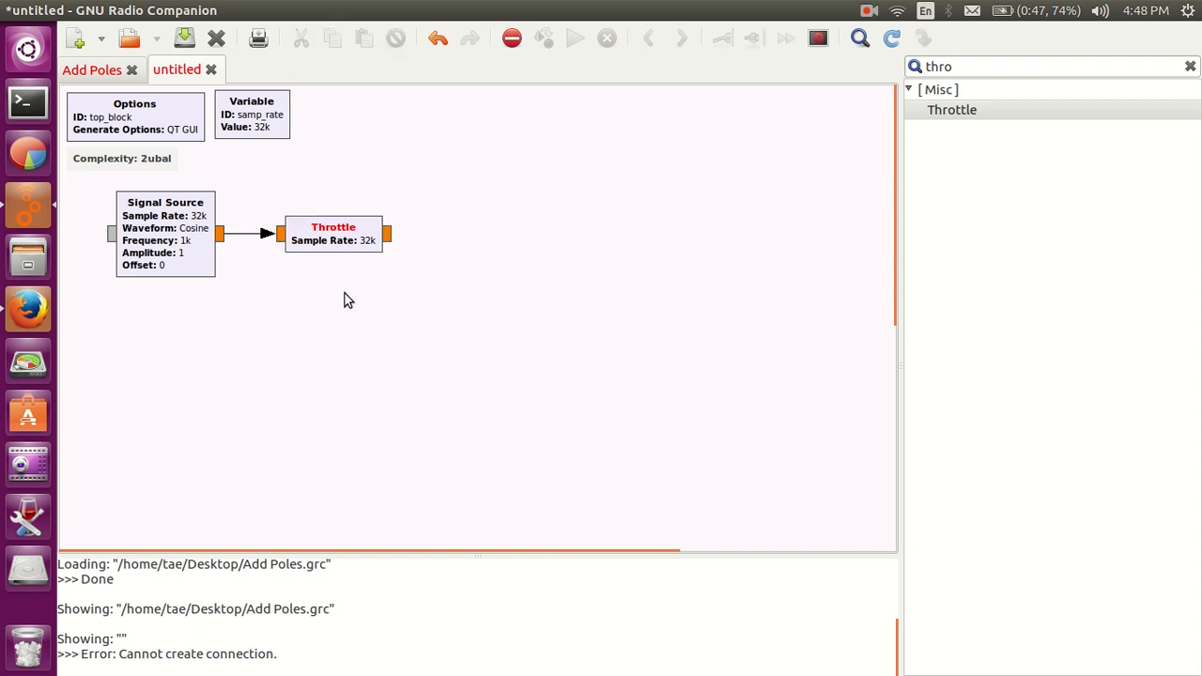
mouse_move(346, 251)
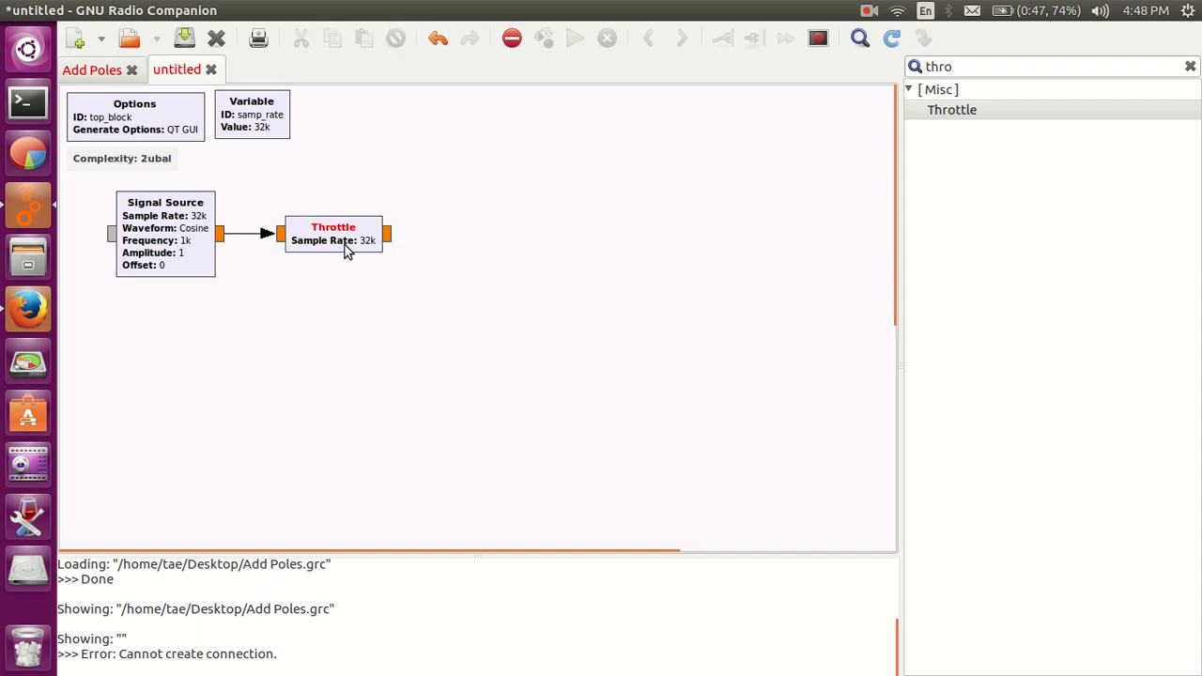
mouse_move(392, 242)
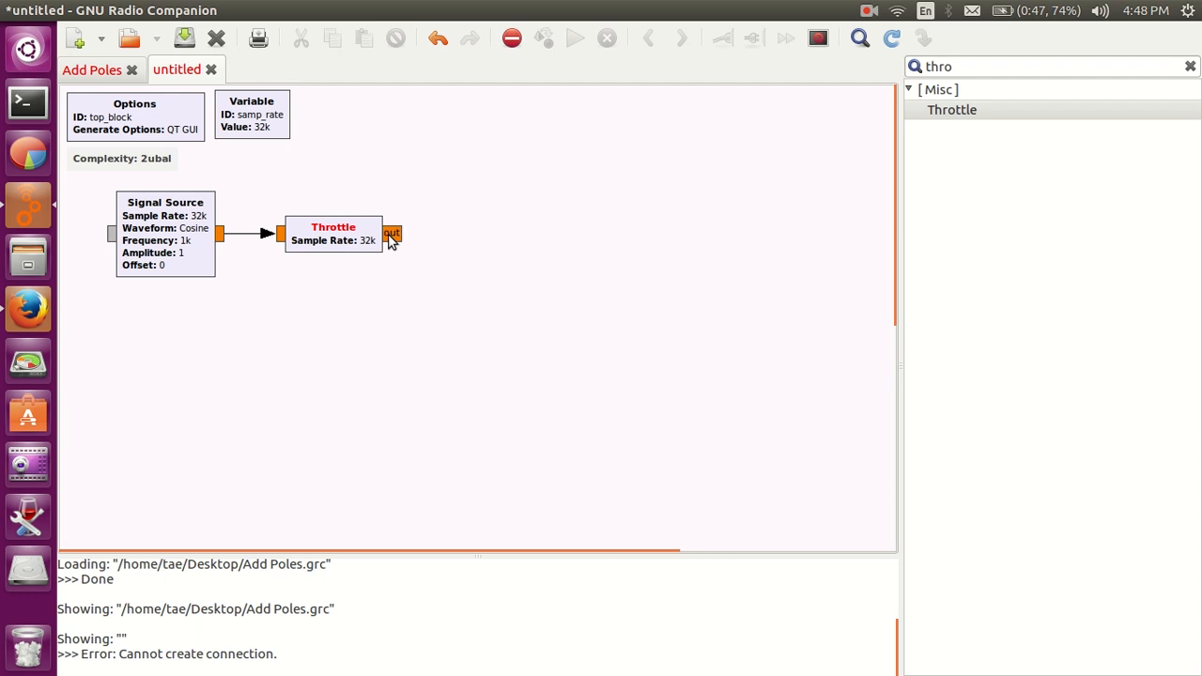
mouse_move(577, 237)
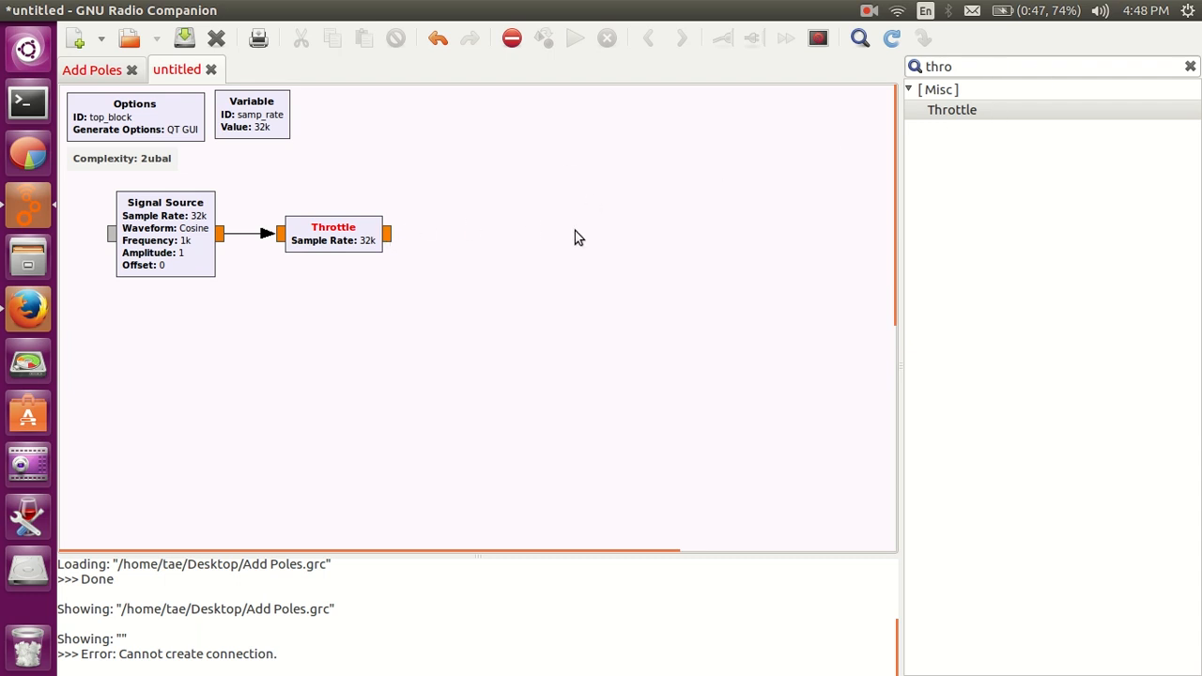
left_click(1189, 66)
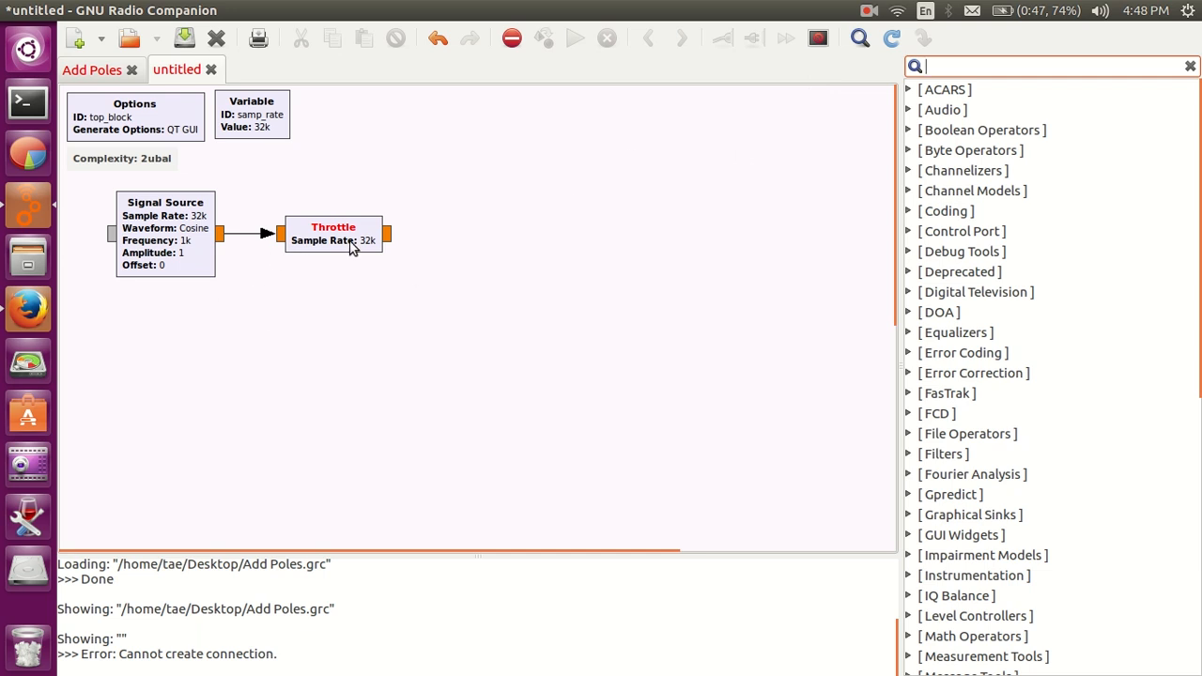
left_click_drag(333, 233, 480, 275)
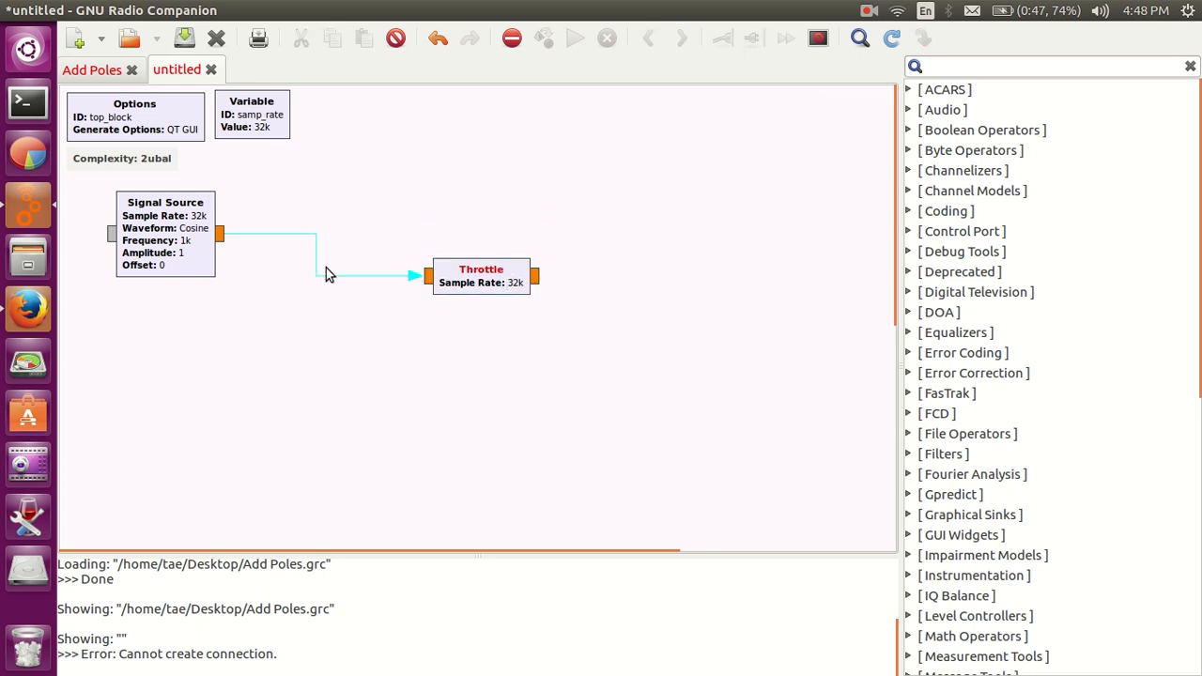
mouse_move(391, 205)
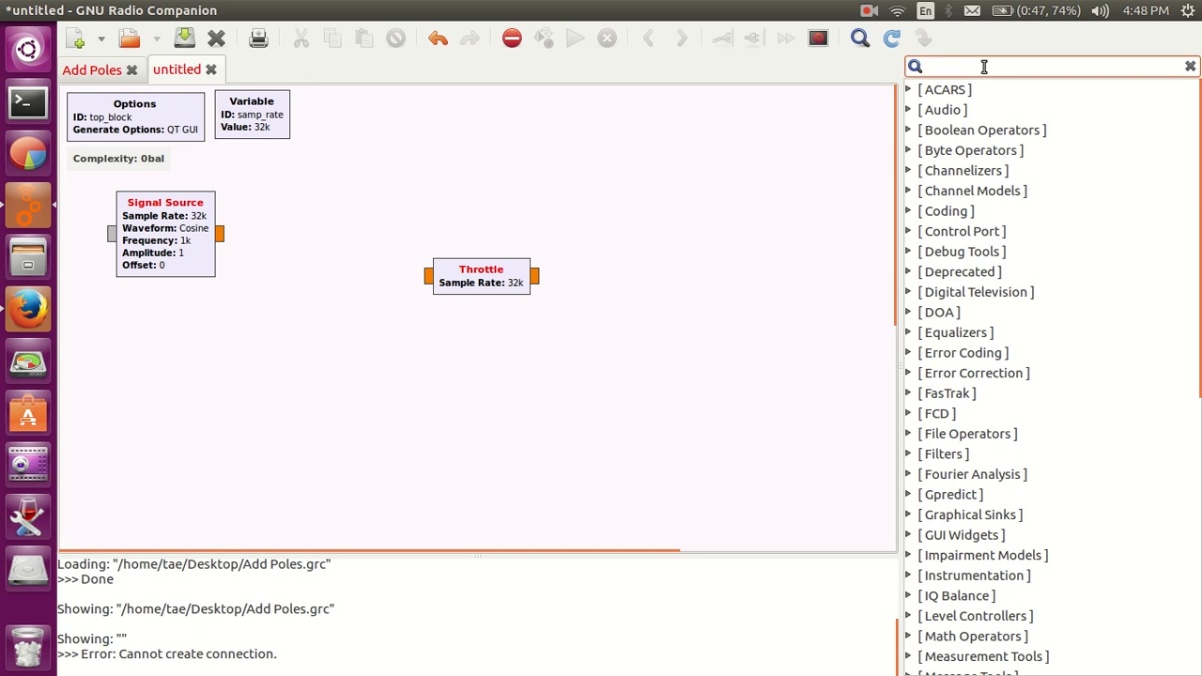
- Add an Add block and set the second Signal Source to 22k
type("add")
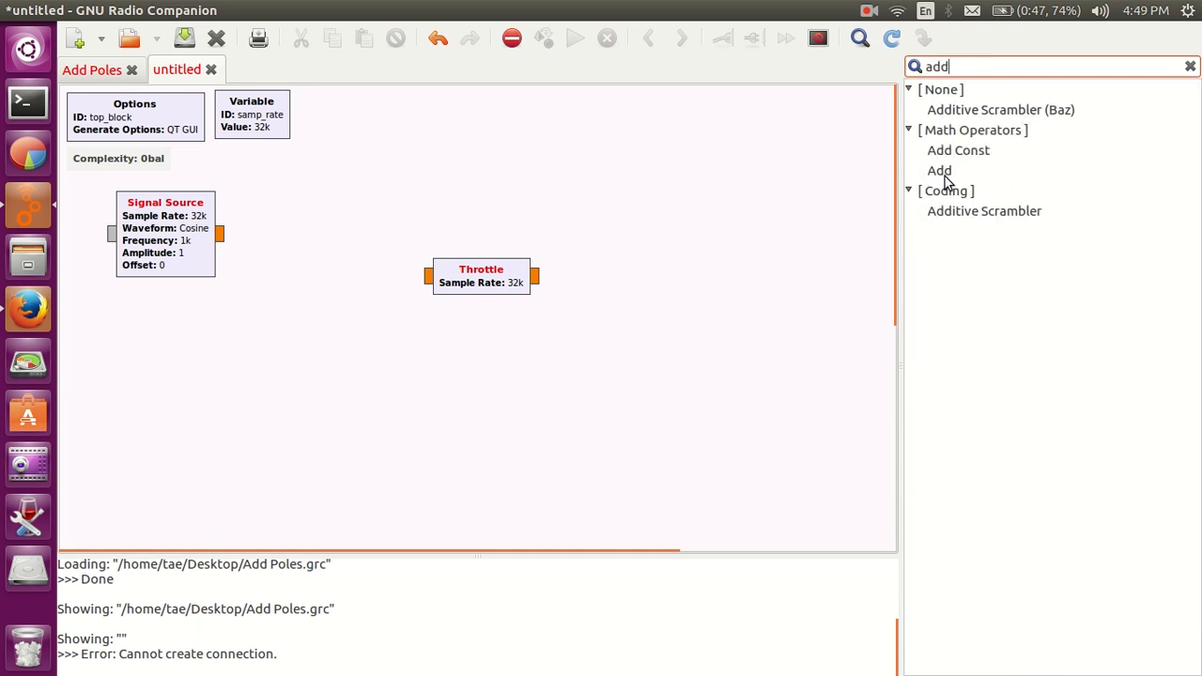
double_click(938, 170)
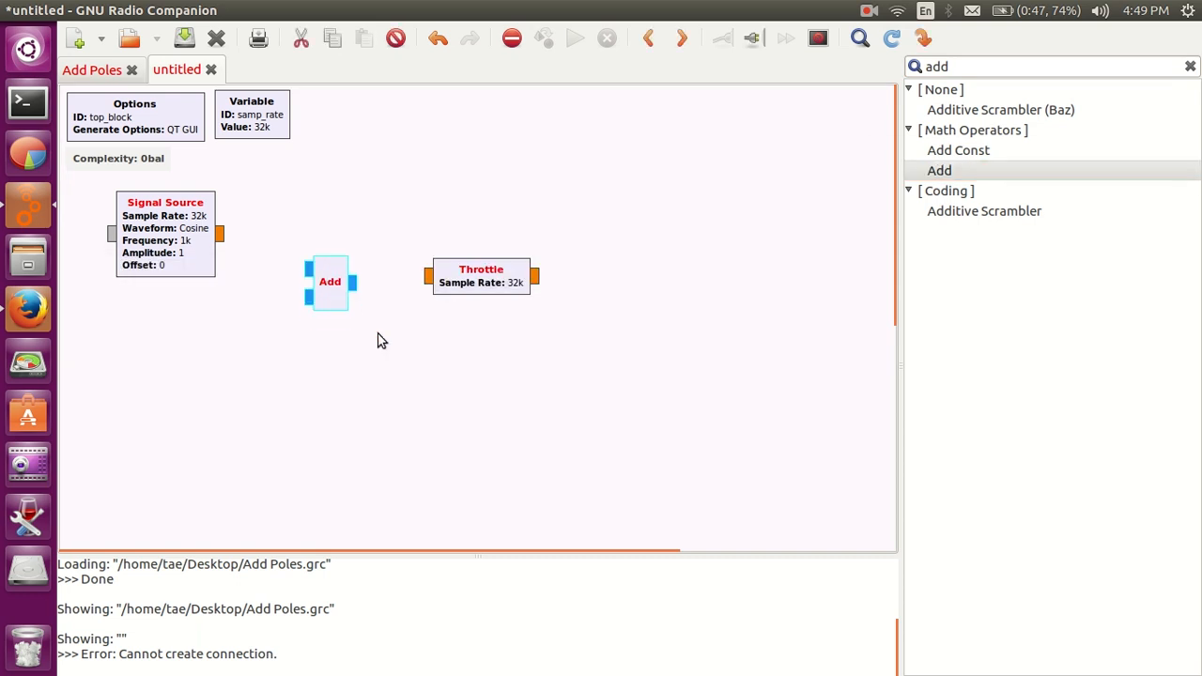
mouse_move(348, 306)
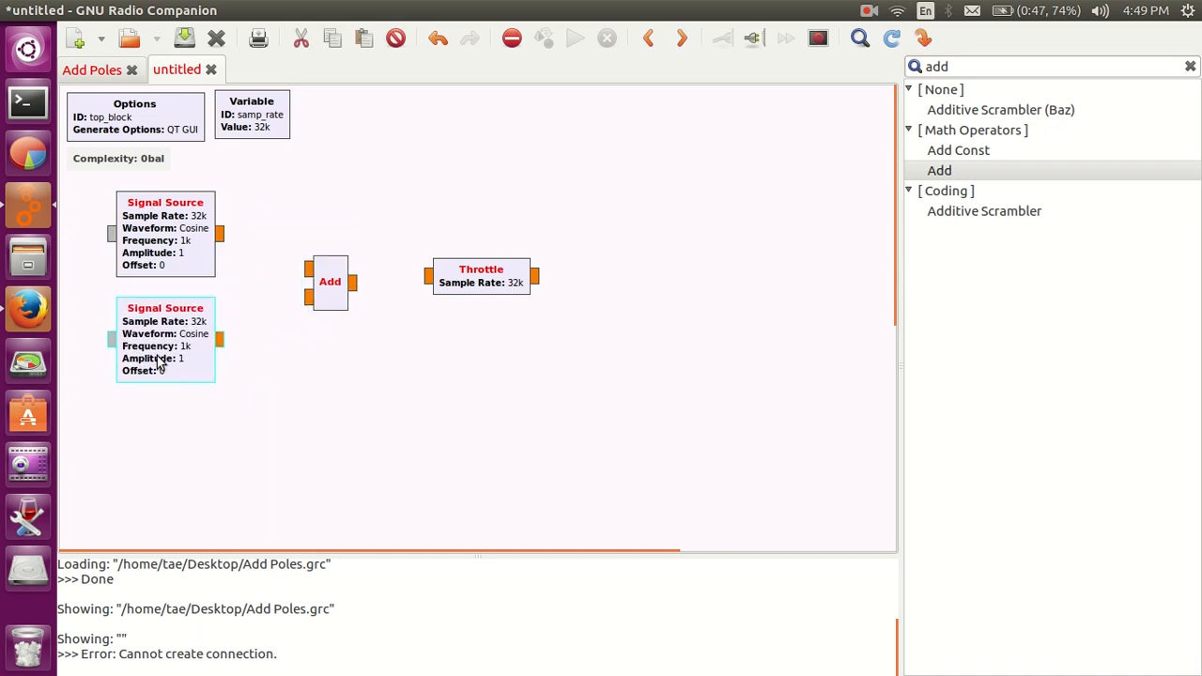
double_click(165, 338)
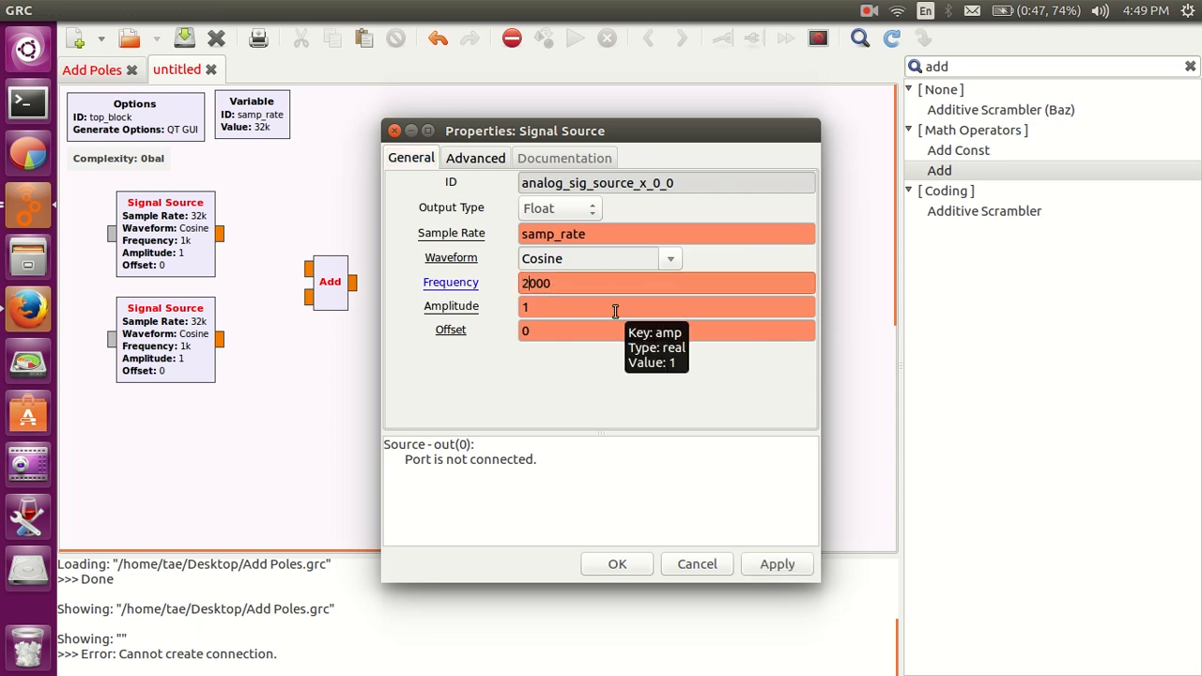
left_click(616, 564)
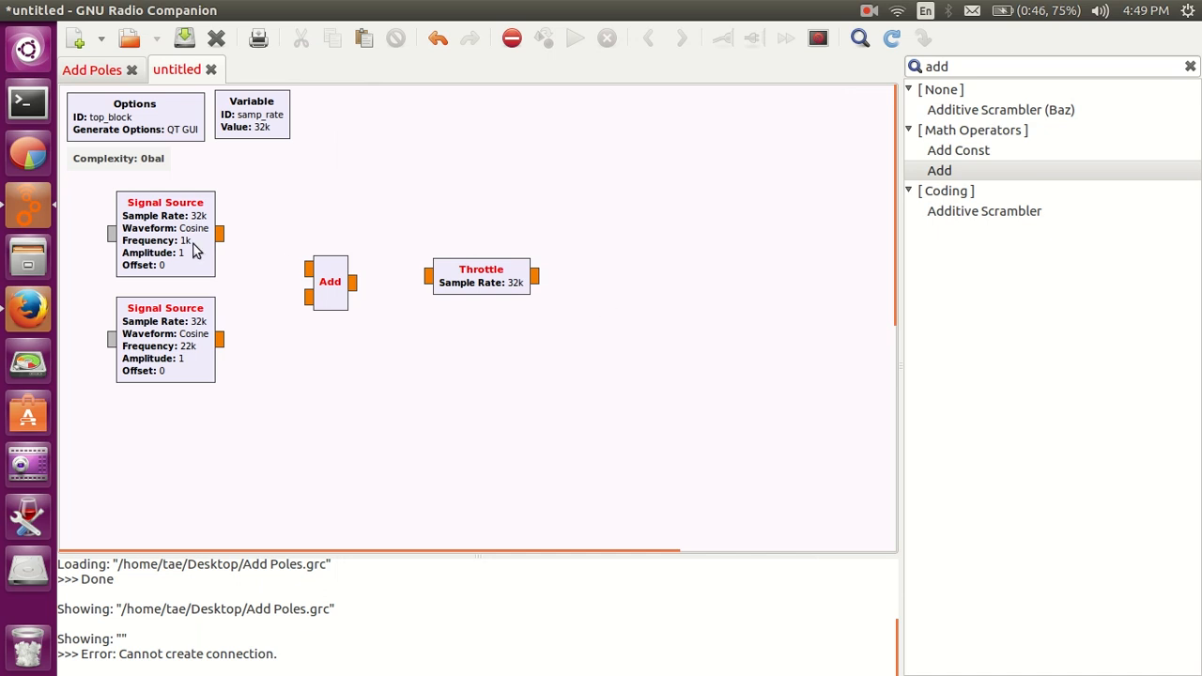
- Wire the 11k Signal Source into the Add block and nudge Add slightly
double_click(165, 233)
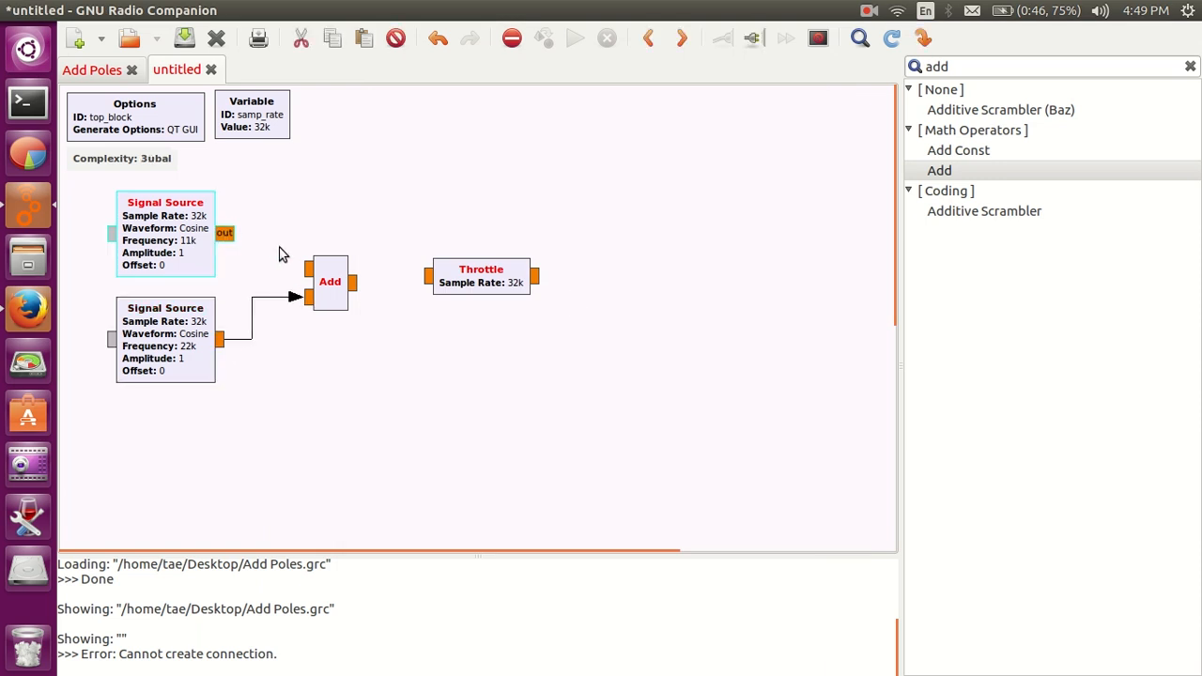
left_click_drag(224, 233, 303, 282)
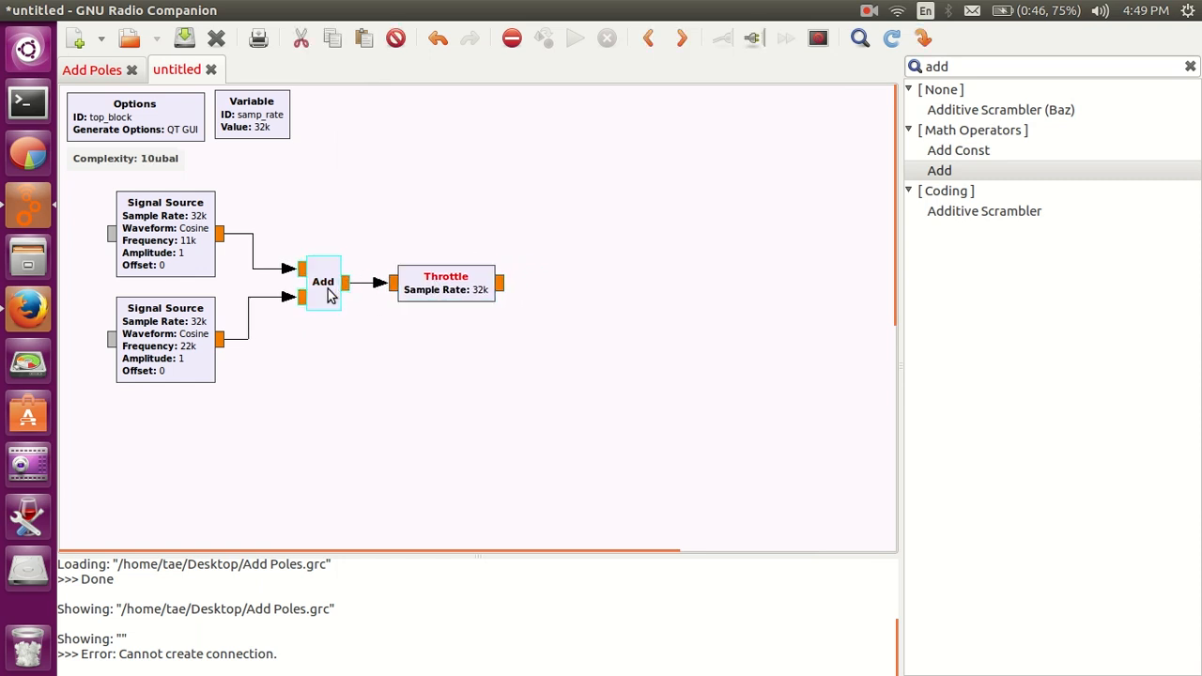
left_click_drag(323, 282, 317, 288)
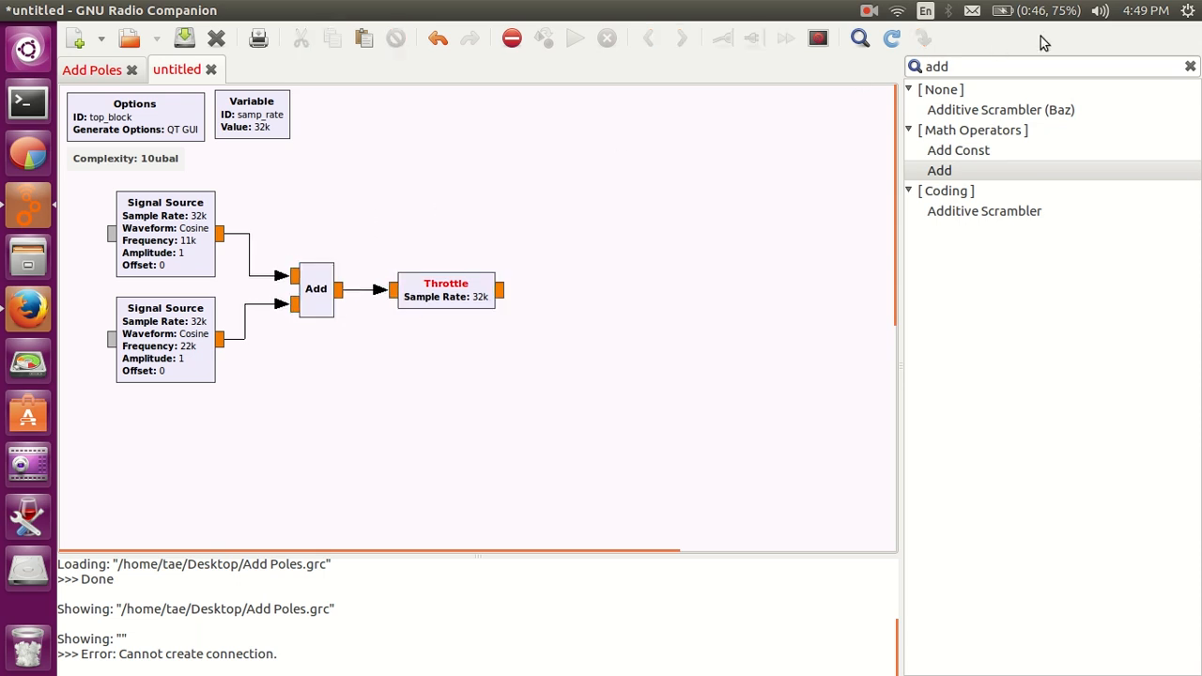
- Clear the block search and expand the Audio block category
left_click(1188, 67)
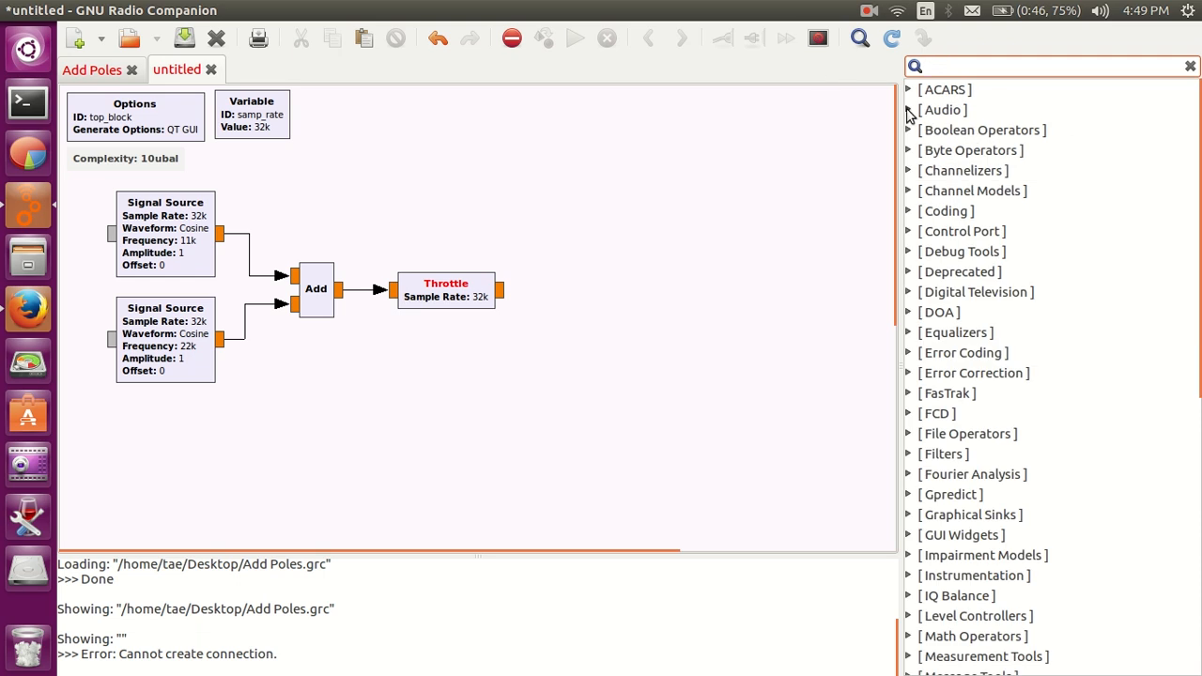
left_click(935, 109)
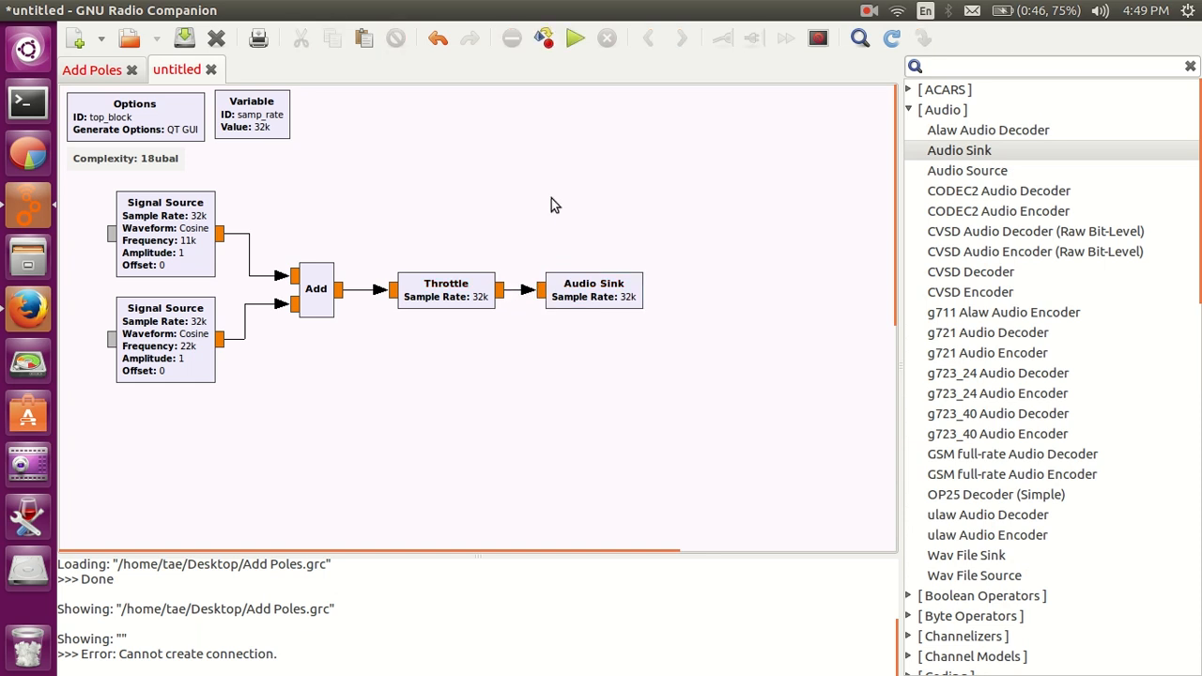
mouse_move(532, 195)
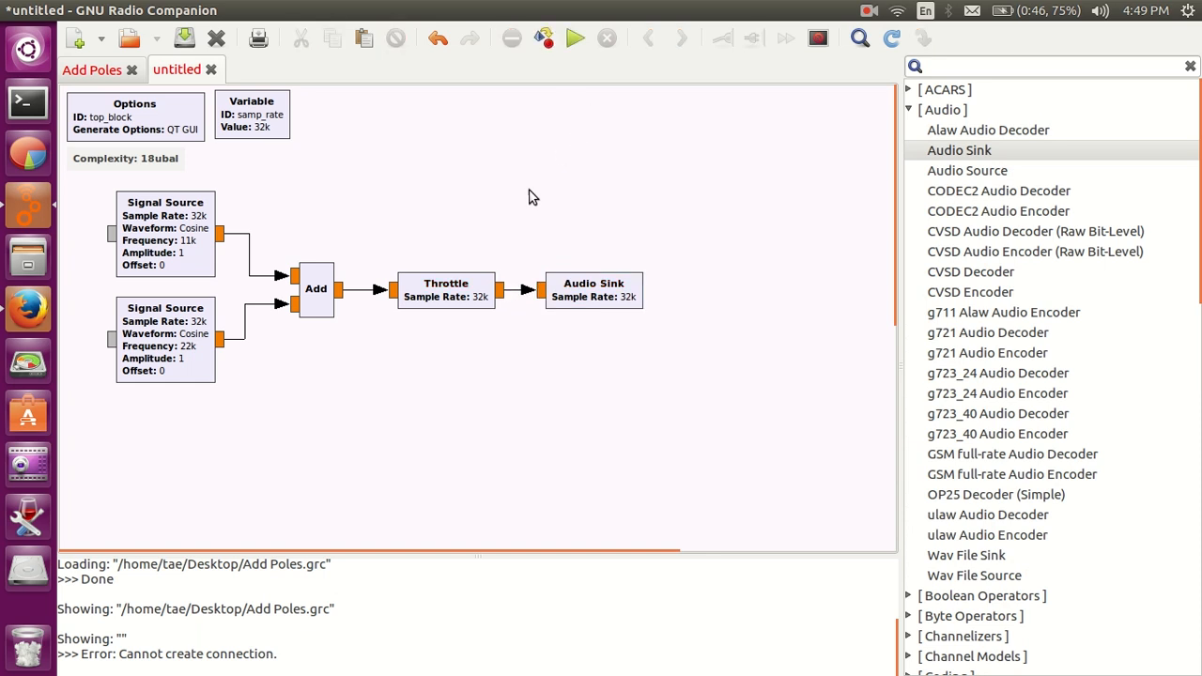
mouse_move(200, 368)
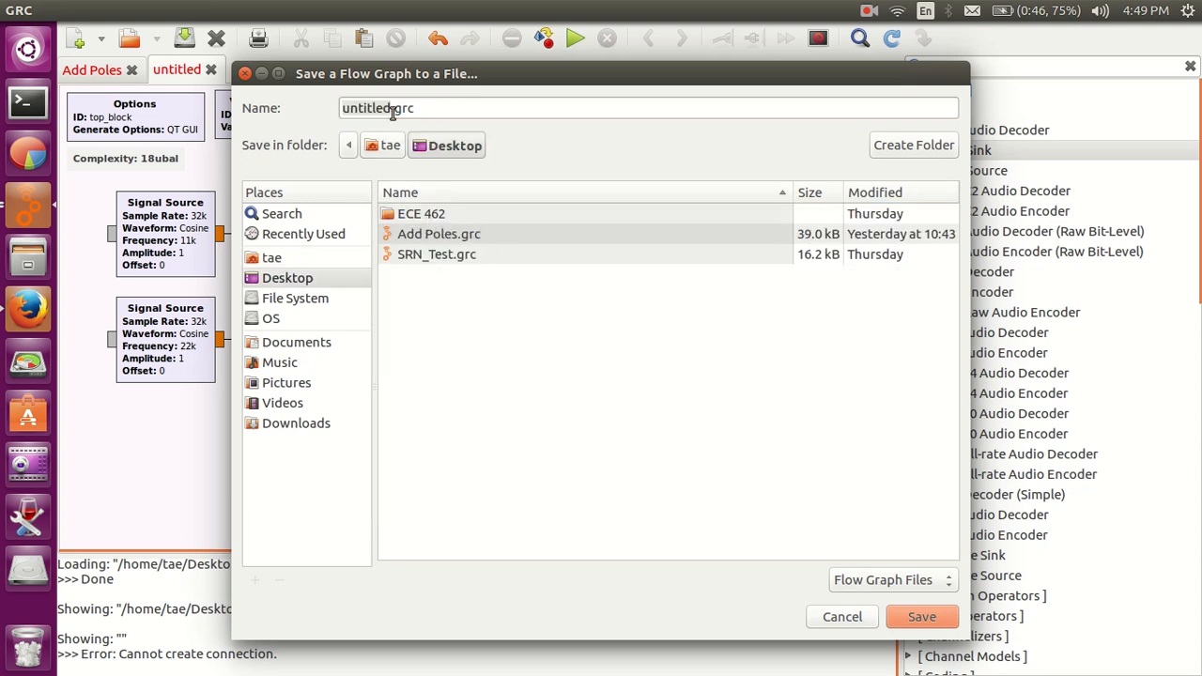
- Save the flow graph as Test.grc and select the Audio Sink for removal
type("Test.grc")
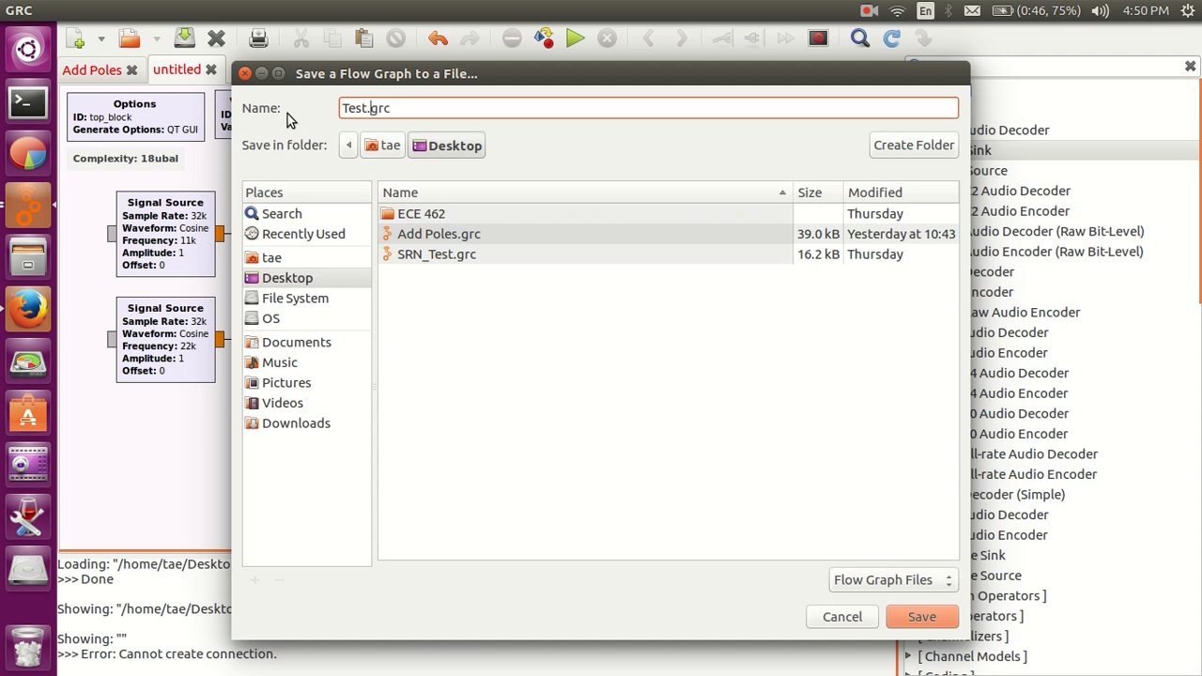
left_click(921, 617)
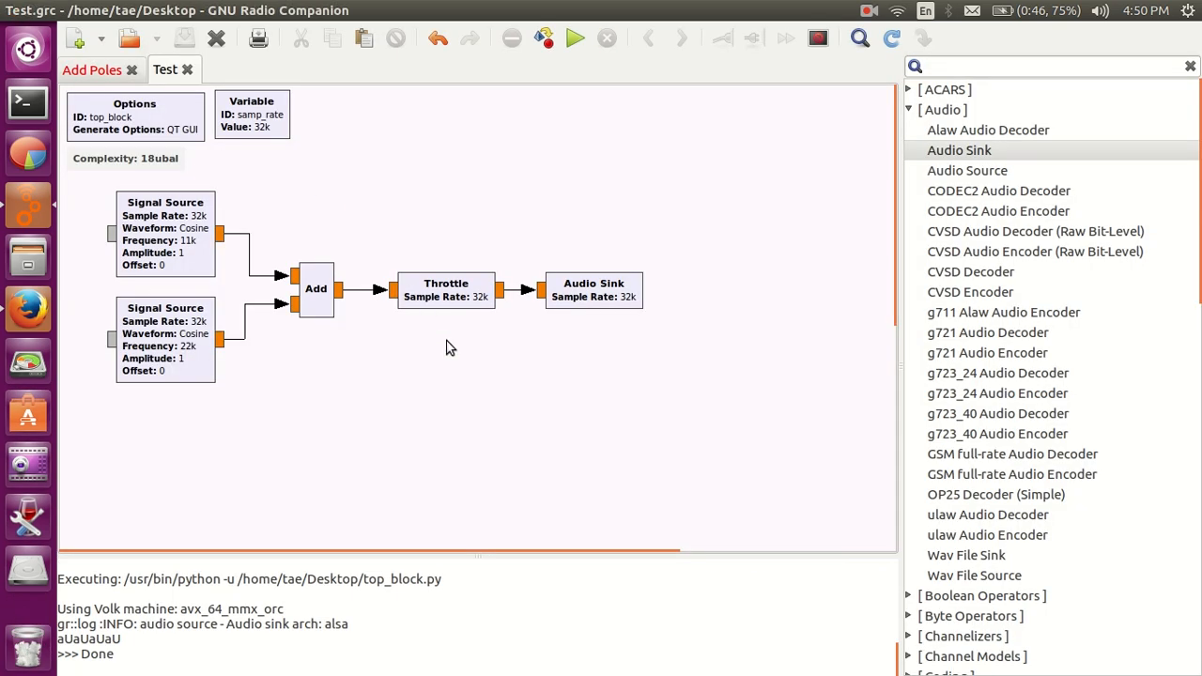
mouse_move(529, 413)
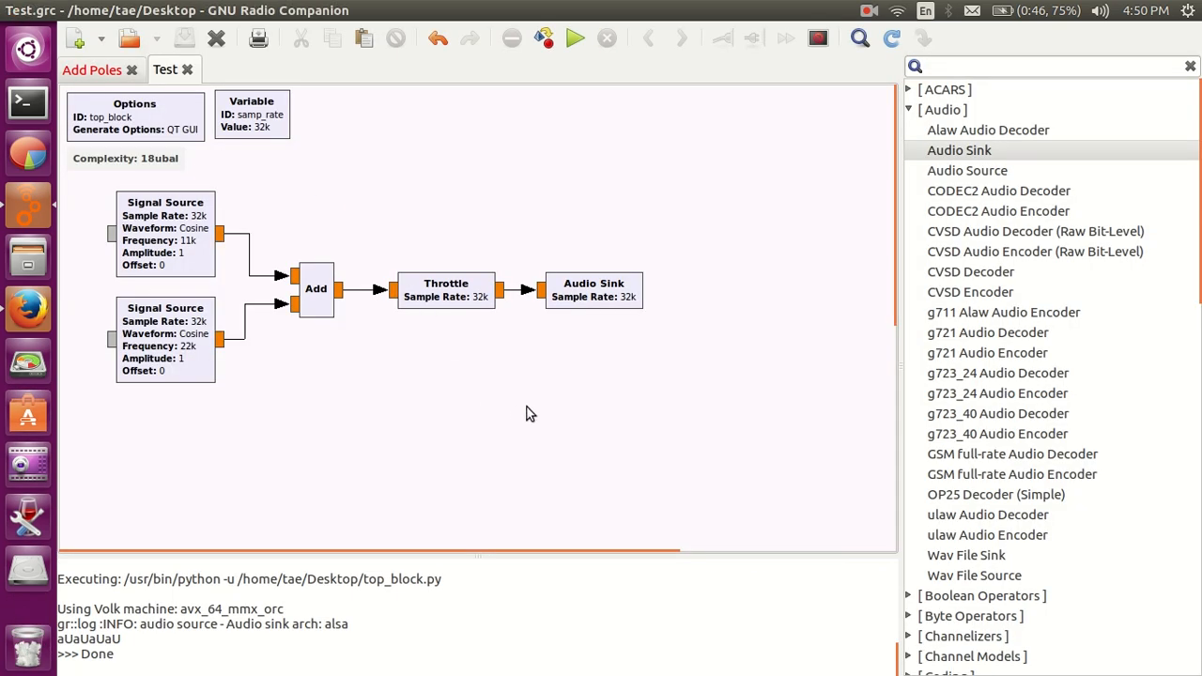
left_click(593, 289)
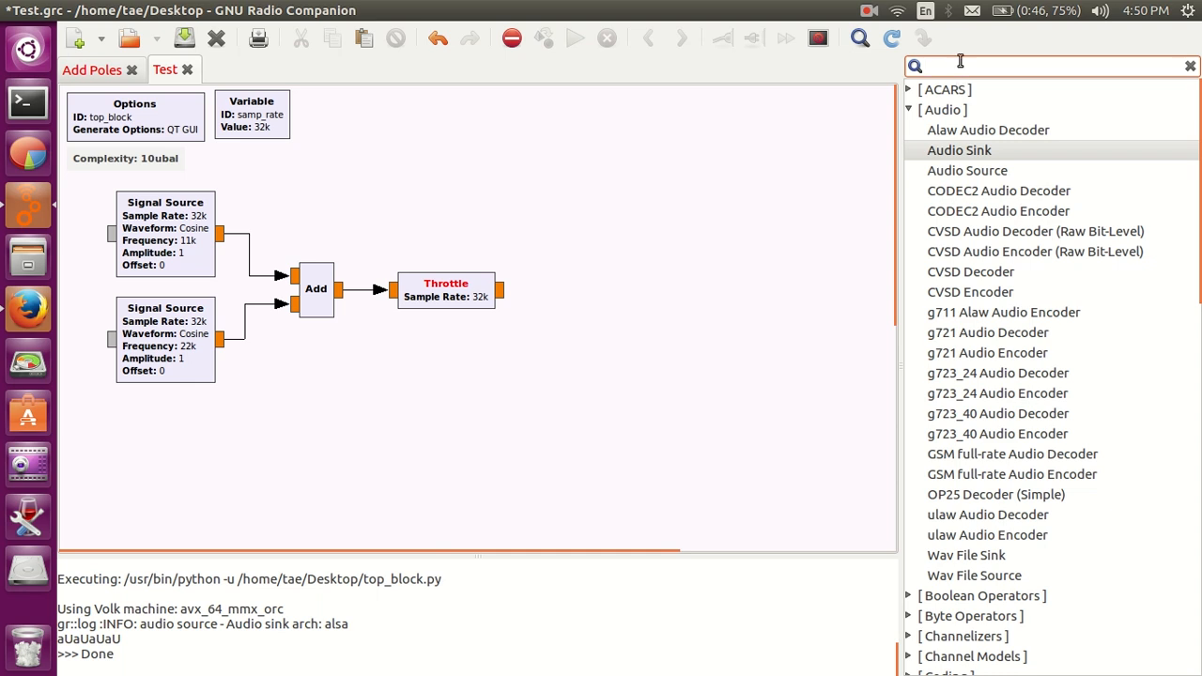
- Add a QT GUI Time Sink fed by the Throttle output and run the graph
type("time")
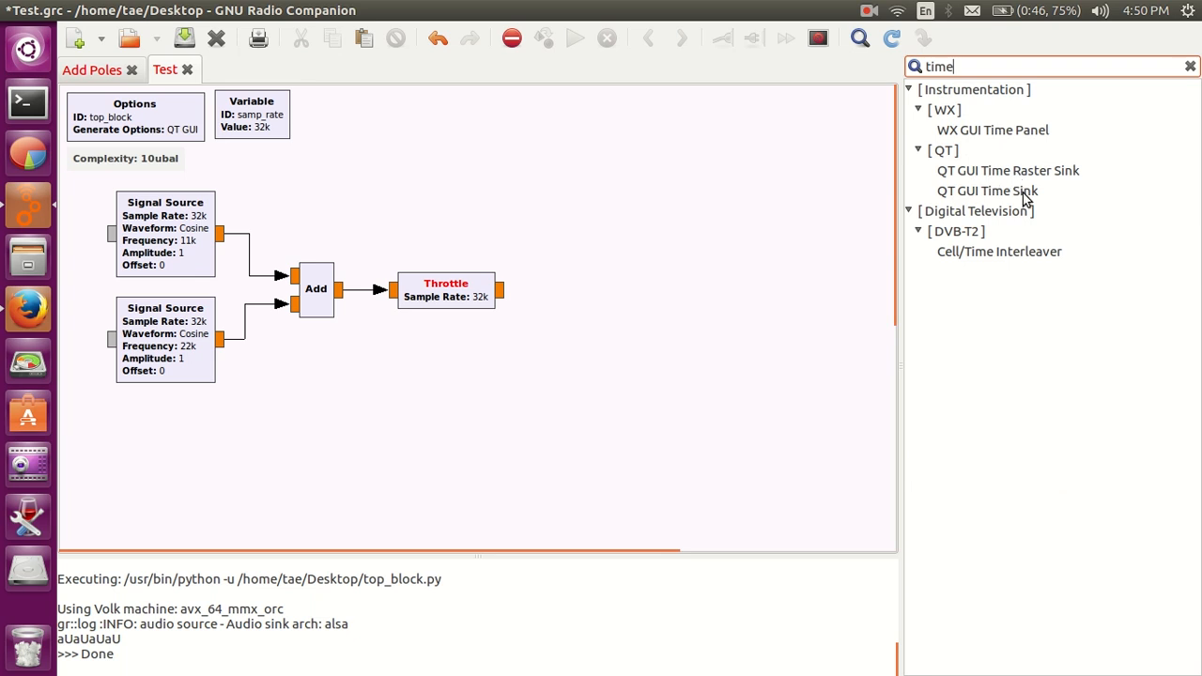
double_click(987, 190)
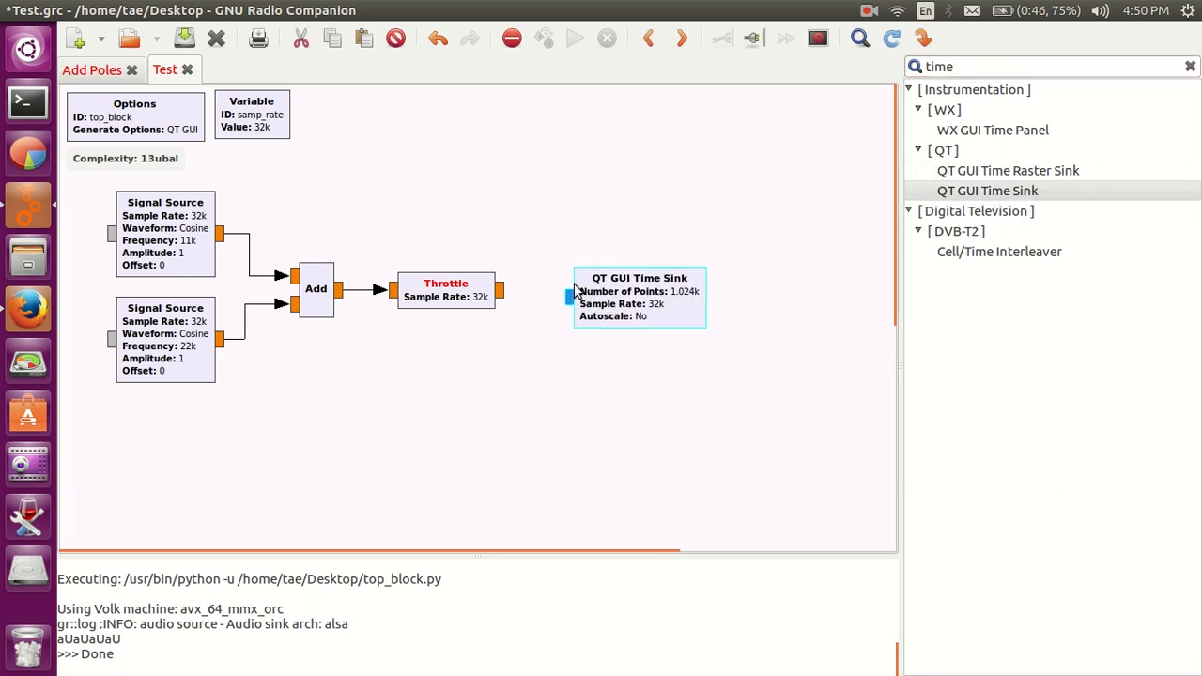
left_click_drag(639, 295, 618, 288)
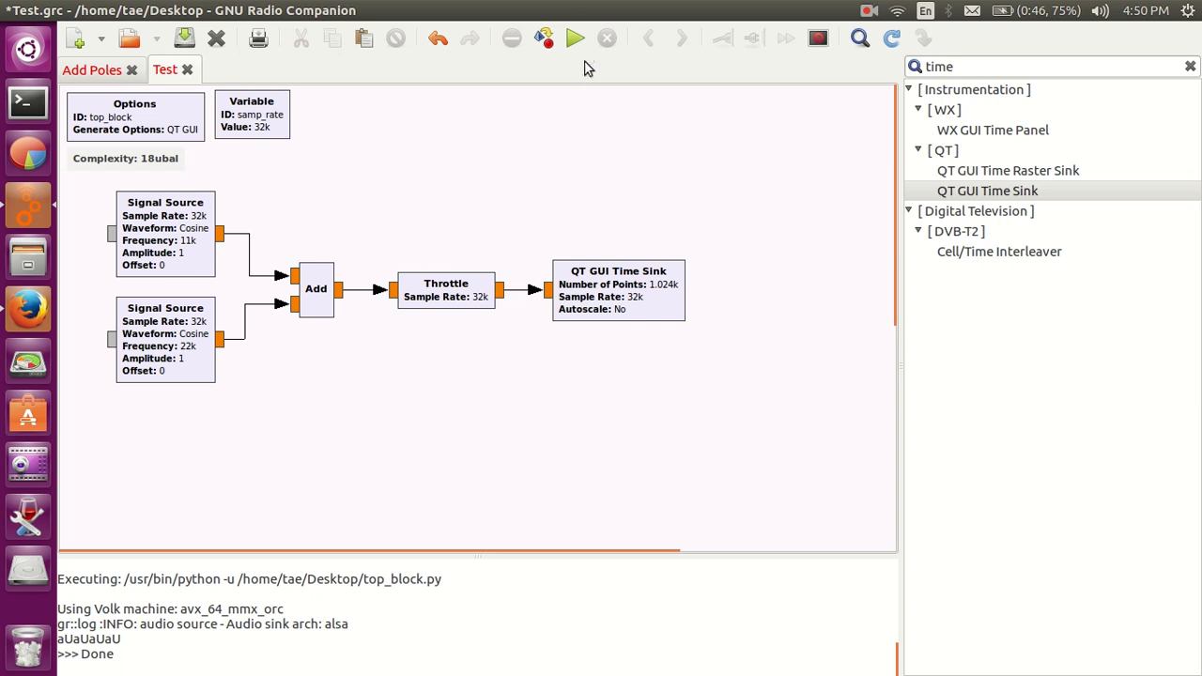
left_click(575, 38)
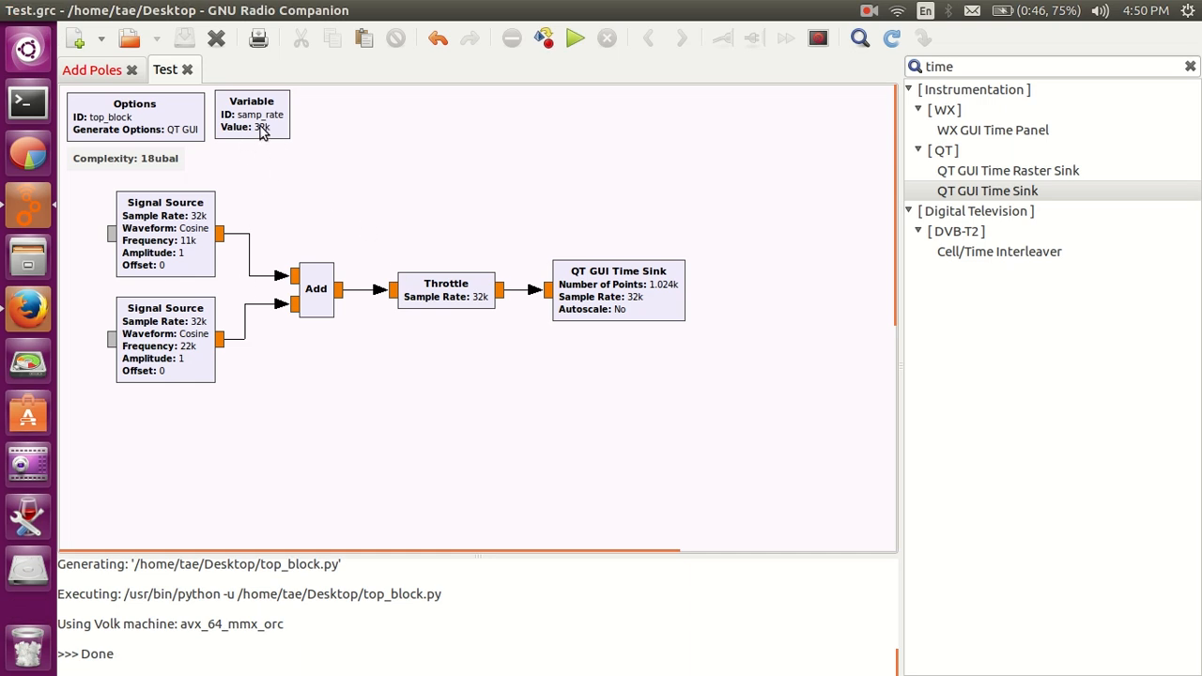
- Change samp_rate by typing 6000 and set the second Signal Source to 2200
double_click(251, 113)
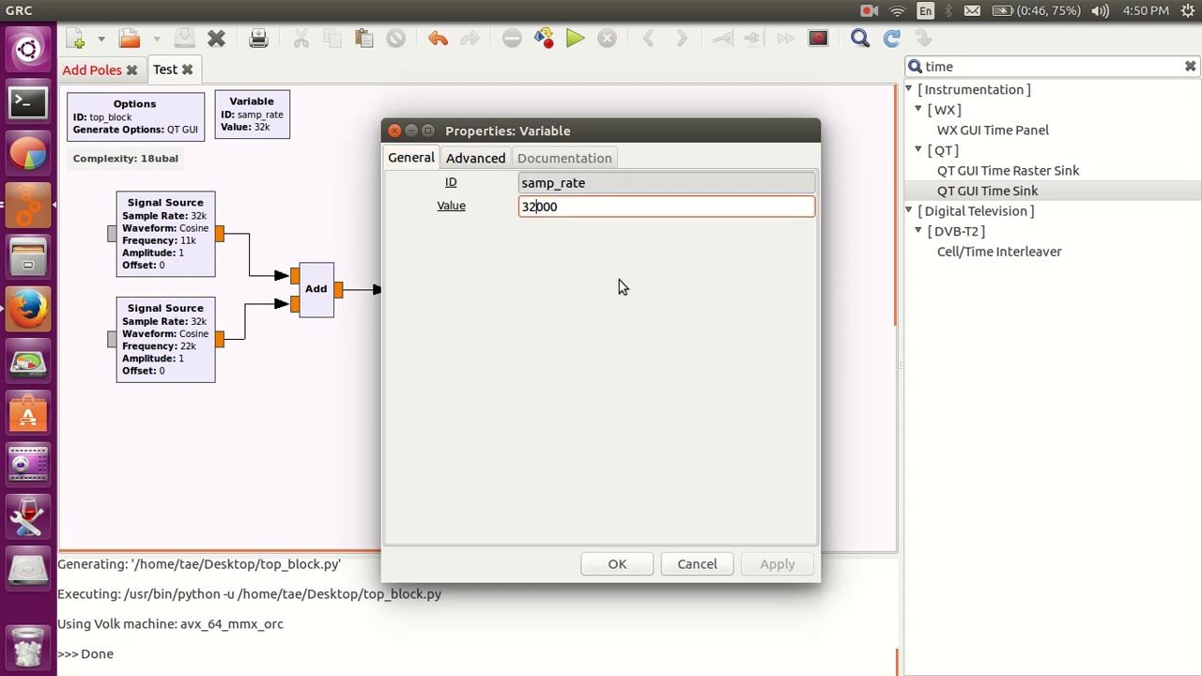
type("6000")
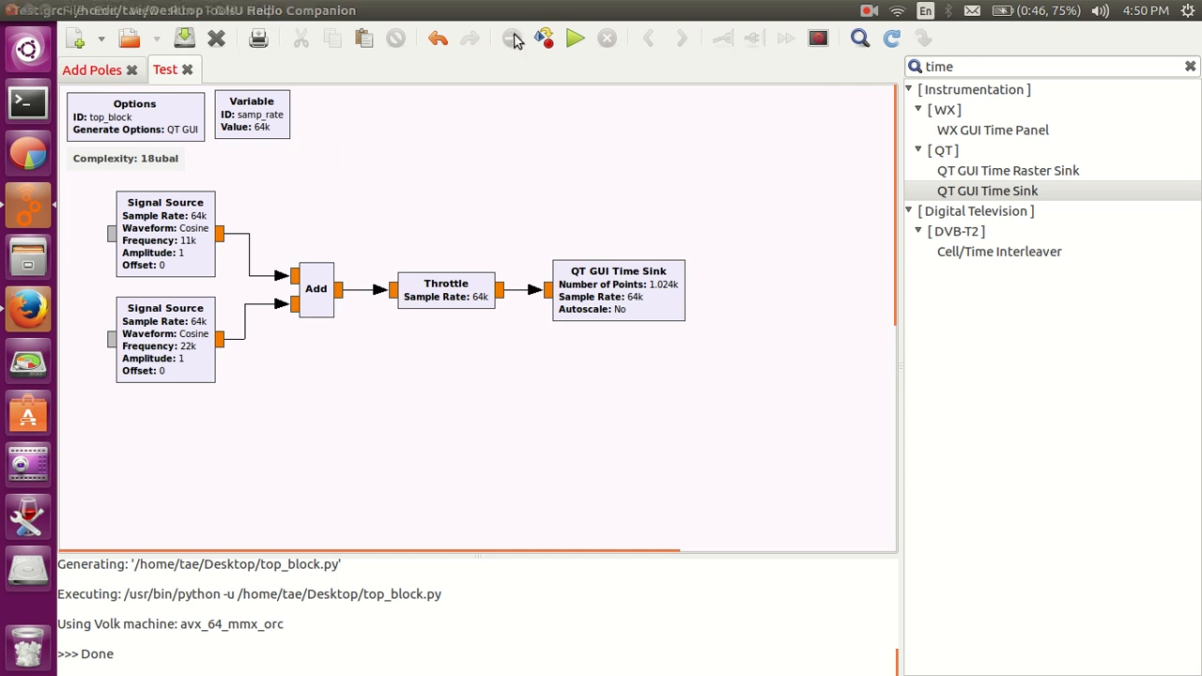
left_click(581, 38)
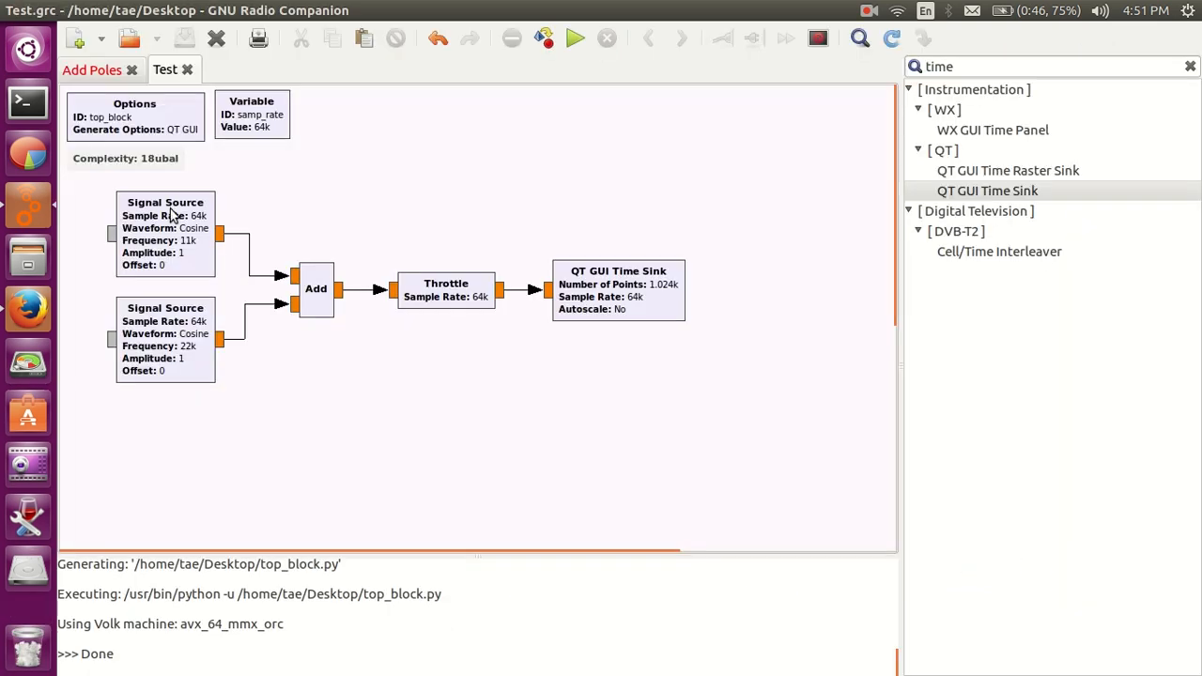
double_click(165, 233)
type("2200")
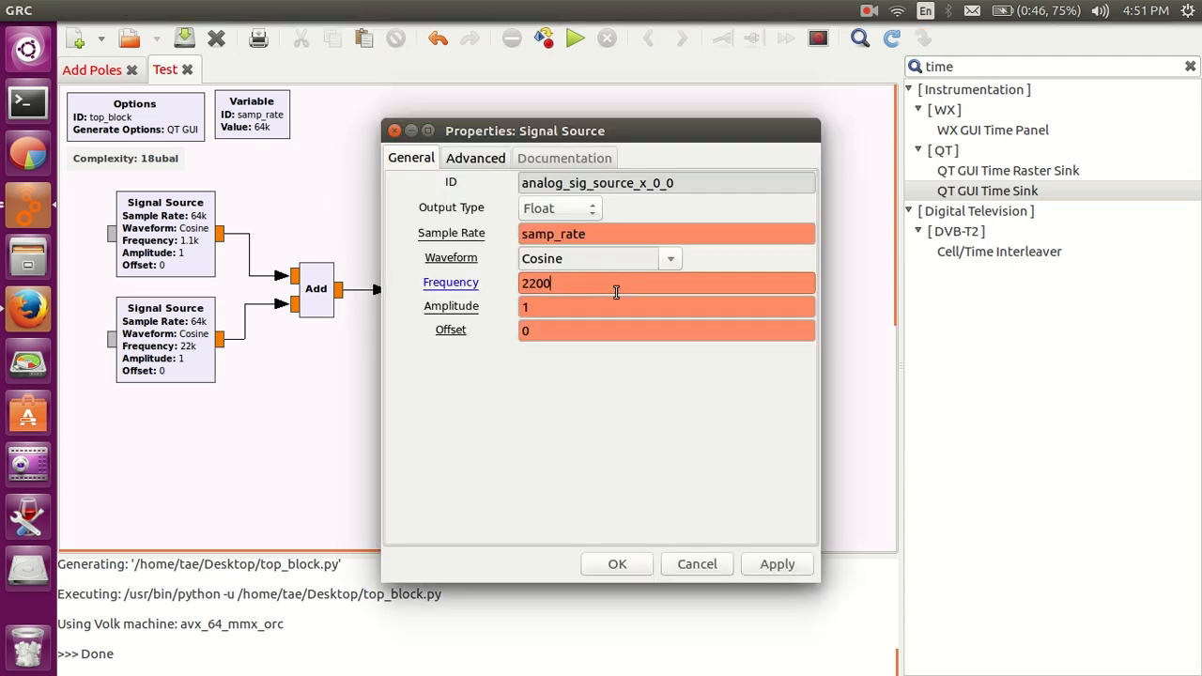
left_click(617, 564)
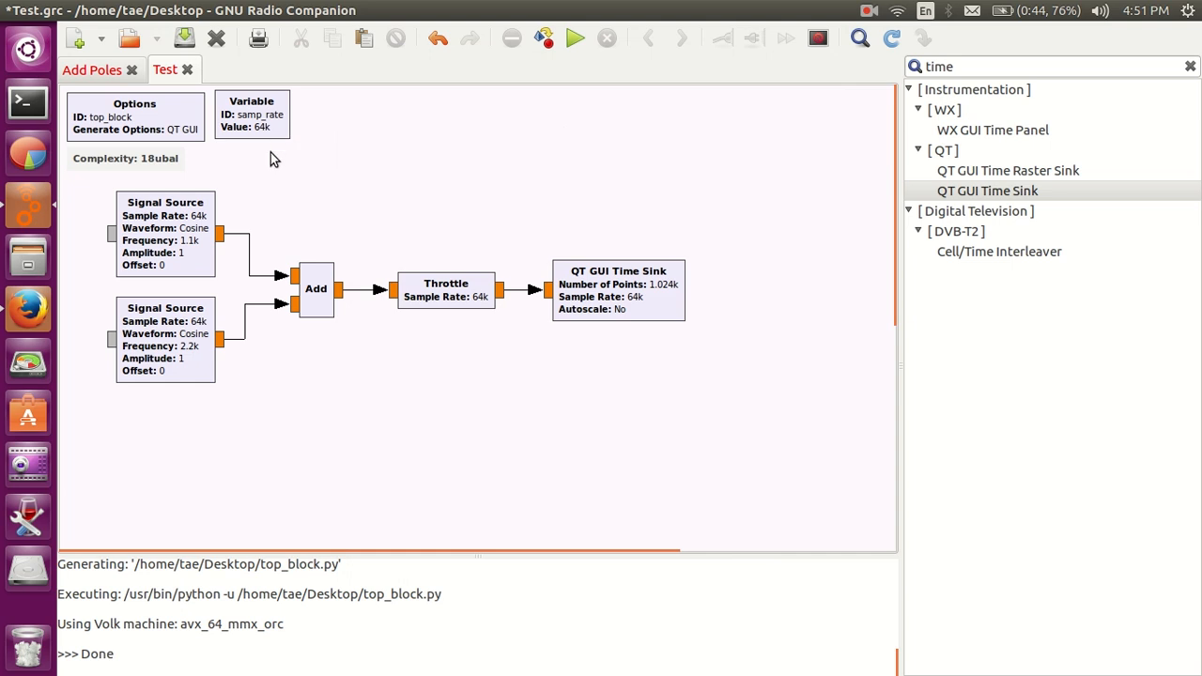
mouse_move(206, 352)
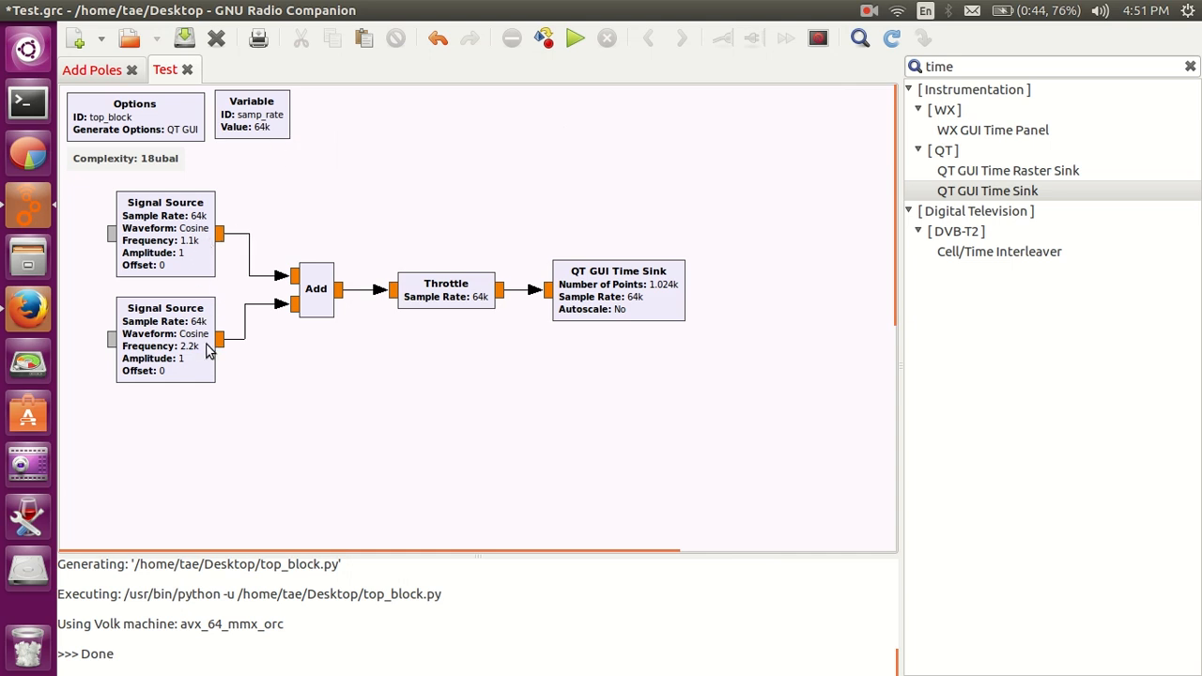
mouse_move(448, 208)
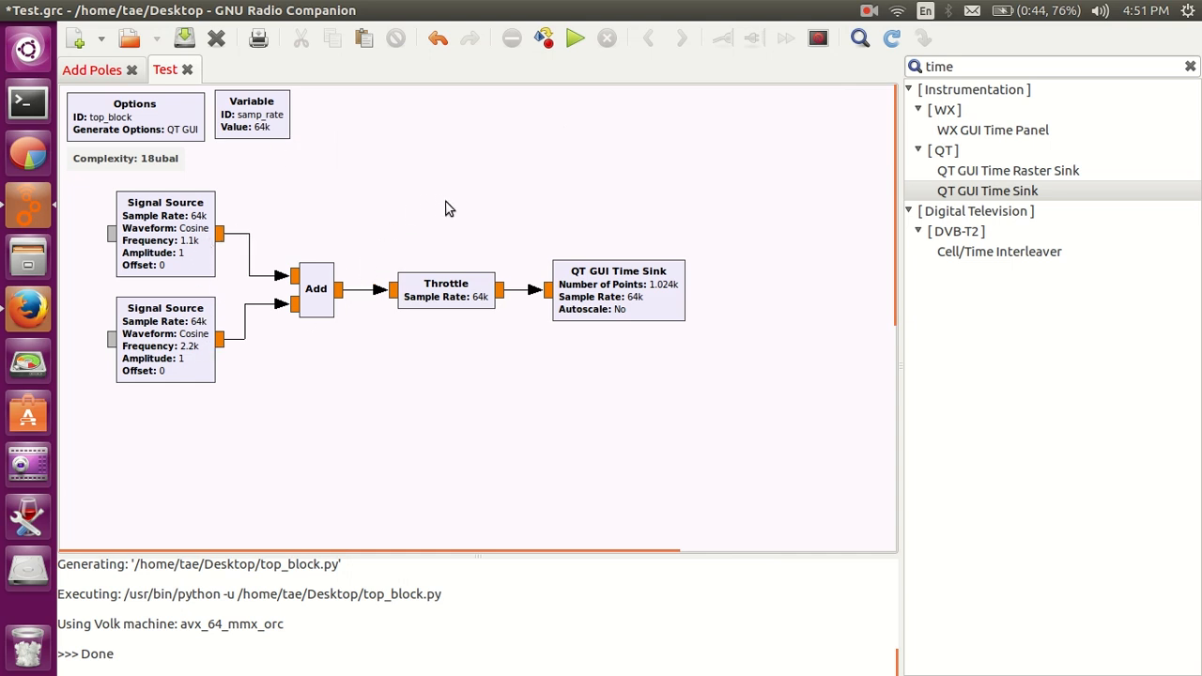
mouse_move(632, 261)
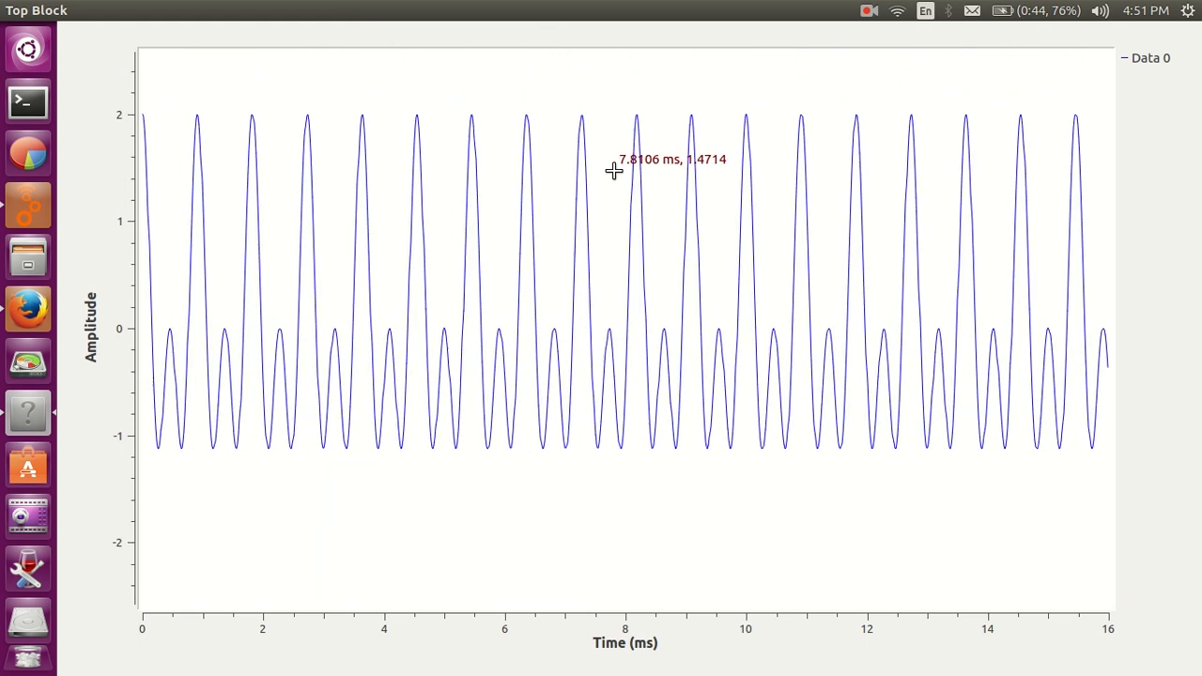
mouse_move(254, 145)
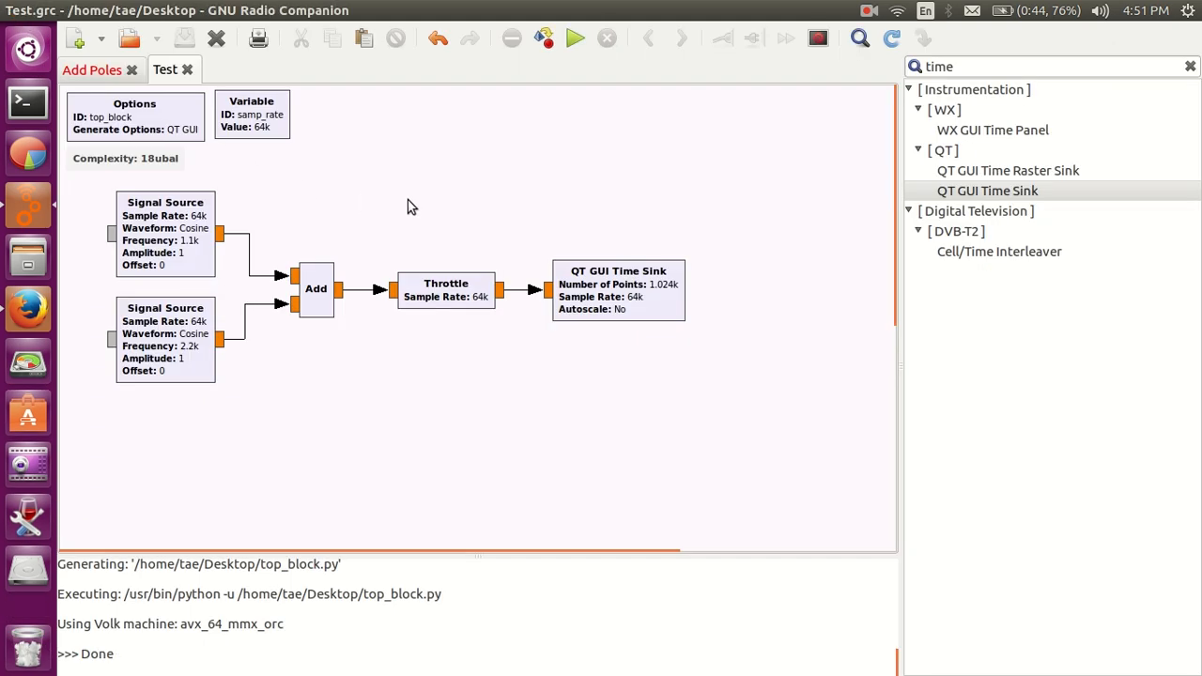
mouse_move(652, 322)
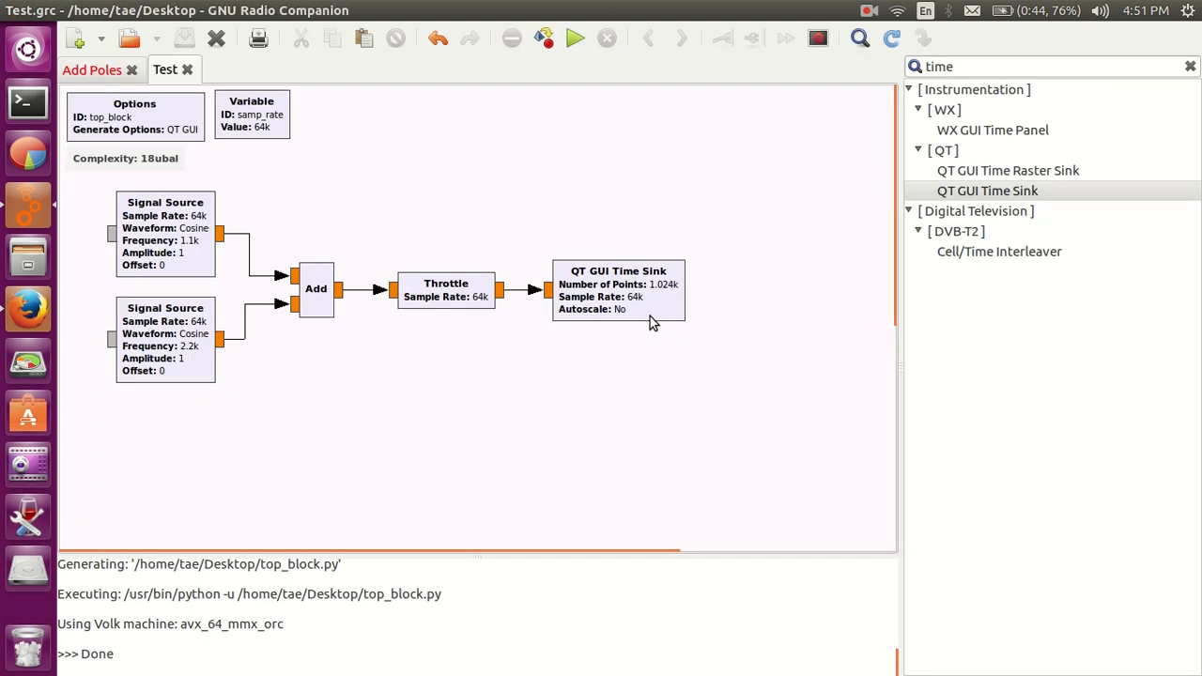
- Select and delete the QT GUI Time Sink block
left_click(618, 290)
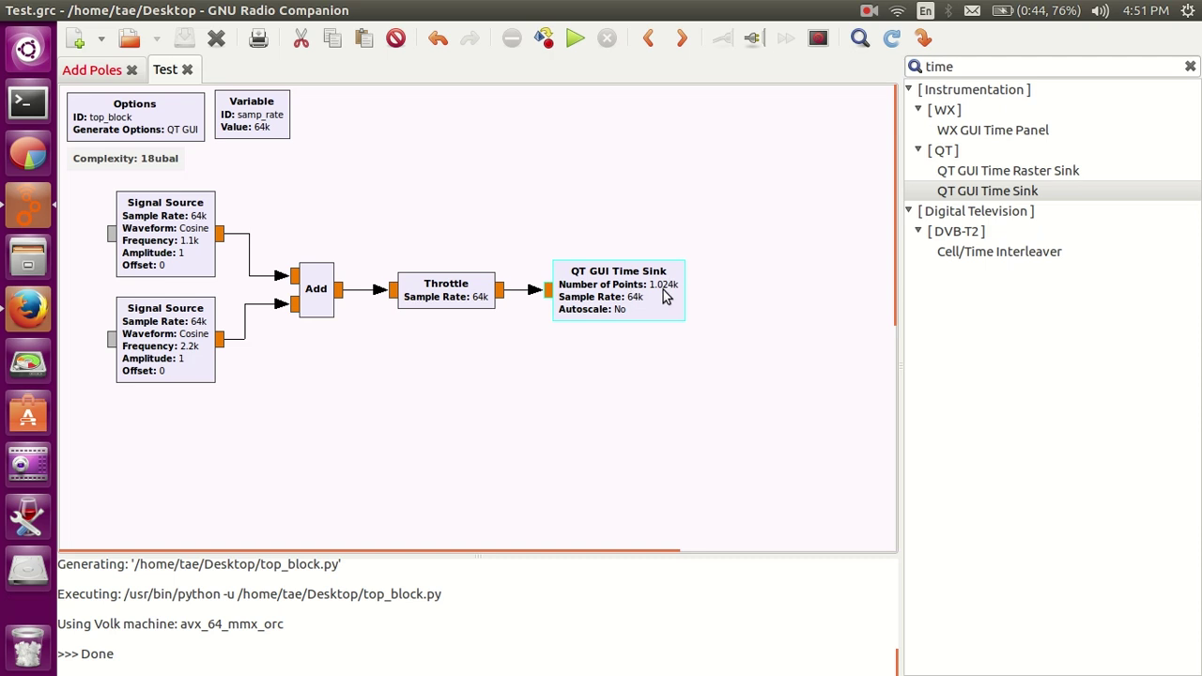
left_click(618, 289)
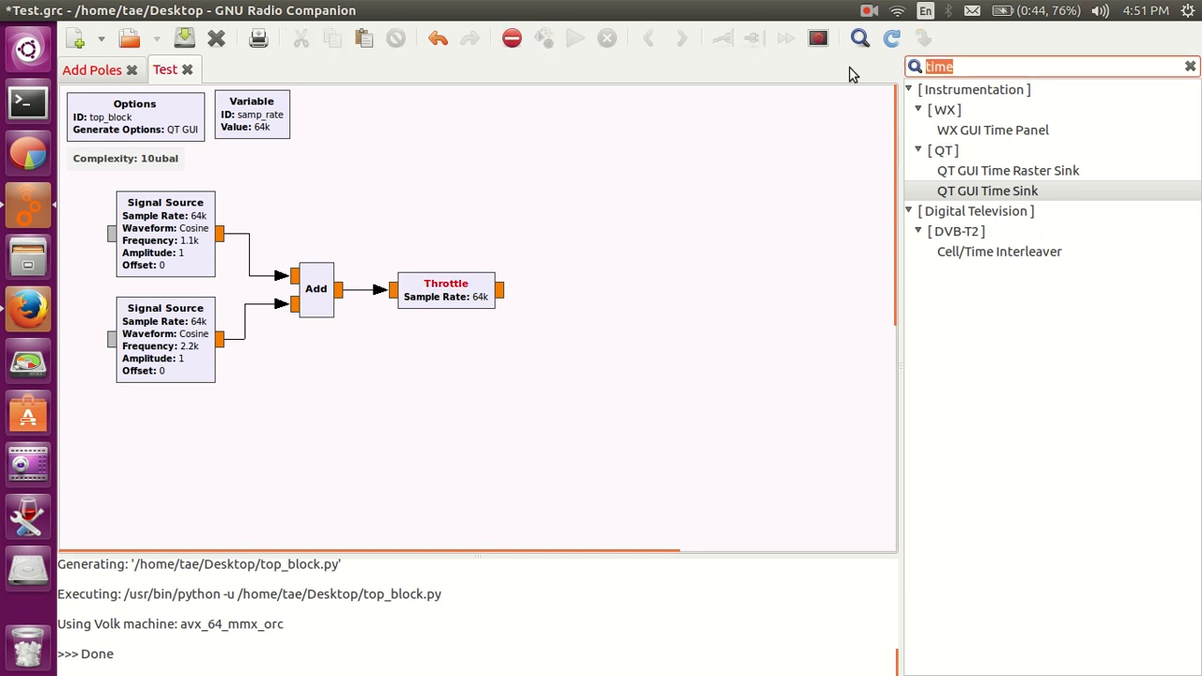
- Add a QT GUI Frequency Sink (search 'frequenc') beside the Throttle and feed it the Throttle output
left_click(1187, 66)
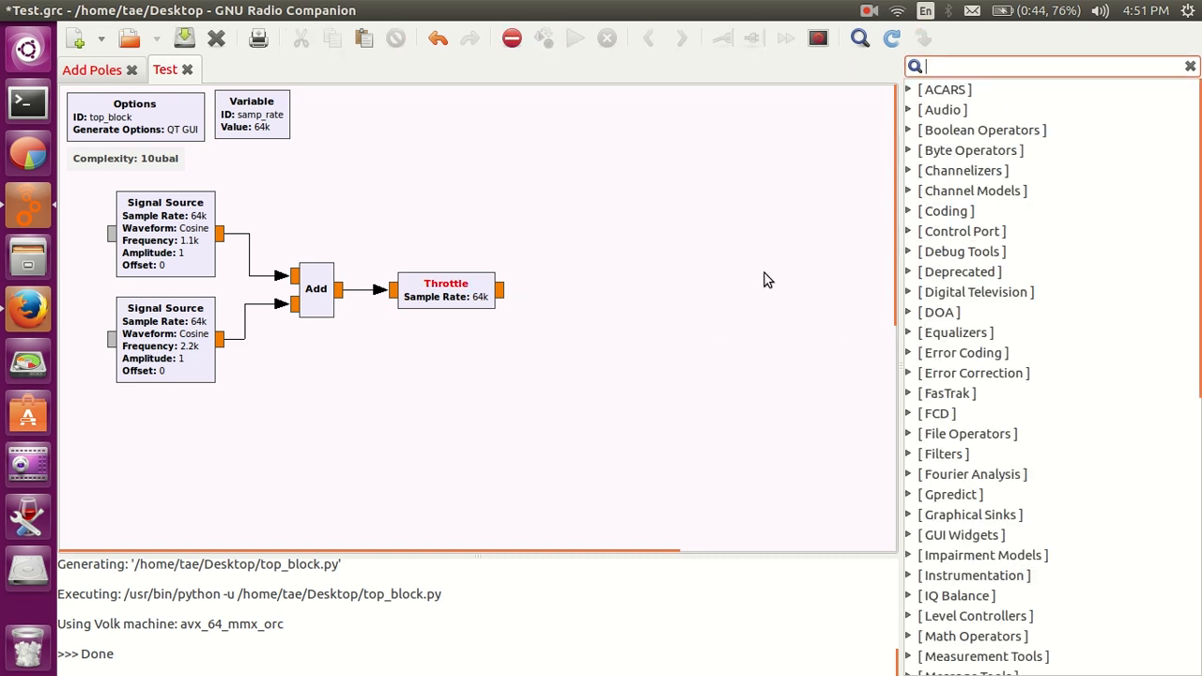
type("frequenc")
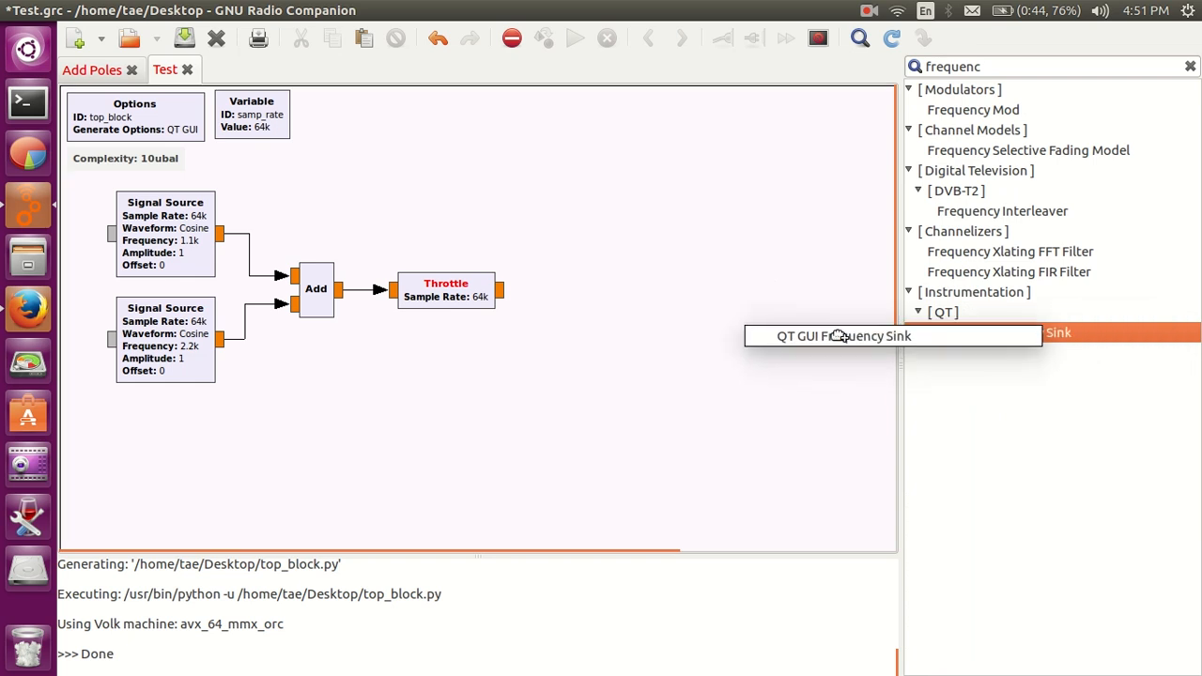
double_click(844, 335)
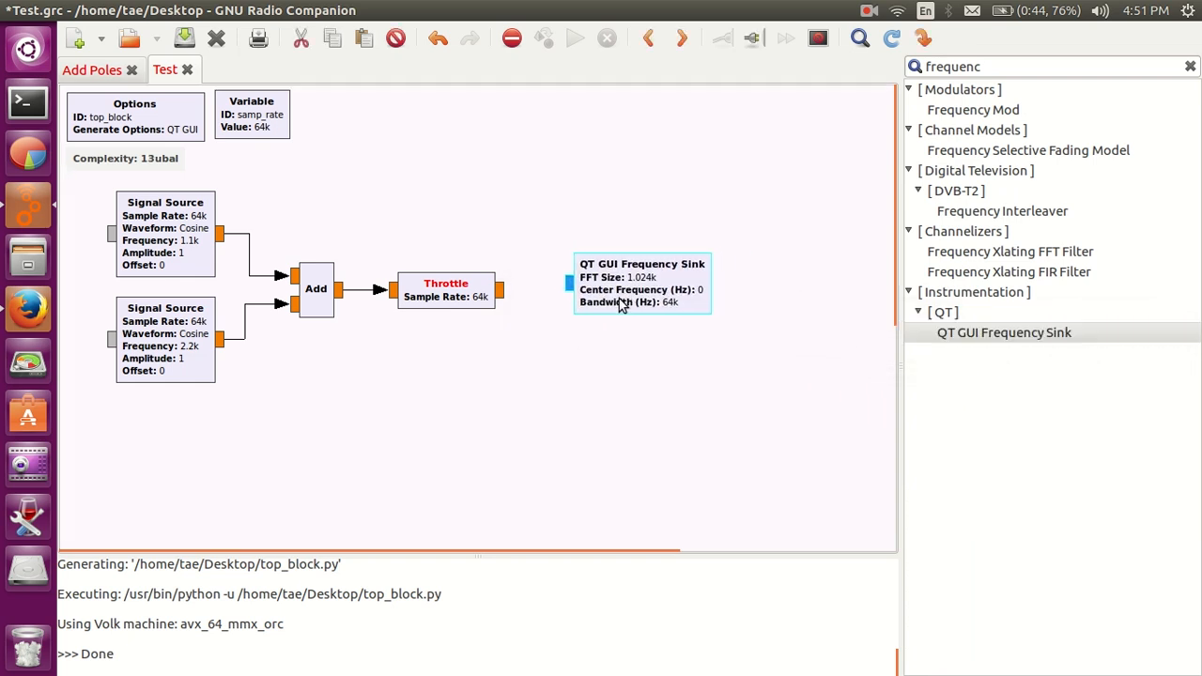
left_click_drag(641, 281, 634, 296)
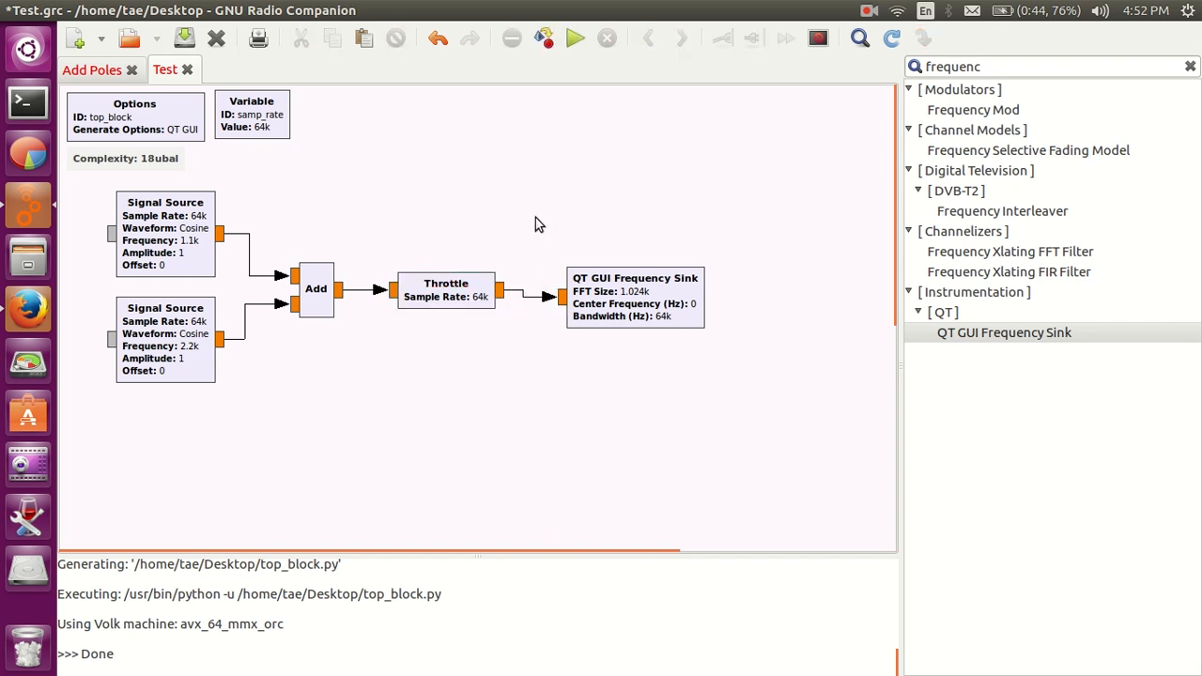
left_click(446, 290)
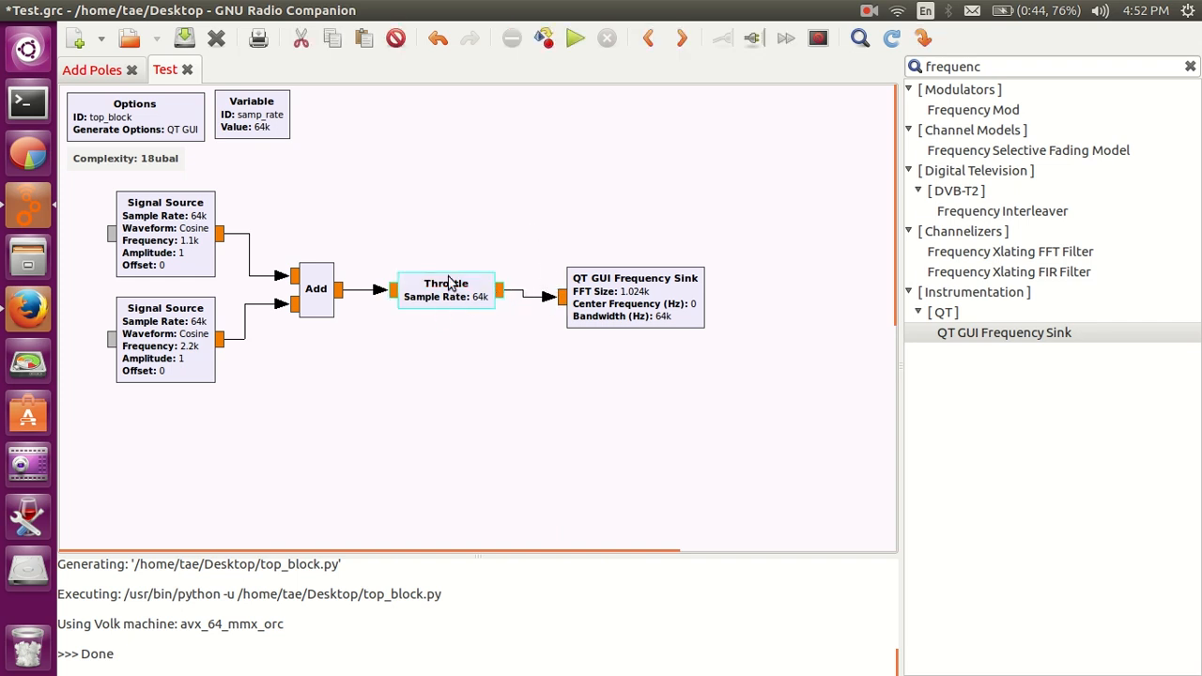
left_click(635, 296)
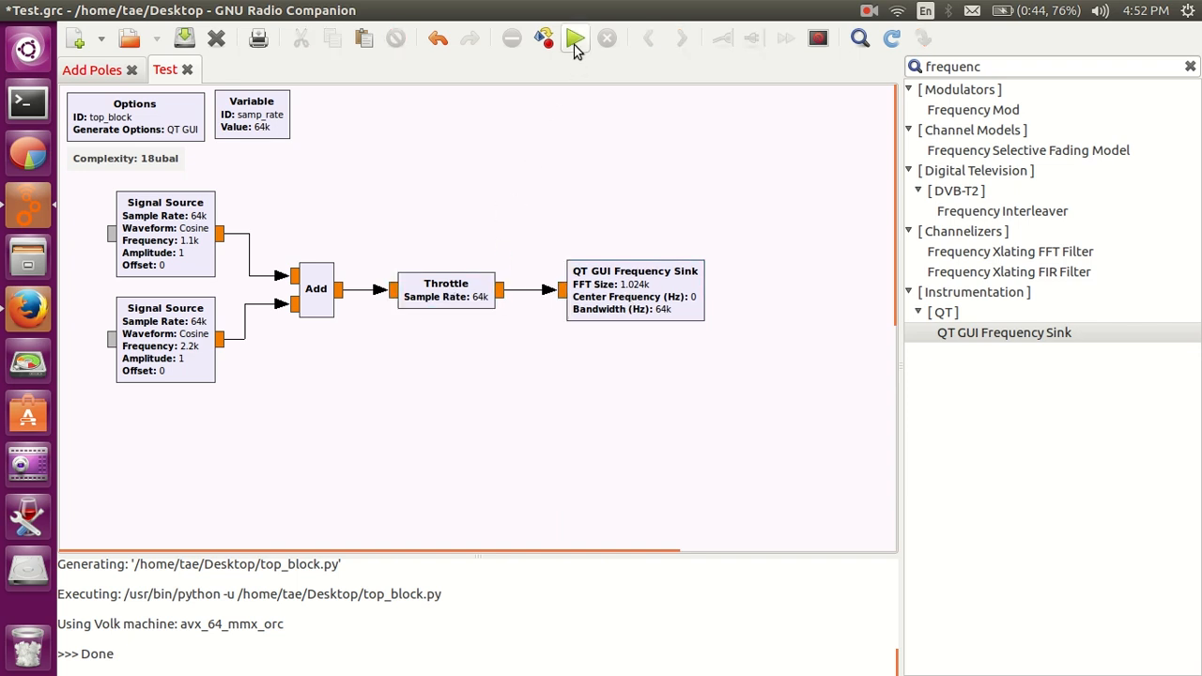
- Execute the flow graph to display the two cosines' spectrum peaks
left_click(571, 38)
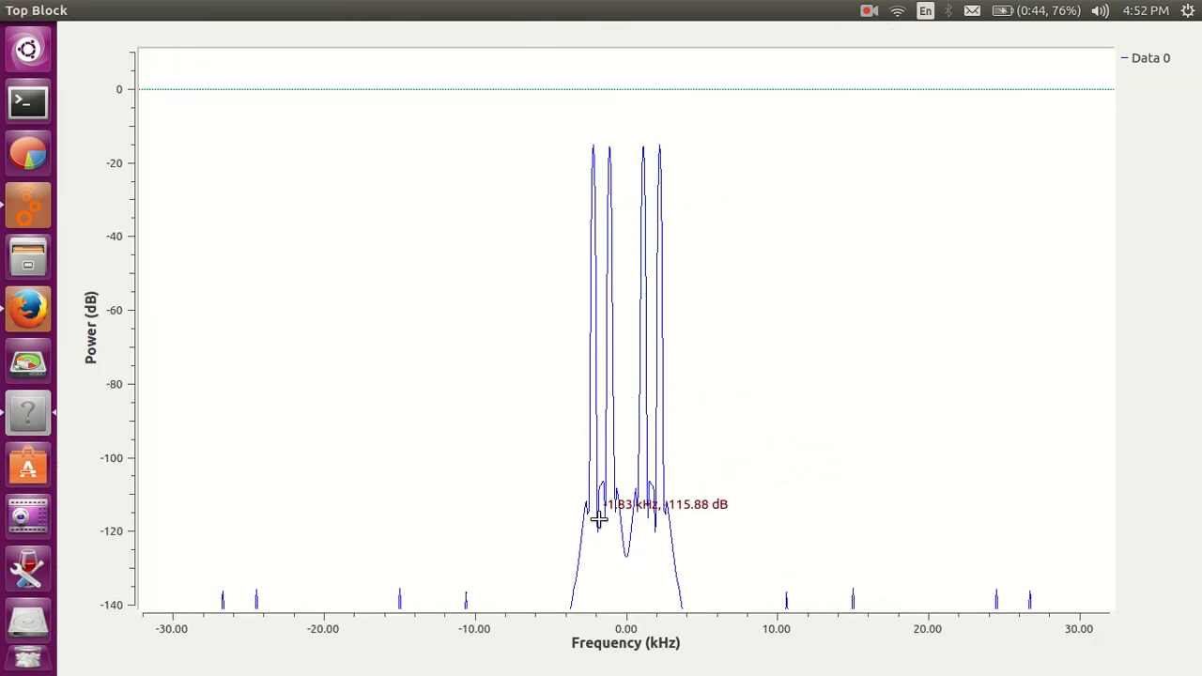
mouse_move(641, 155)
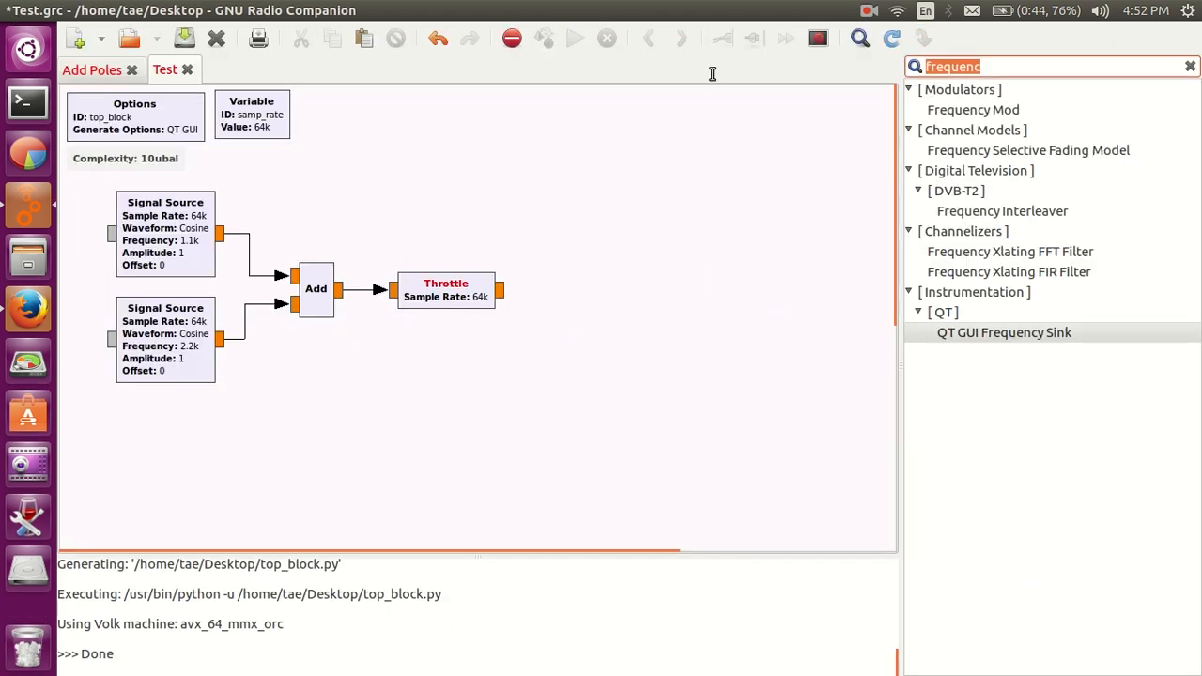
- Add a QT GUI Waterfall Sink (search 'wat'), connect the Throttle output, and execute
left_click(1187, 67)
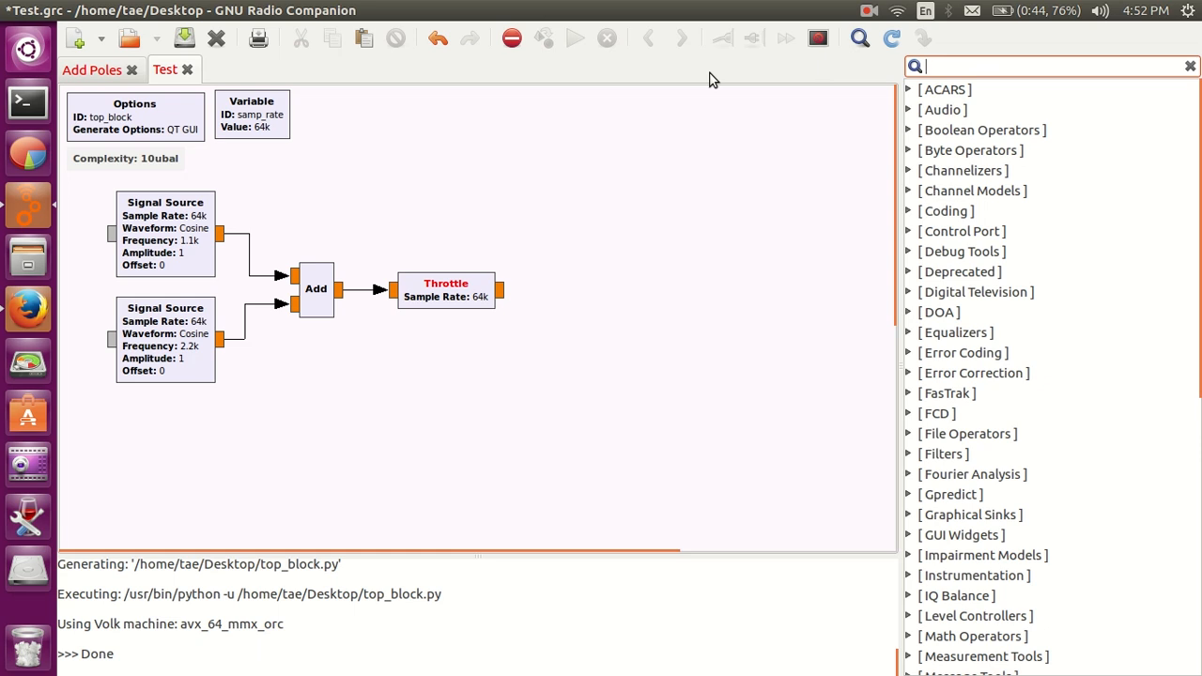
type("wat")
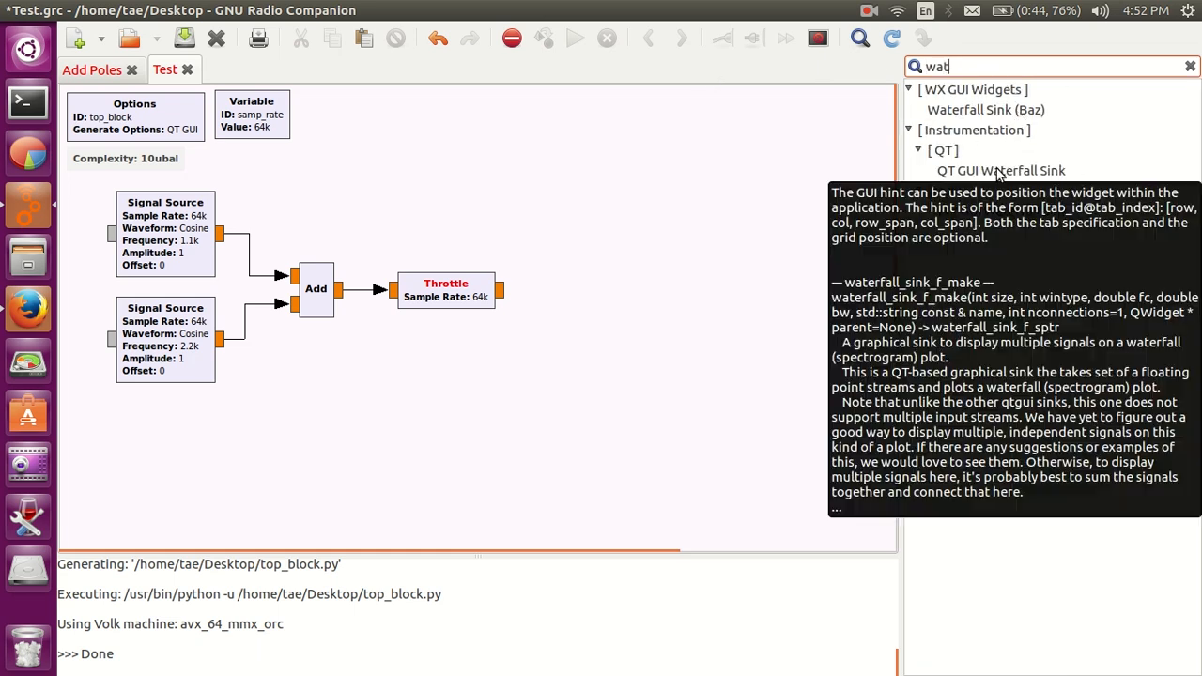
double_click(1001, 170)
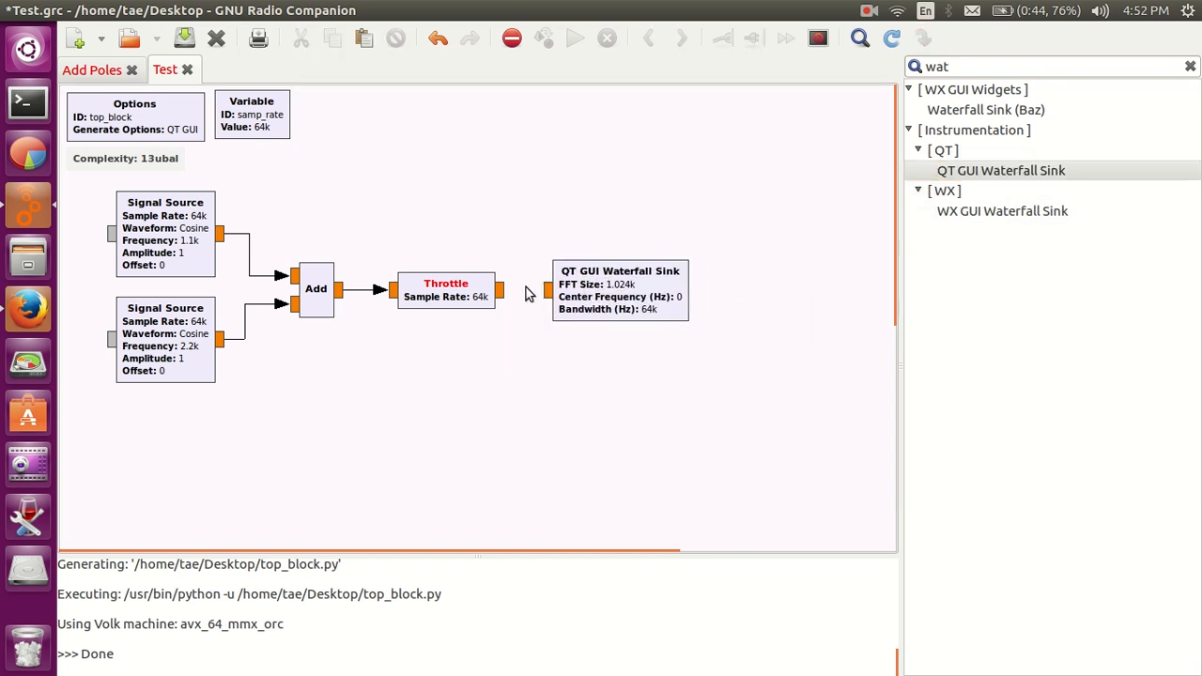
left_click(617, 289)
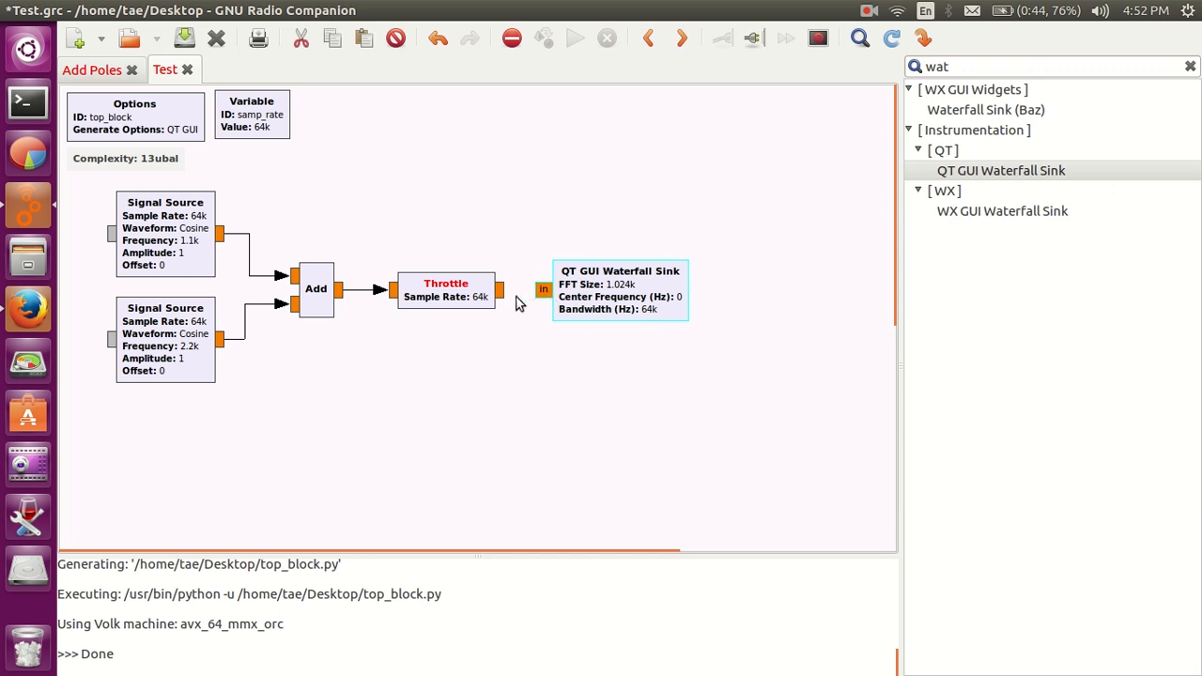
left_click(571, 38)
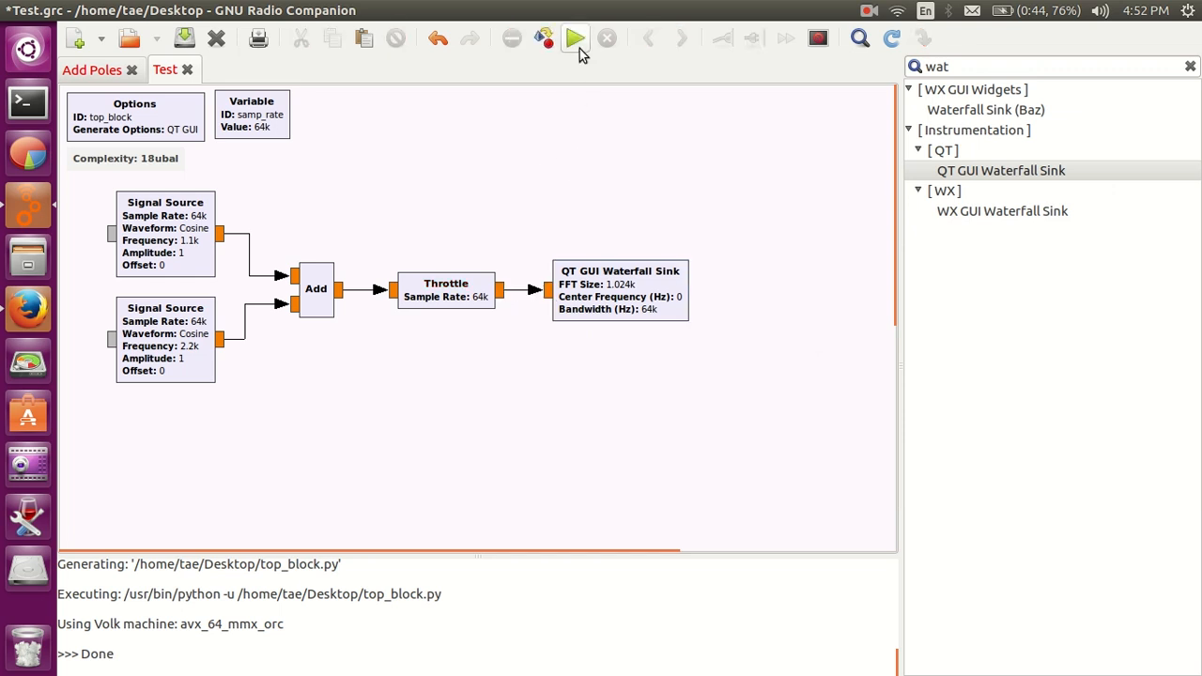
left_click(573, 39)
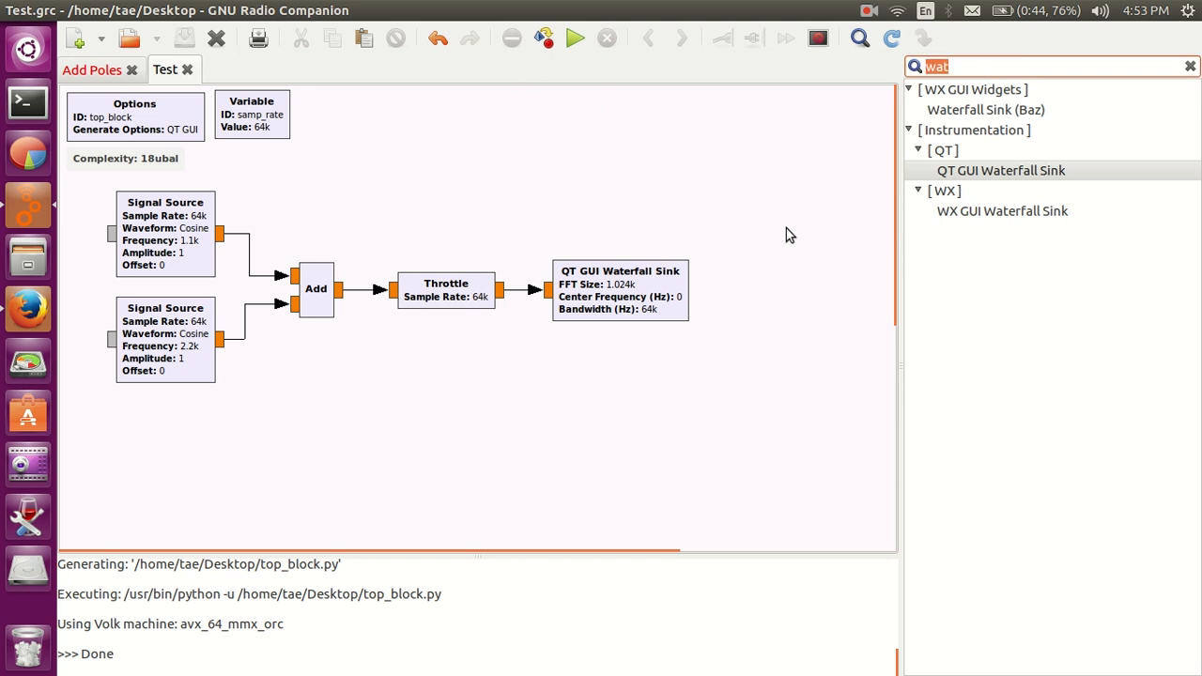
left_click(1188, 66)
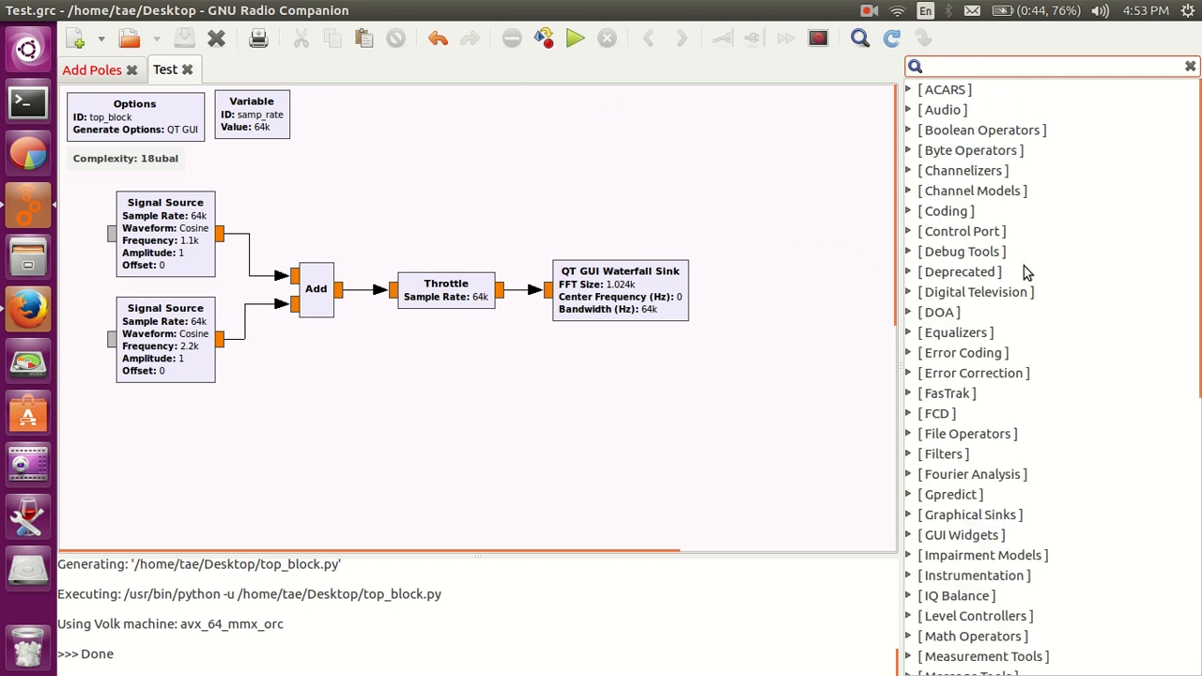
type("math")
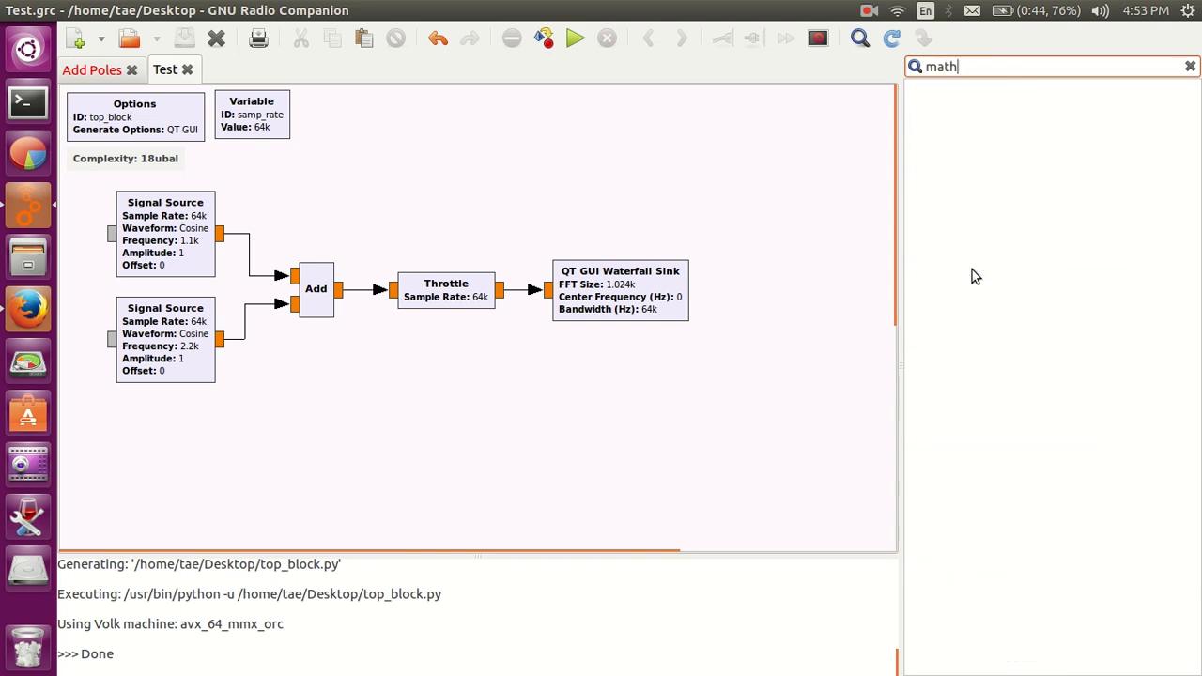
left_click(1189, 66)
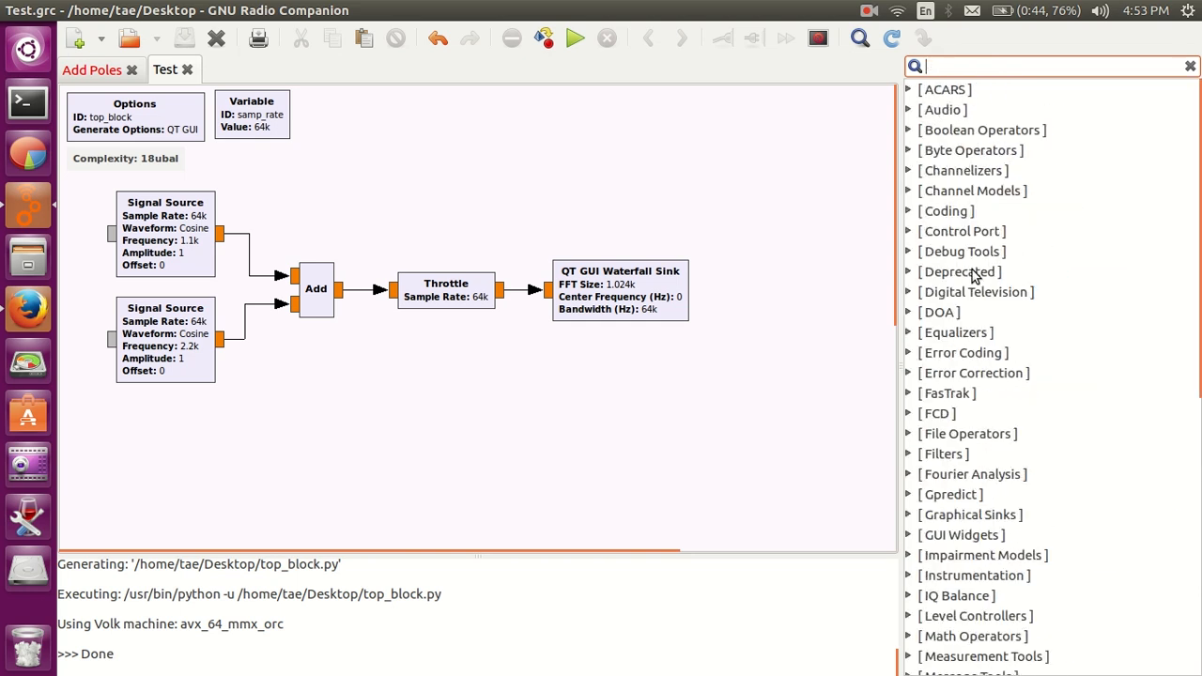
type("subt")
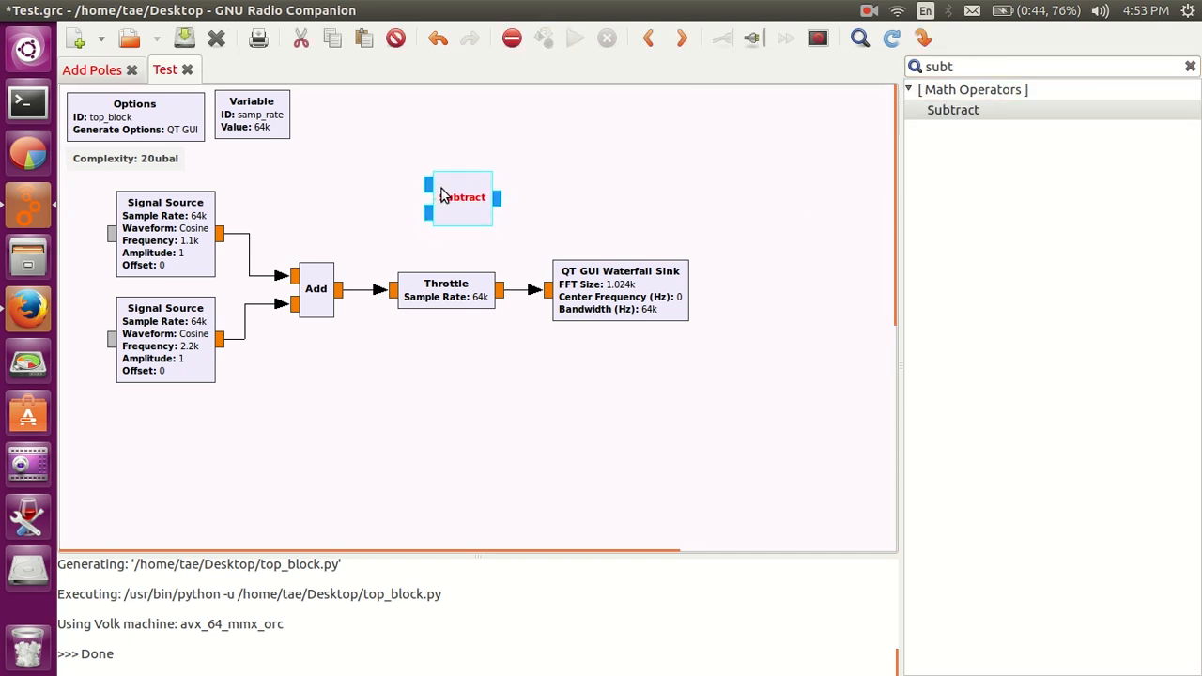
left_click_drag(461, 197, 406, 182)
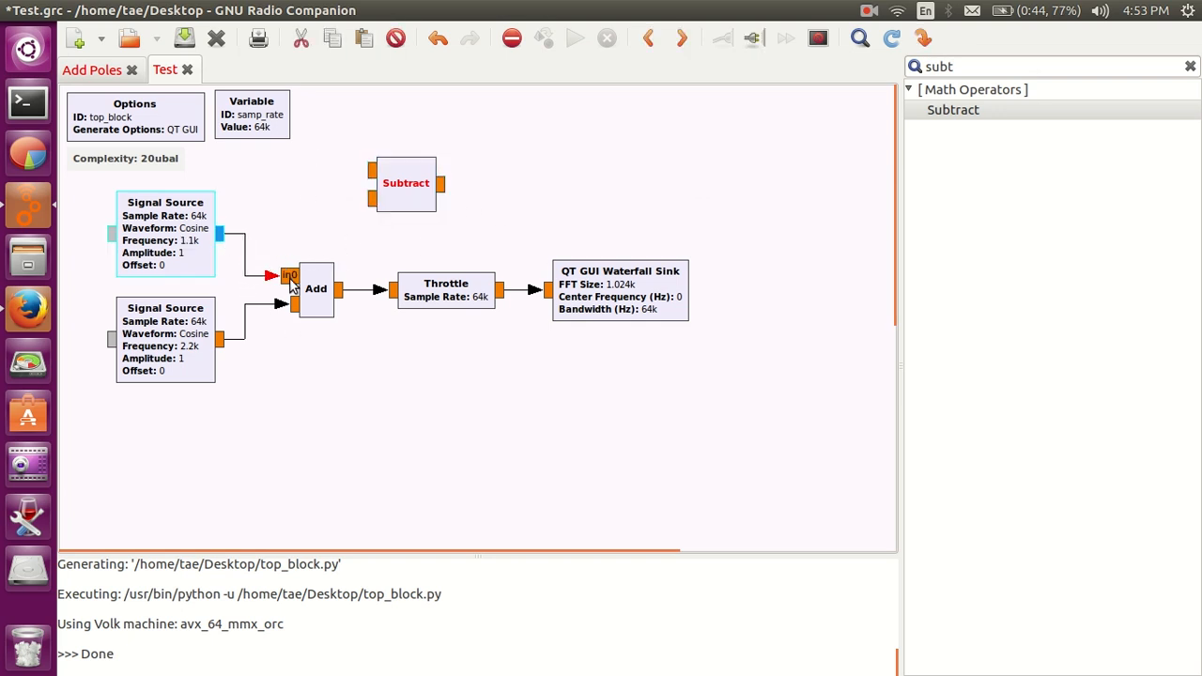
mouse_move(184, 261)
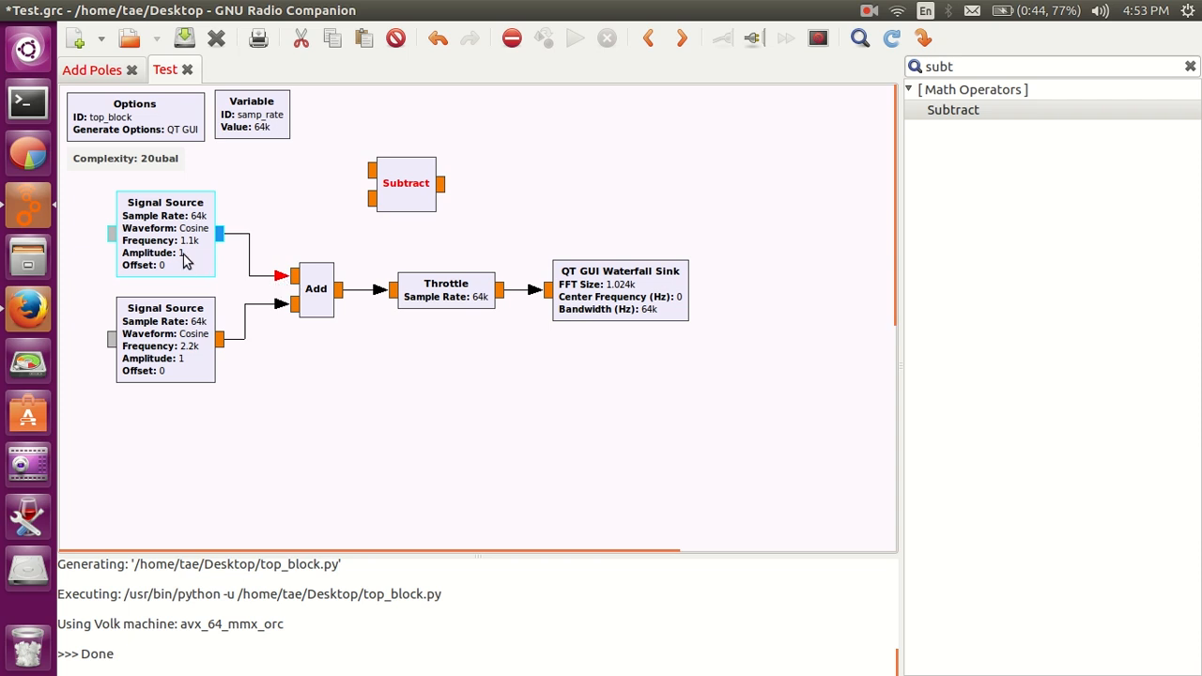
mouse_move(294, 235)
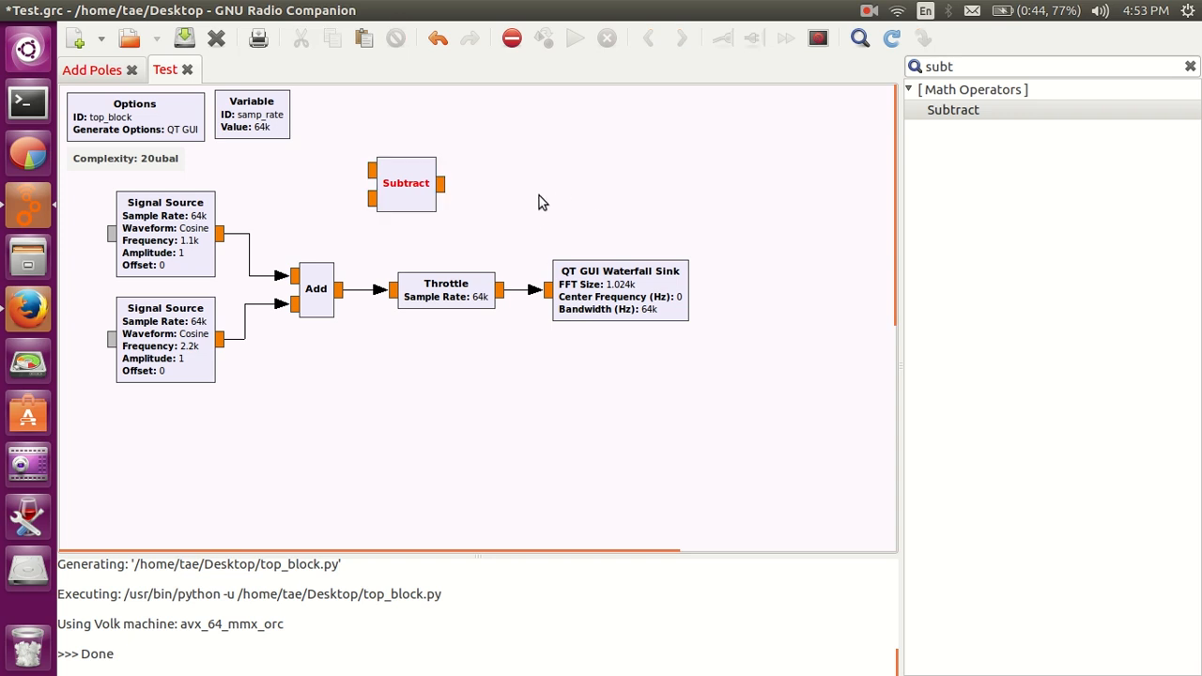
- Disable the unconnected Subtract block, move it higher, then delete it
left_click(405, 182)
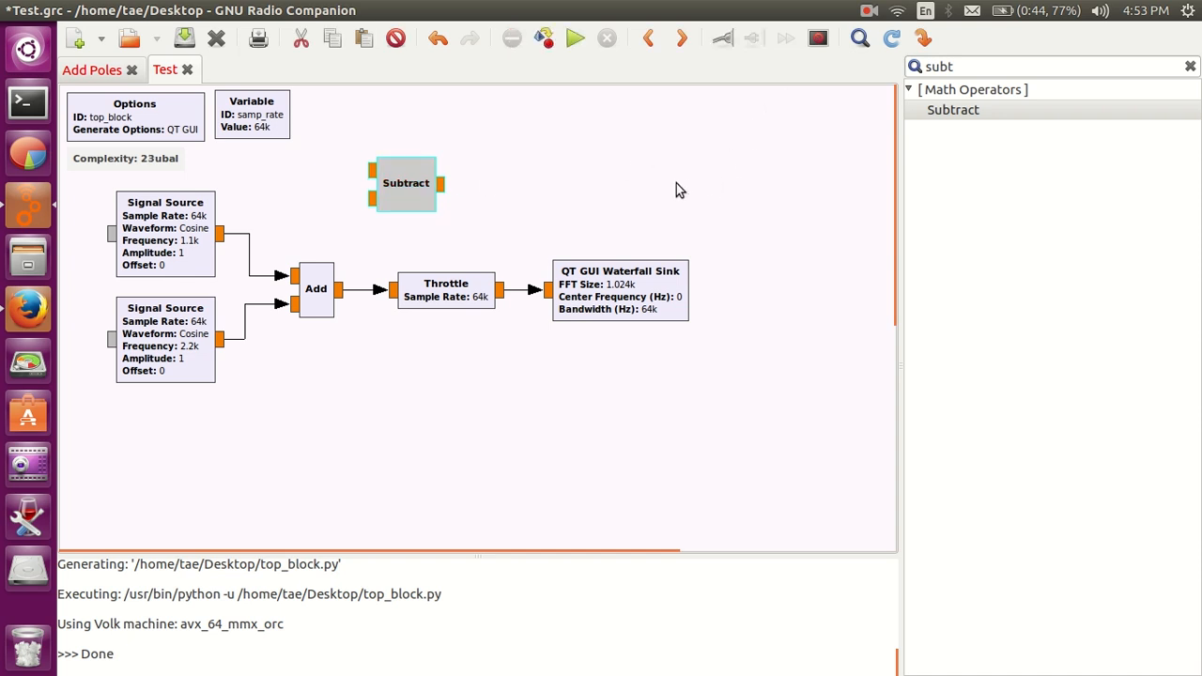
mouse_move(401, 203)
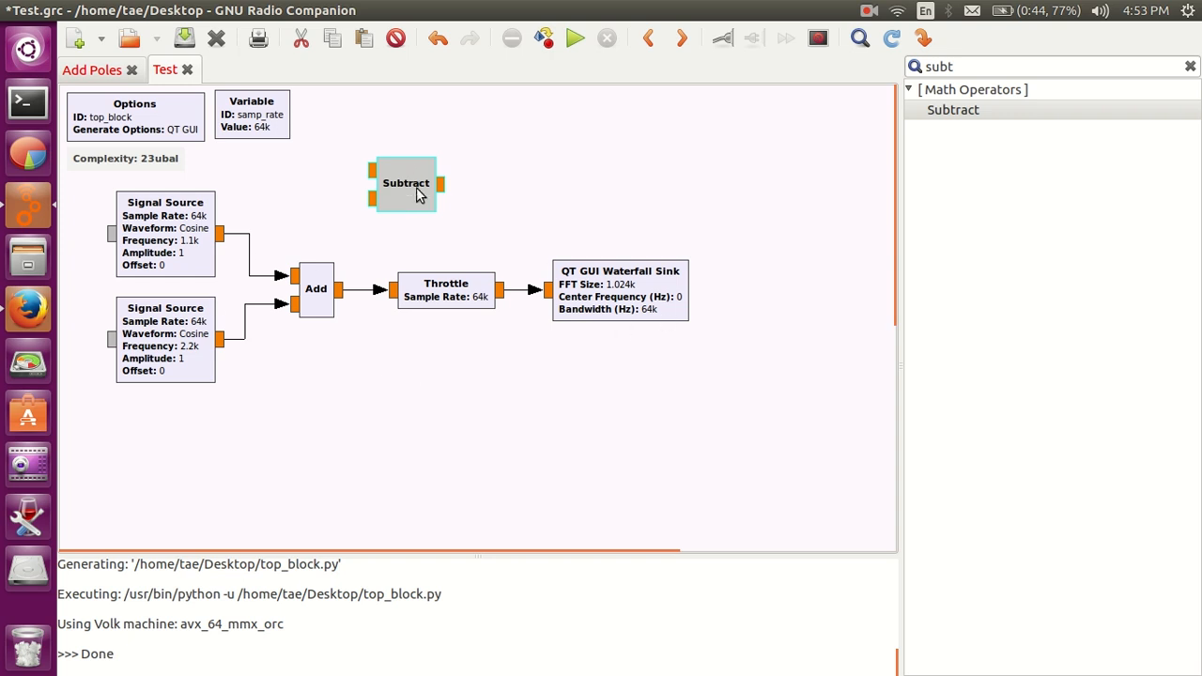
left_click_drag(406, 183, 539, 147)
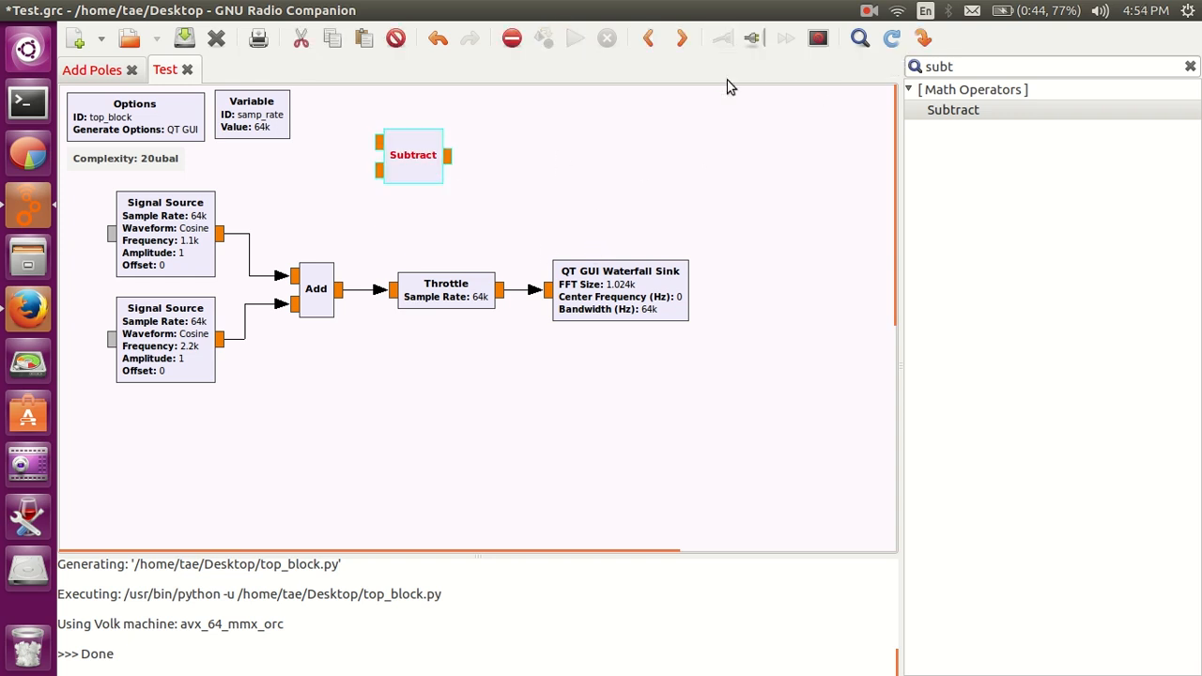
mouse_move(753, 56)
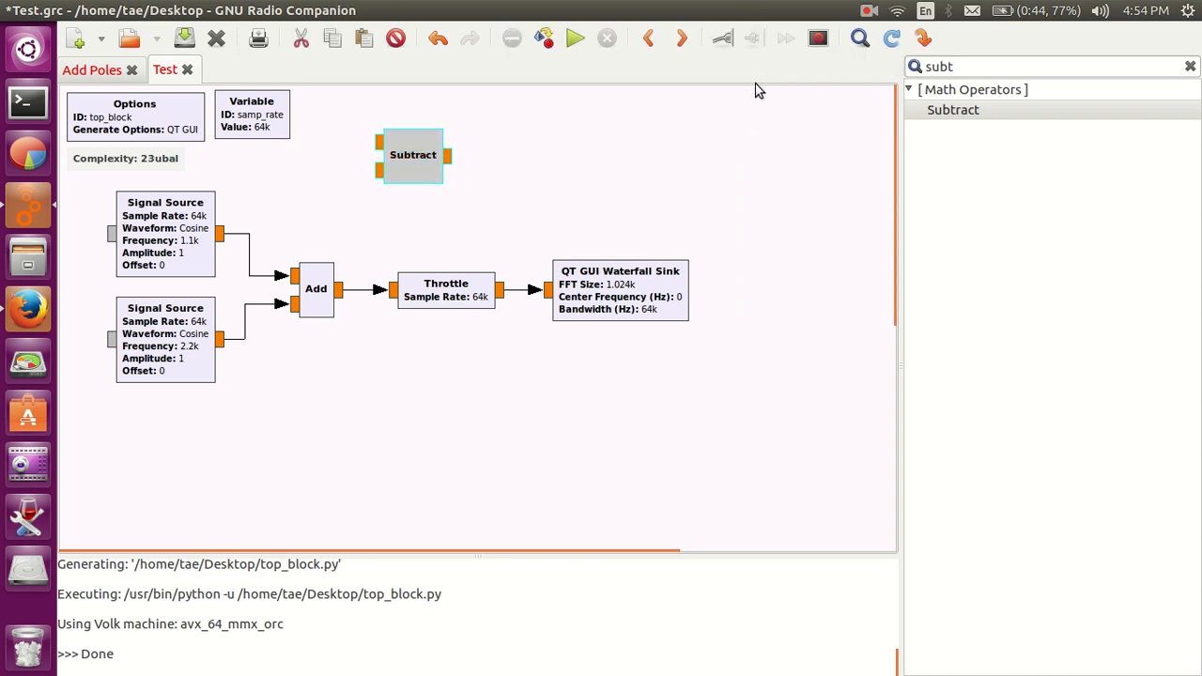
mouse_move(565, 156)
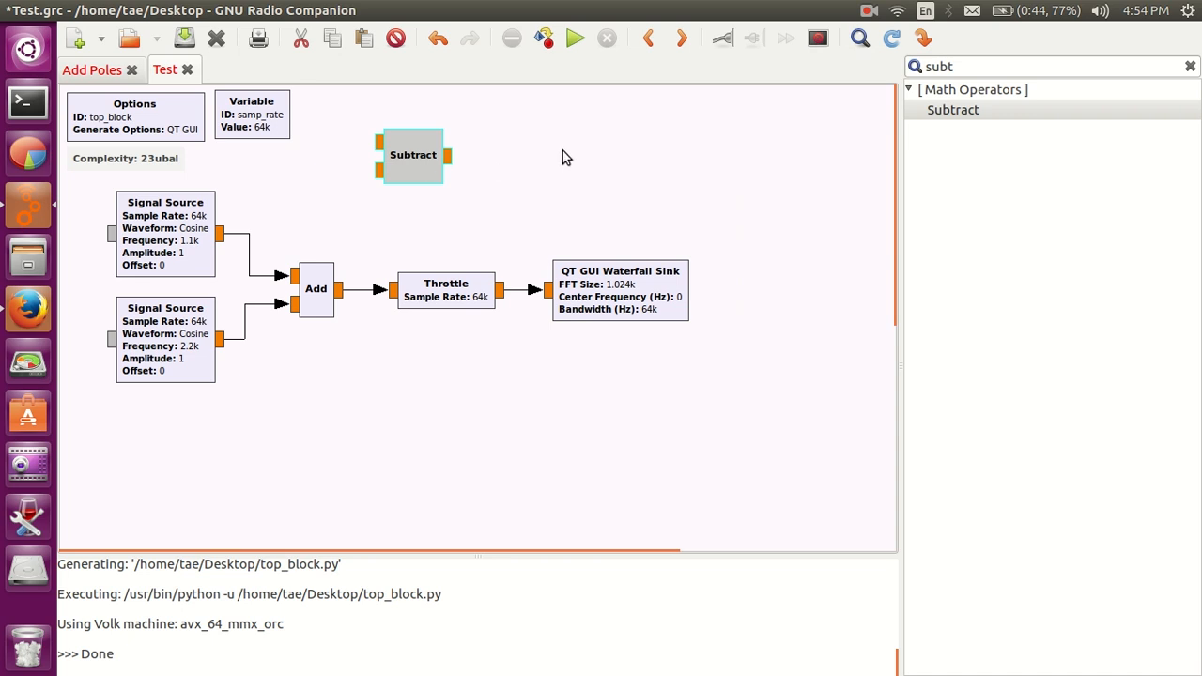
key("Delete")
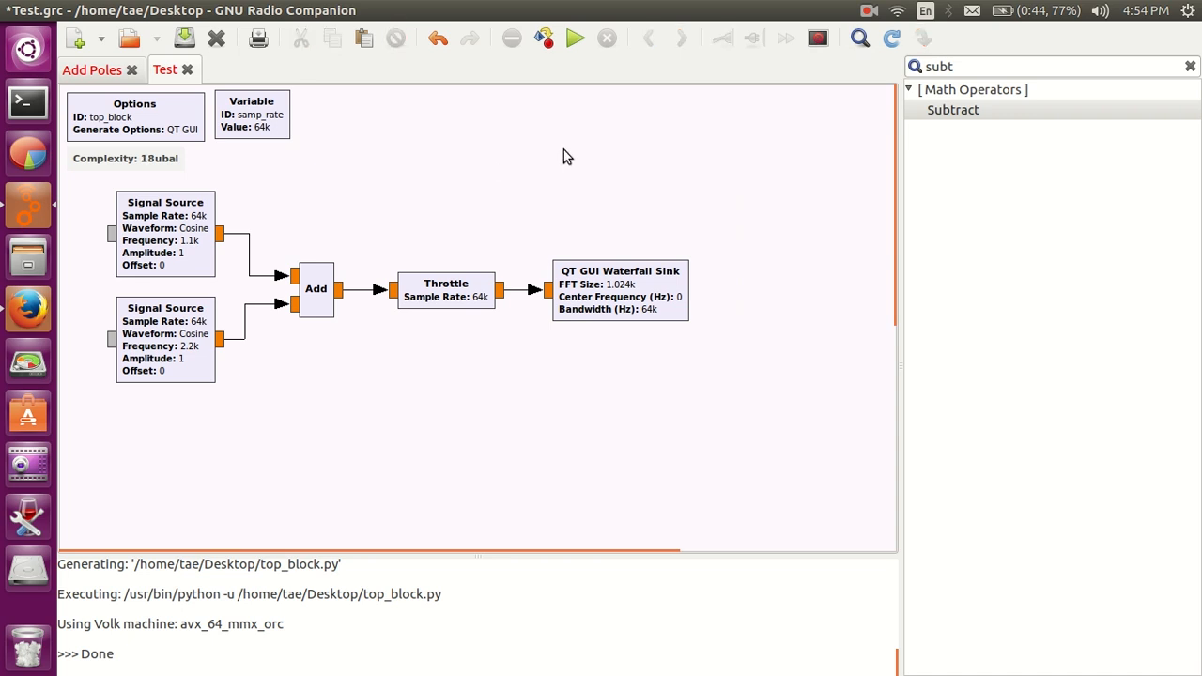
mouse_move(578, 186)
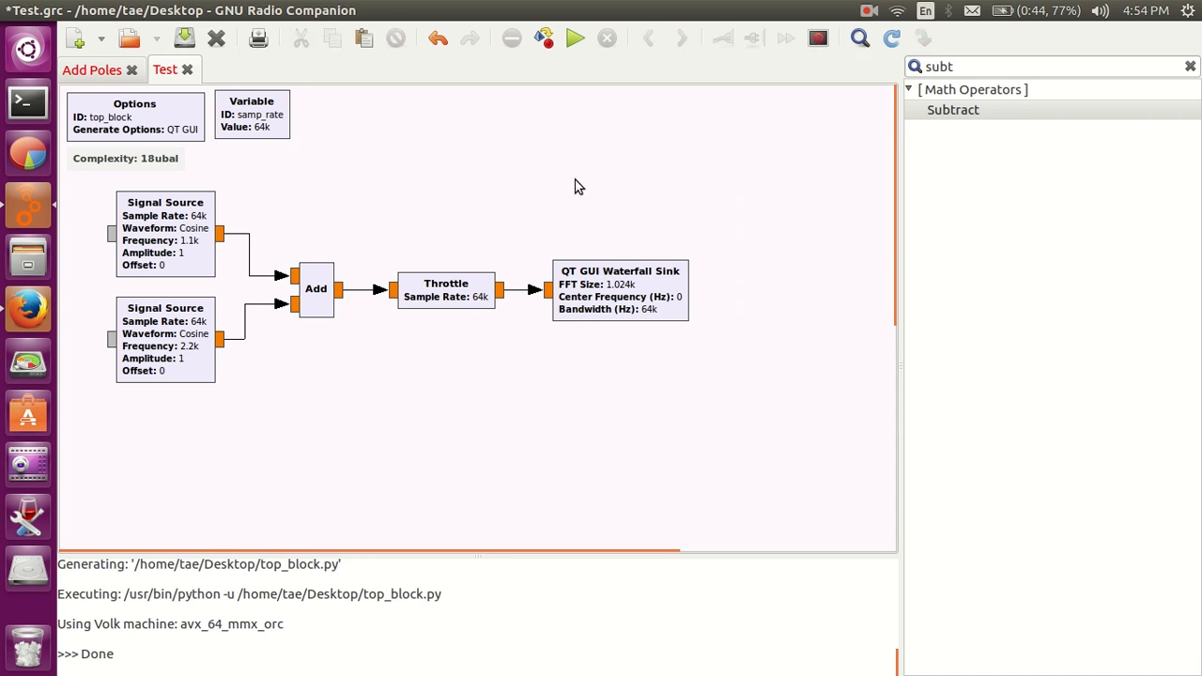
mouse_move(267, 120)
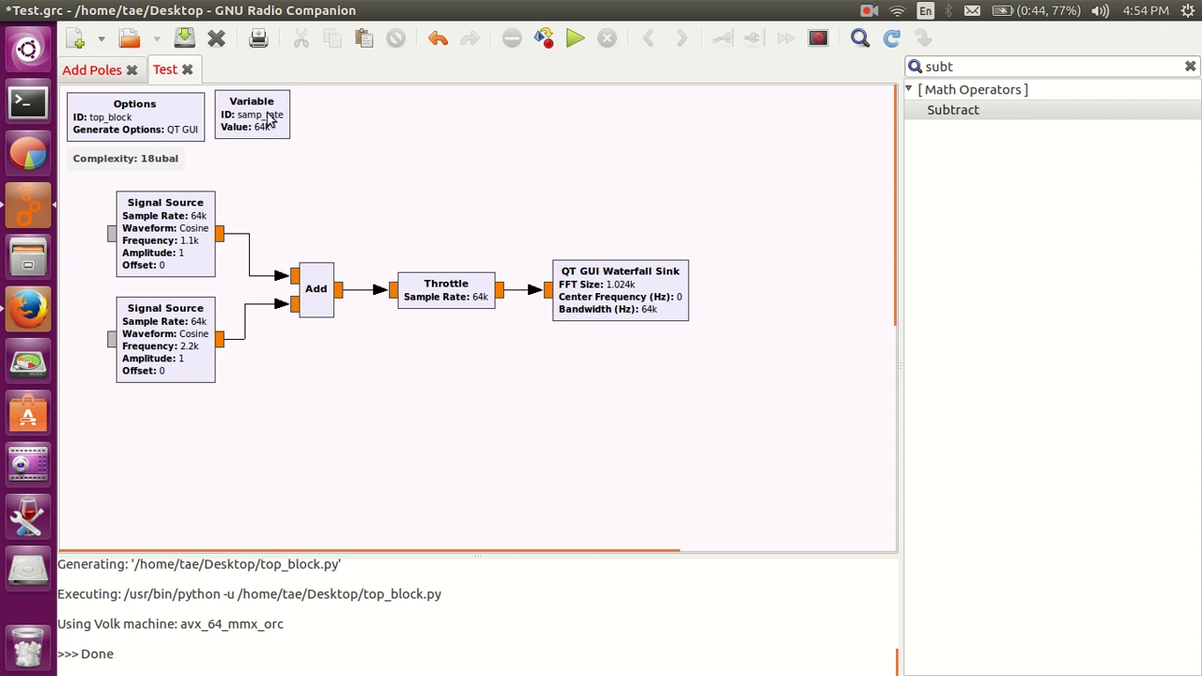
mouse_move(275, 135)
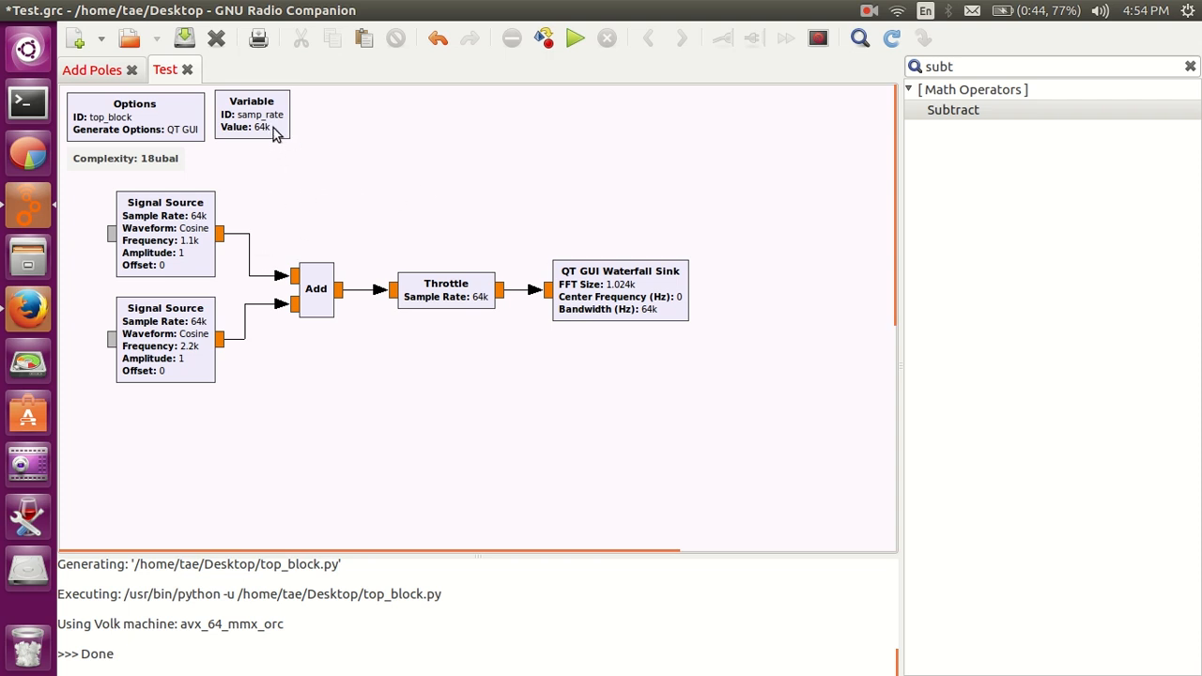
mouse_move(289, 148)
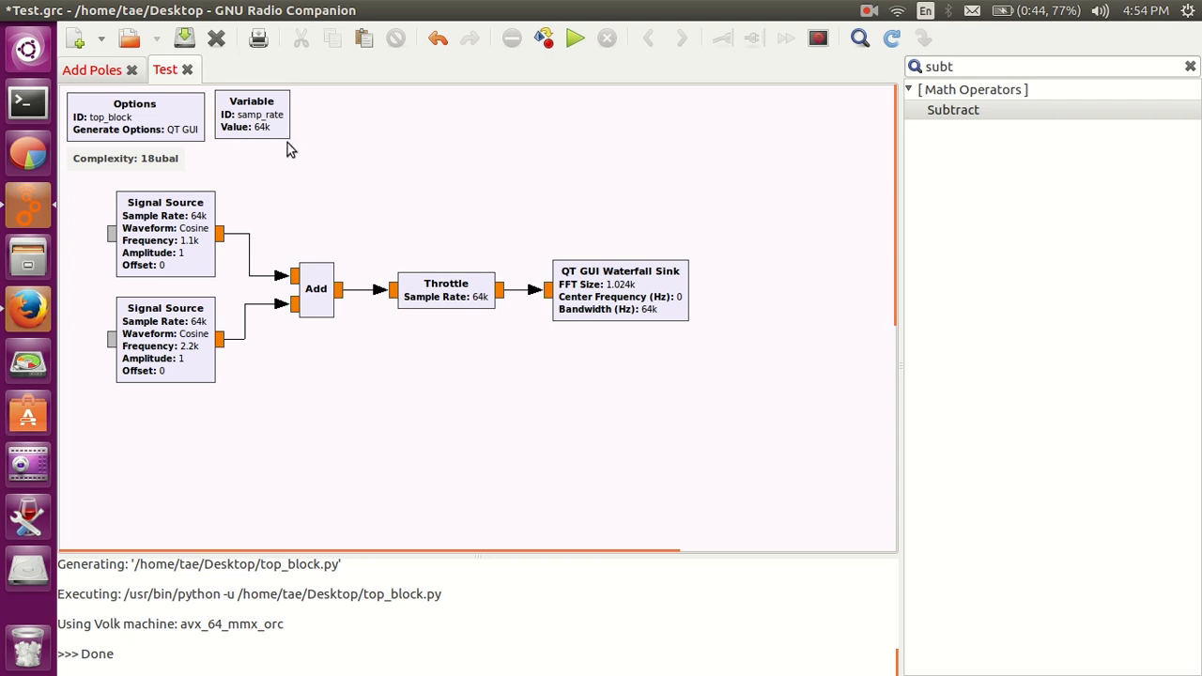
mouse_move(707, 286)
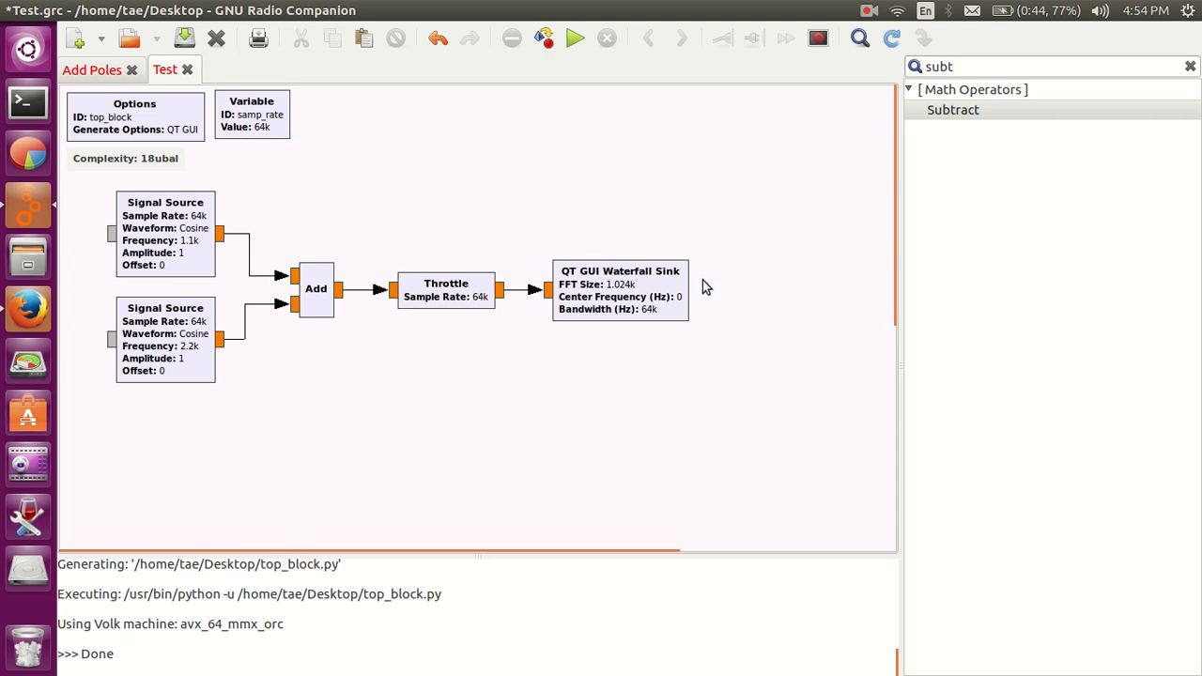
mouse_move(155, 131)
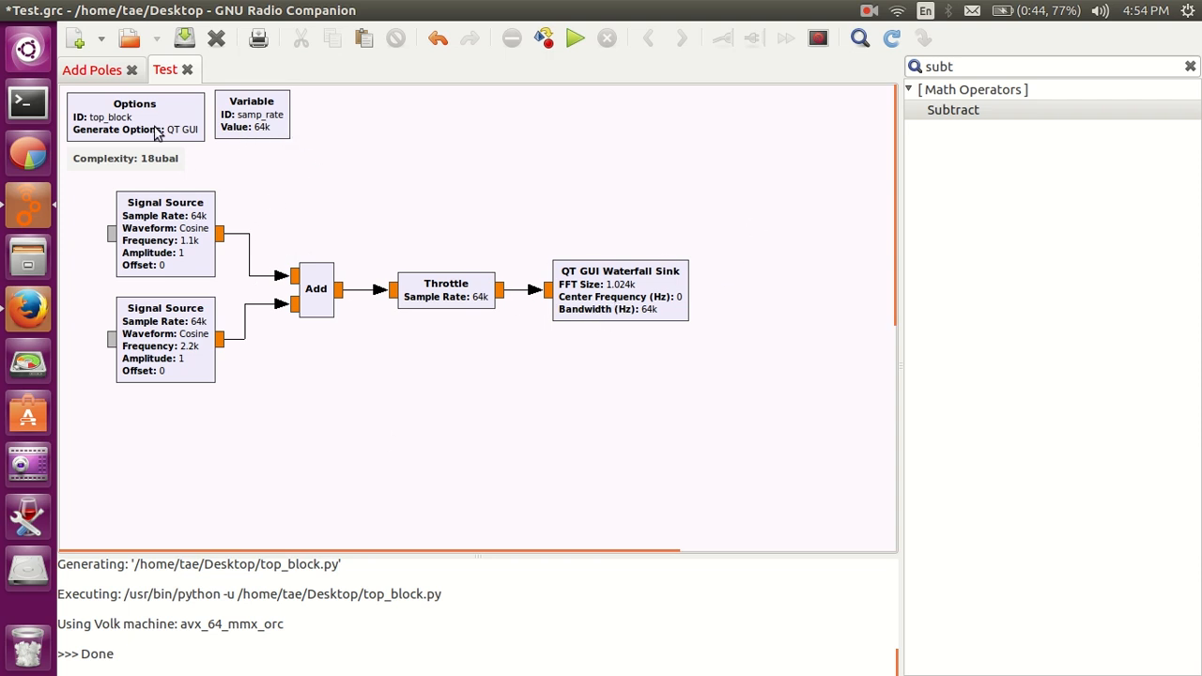
- Change the Options block's Generate Options setting to WX GUI
double_click(134, 114)
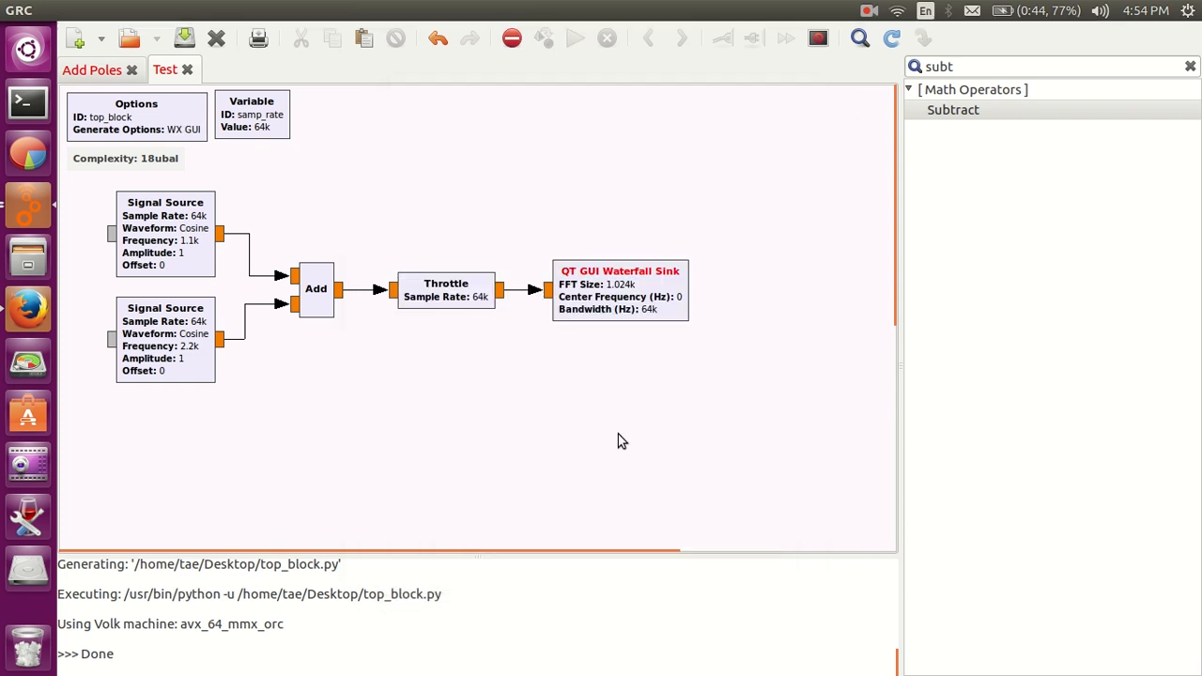
left_click(620, 289)
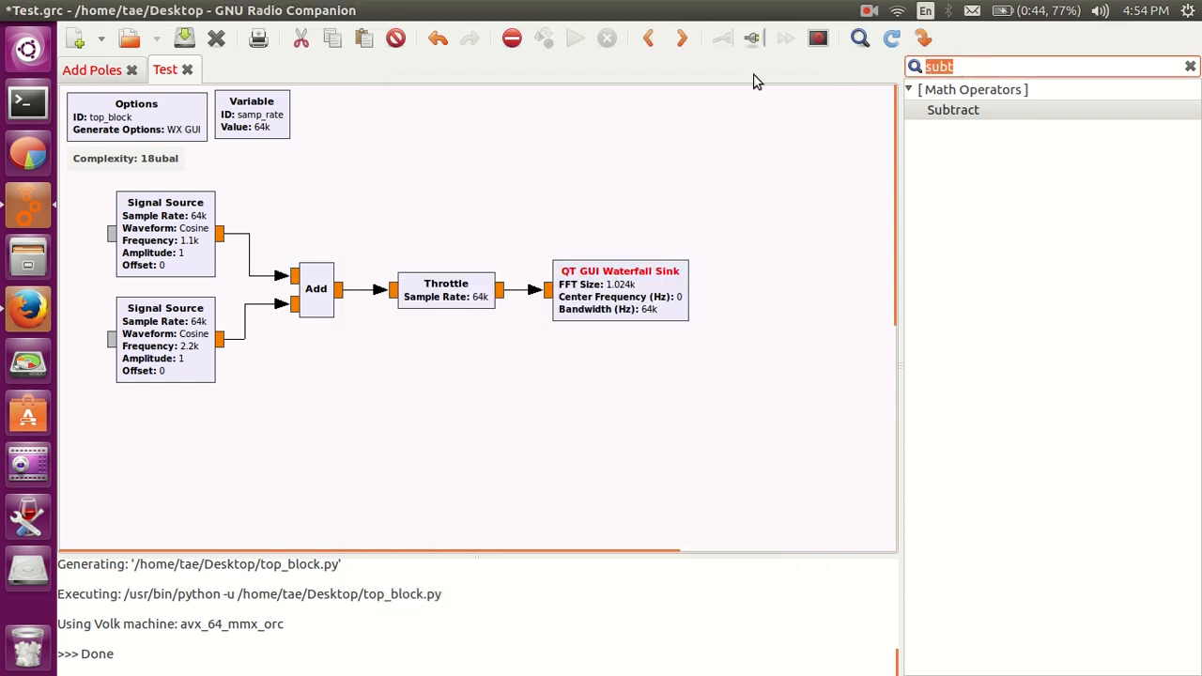
- Search 'wx' and add a WX GUI FFT Sink fed from the Throttle output
type("wx")
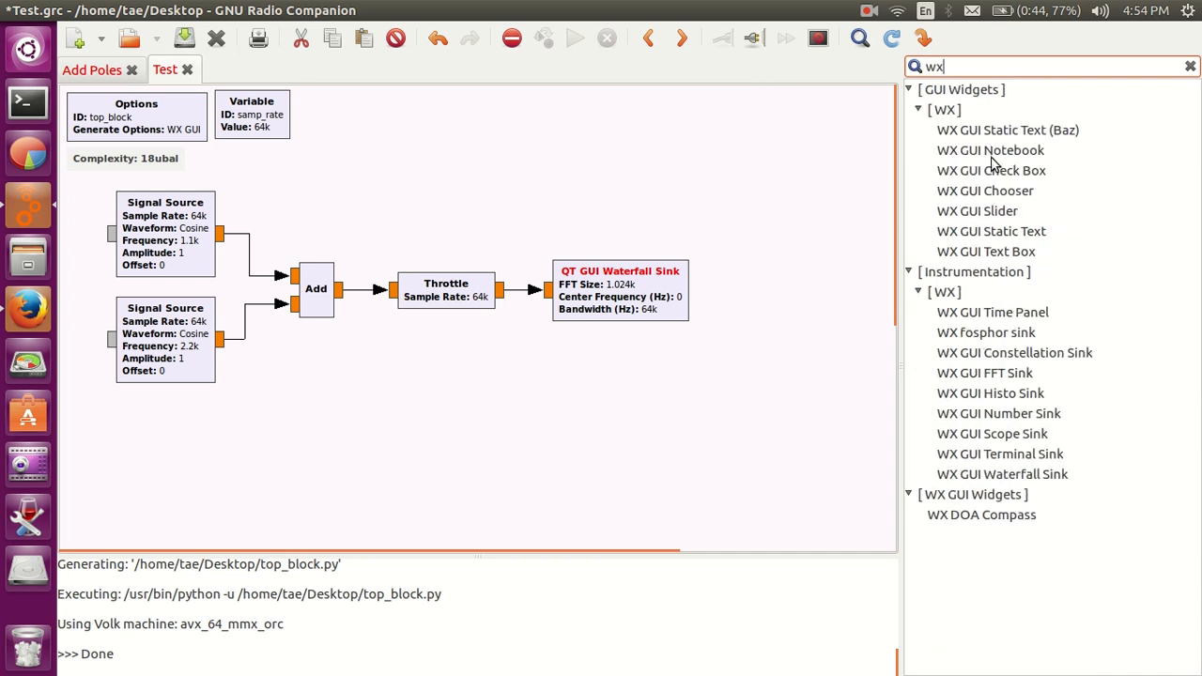
double_click(990, 150)
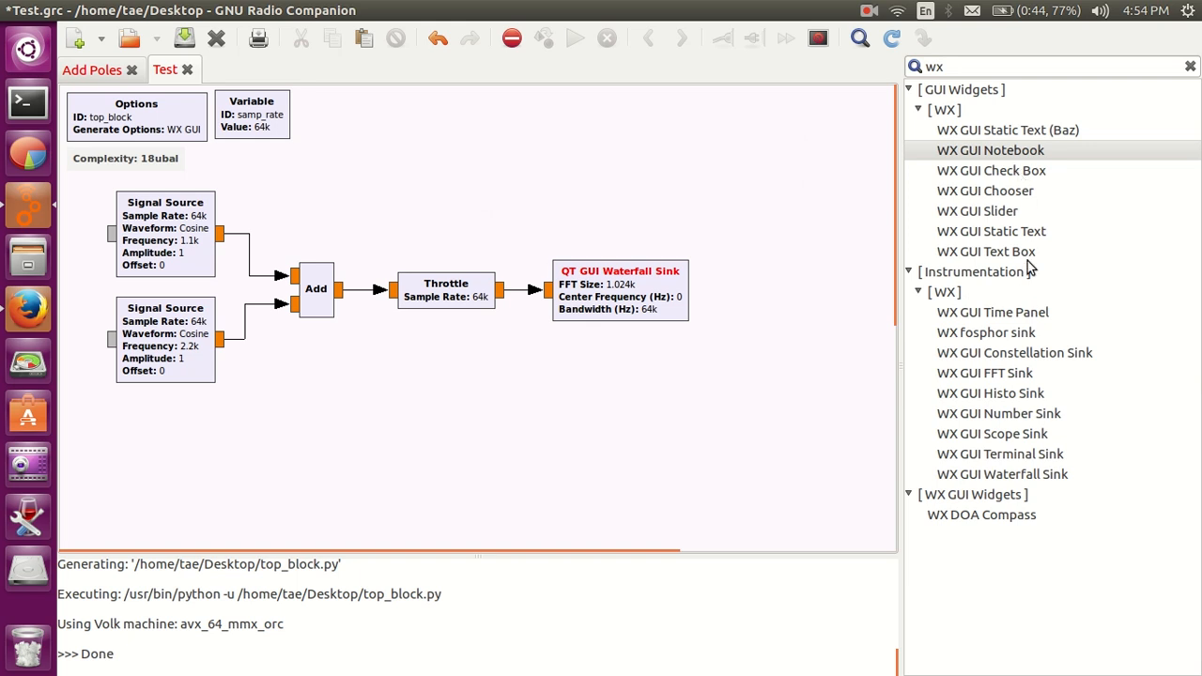
double_click(977, 210)
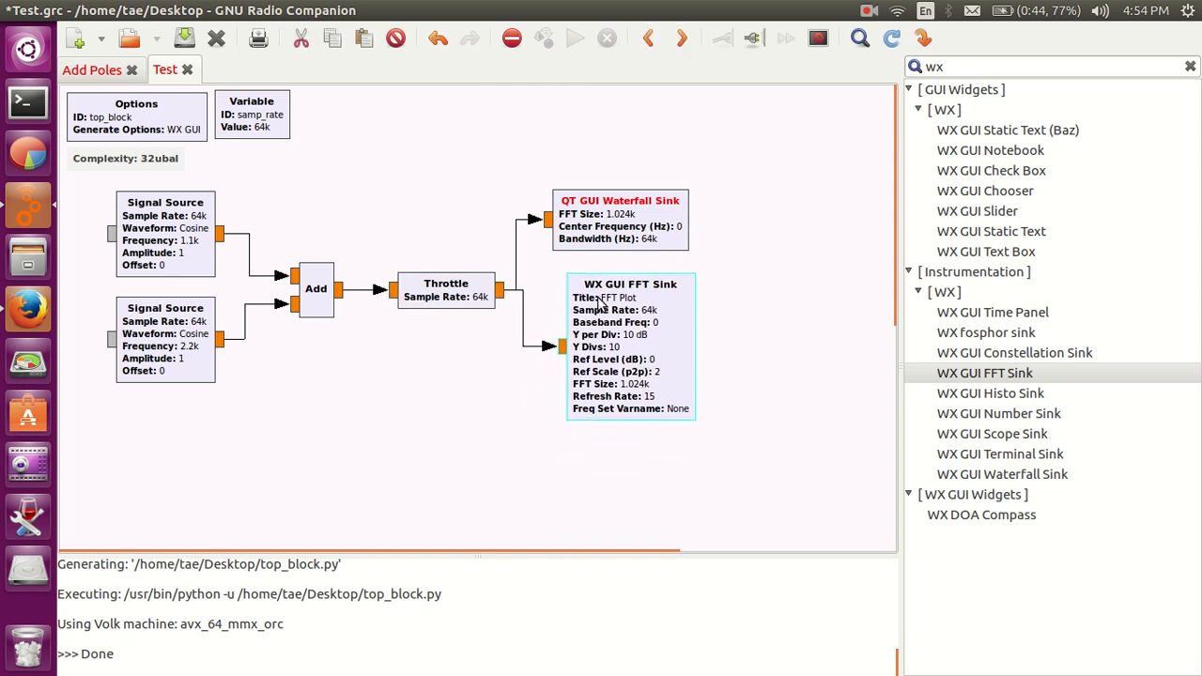
mouse_move(648, 308)
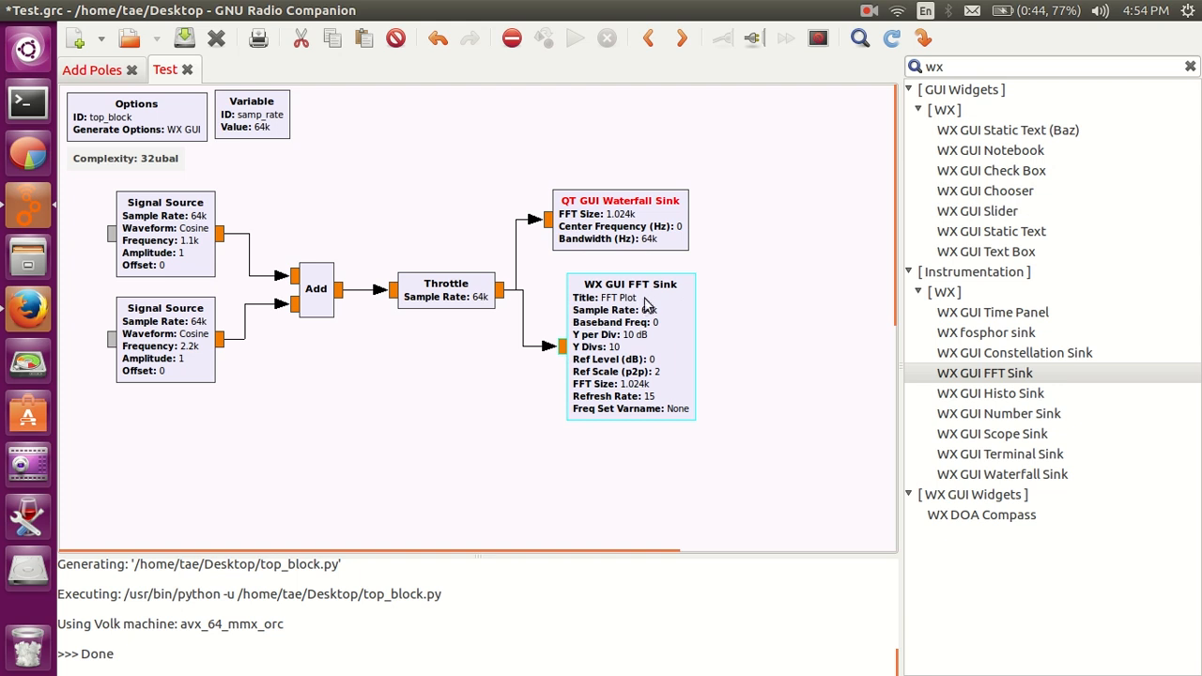
mouse_move(655, 361)
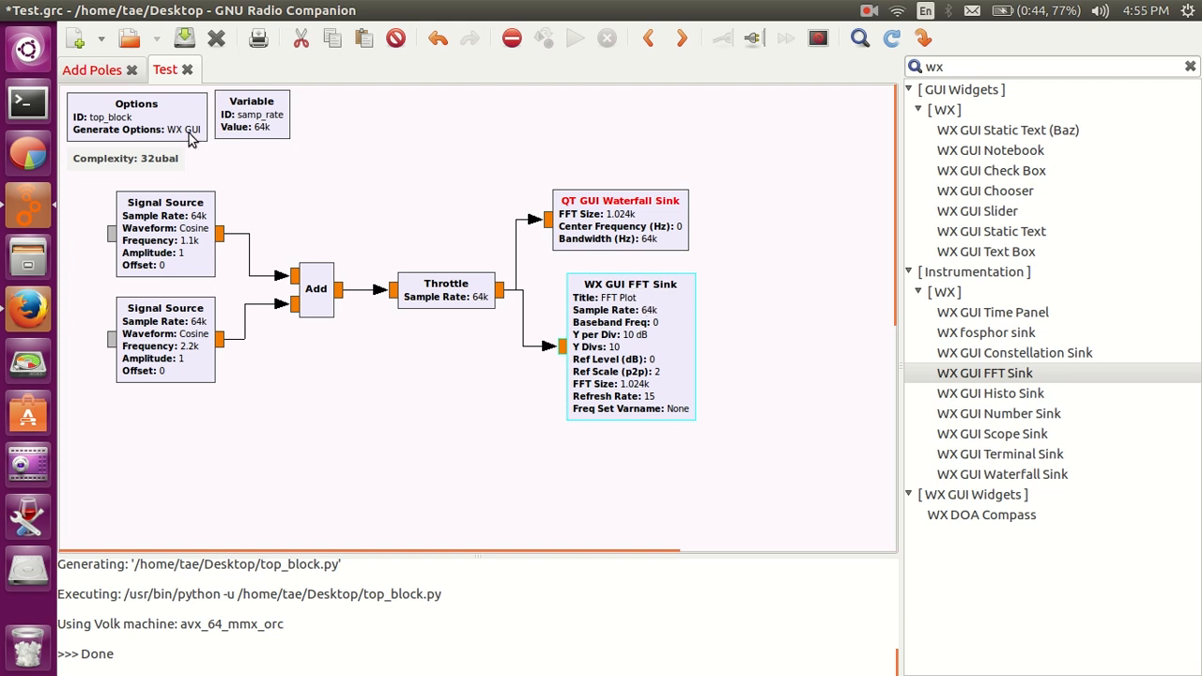
- Restore QT GUI generation, review the error report, and delete the WX GUI FFT Sink
double_click(136, 129)
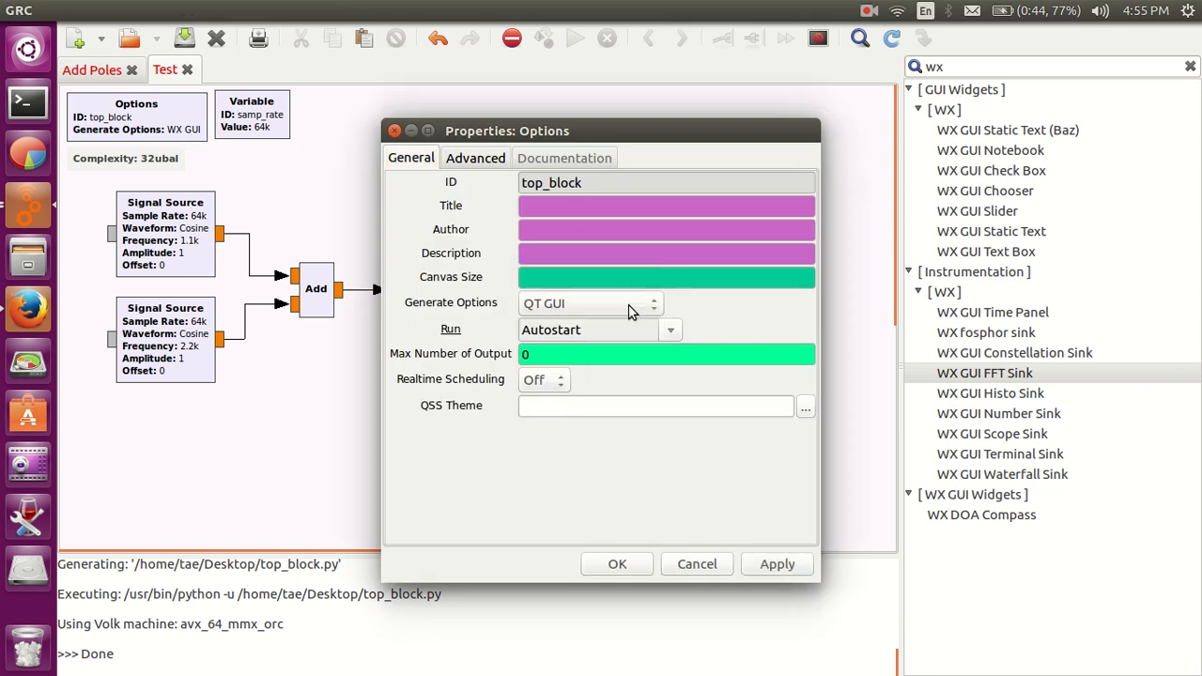
left_click(617, 563)
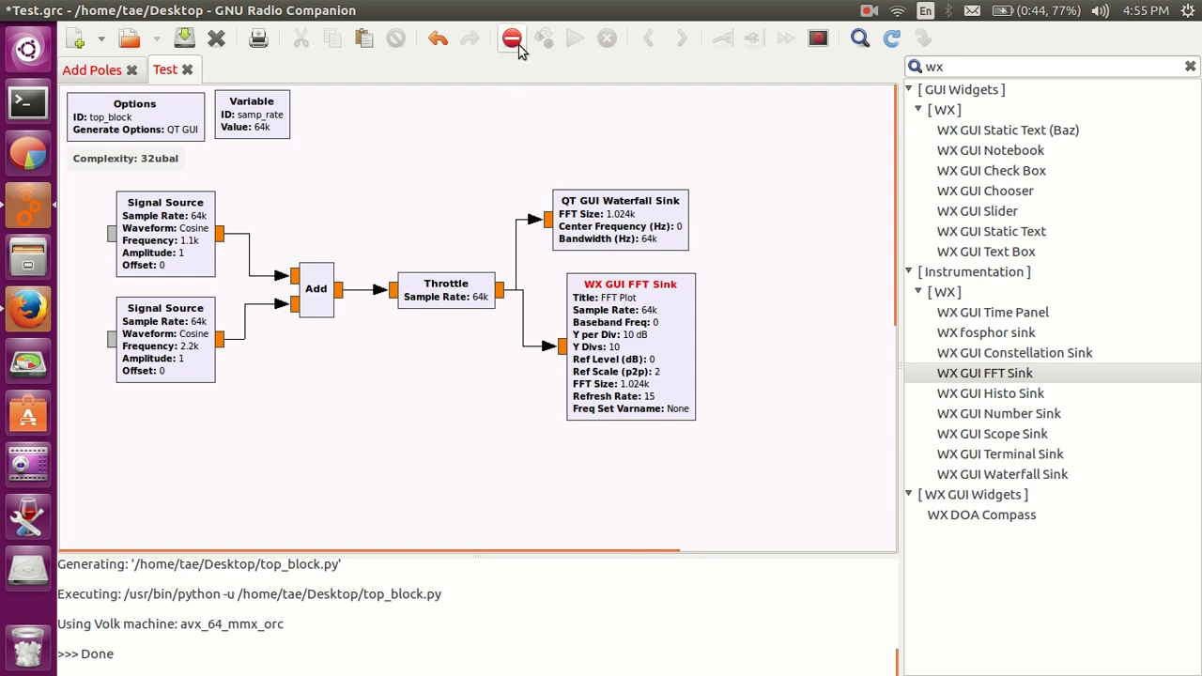
mouse_move(518, 55)
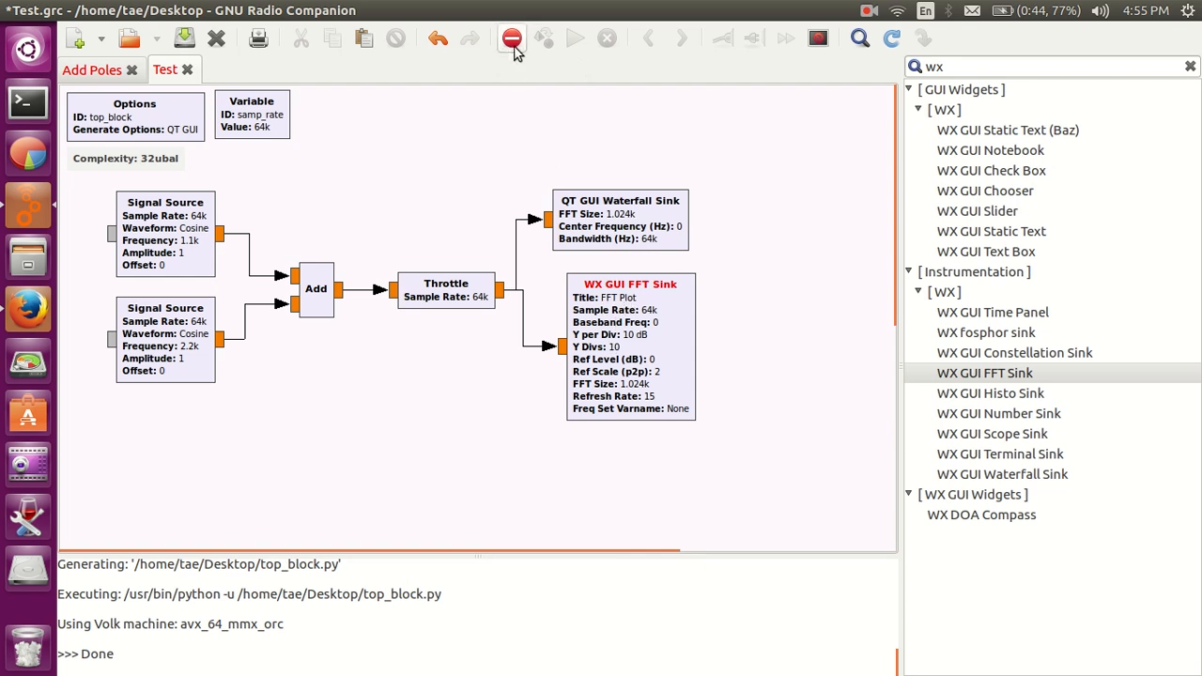
left_click(512, 37)
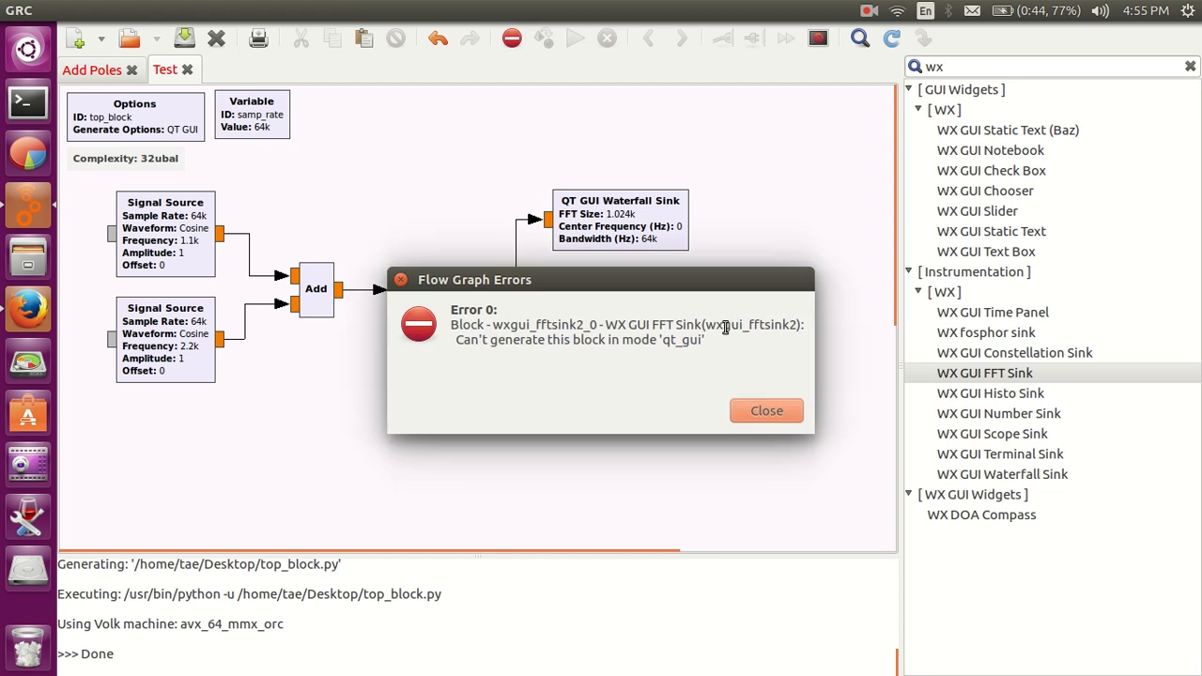
left_click(766, 411)
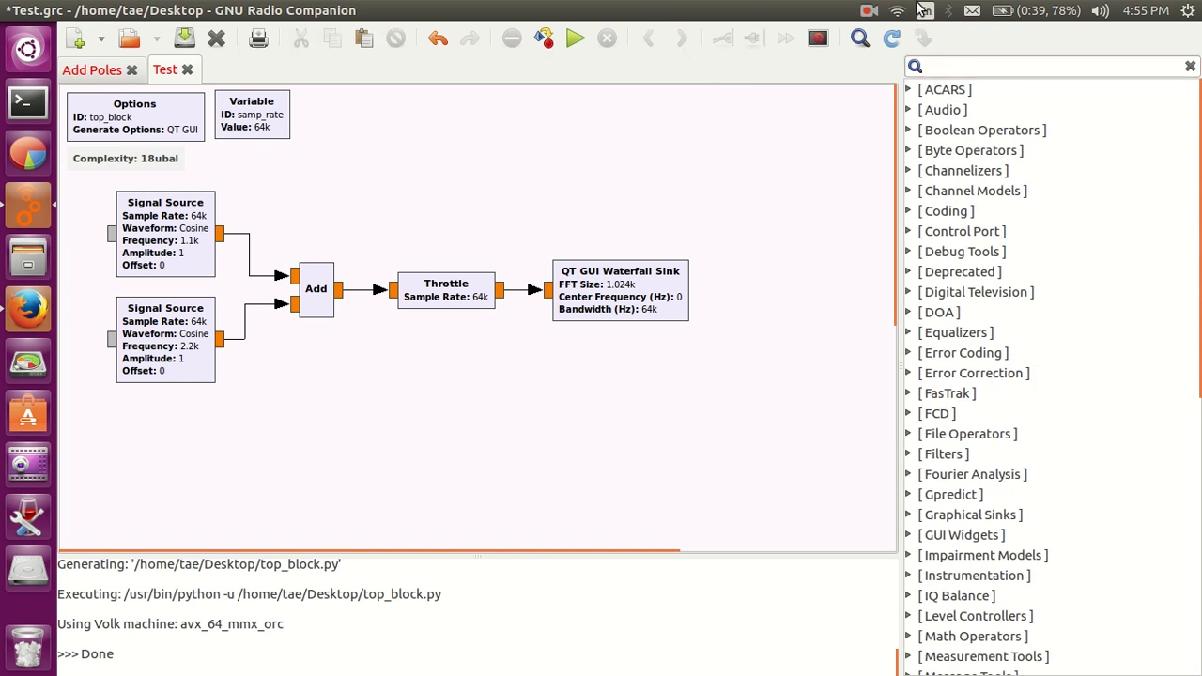
left_click(867, 11)
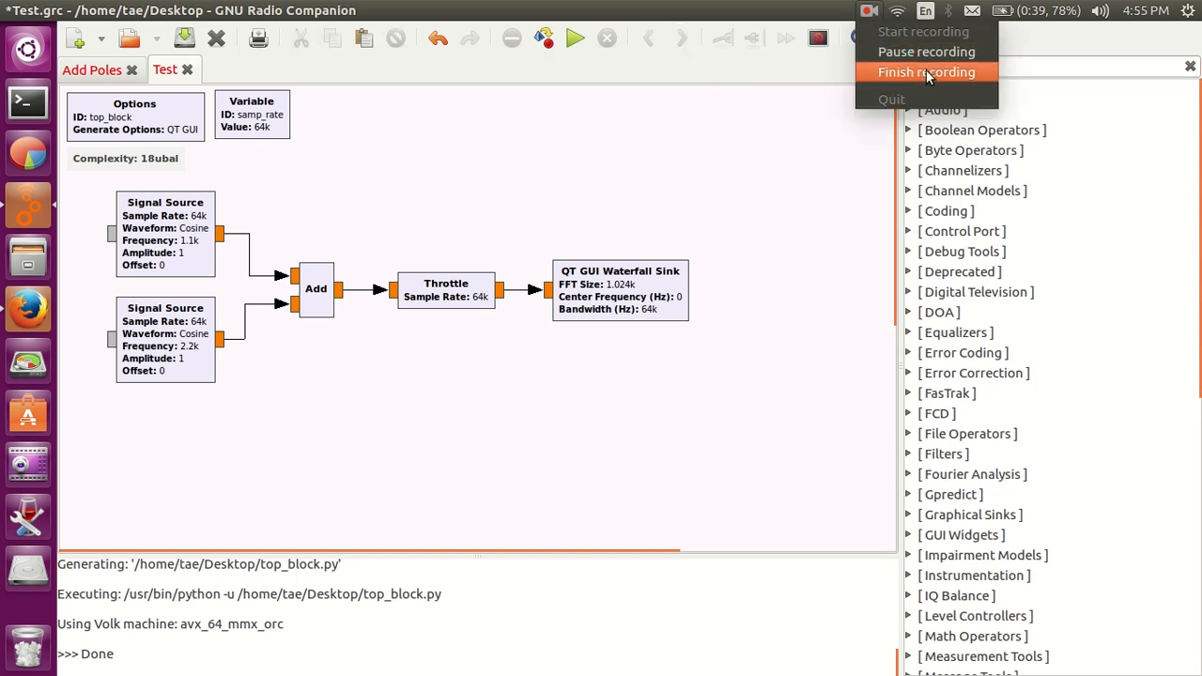